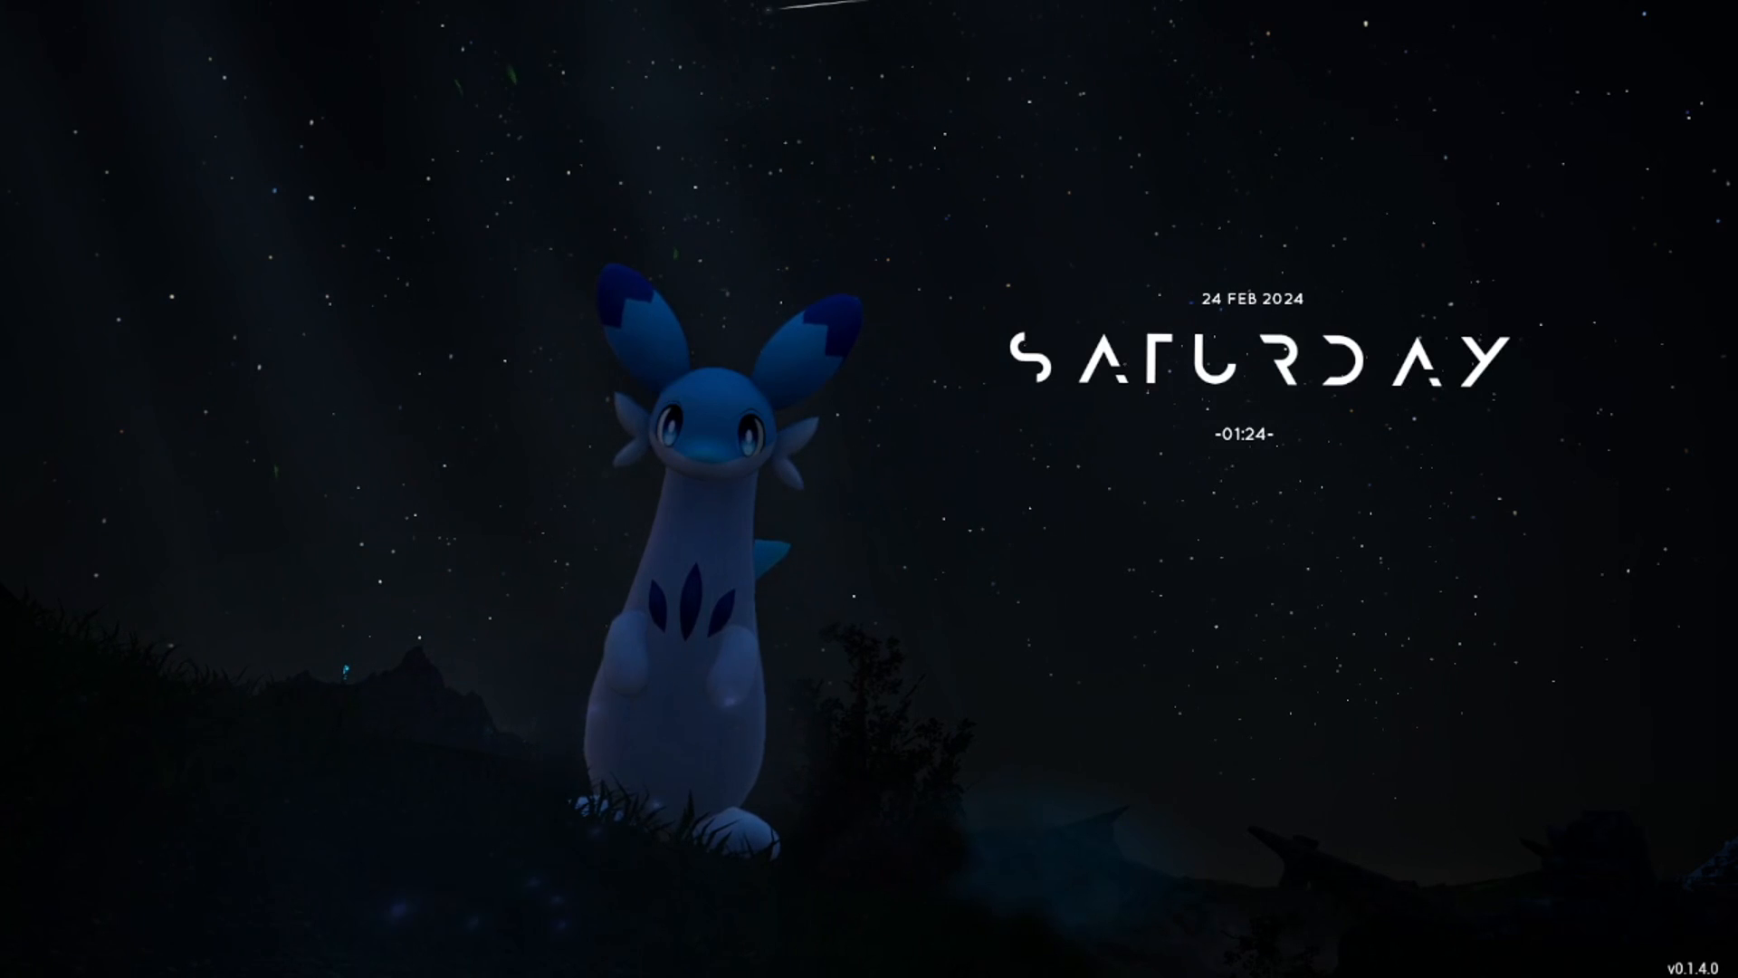
mouse_move(1408, 848)
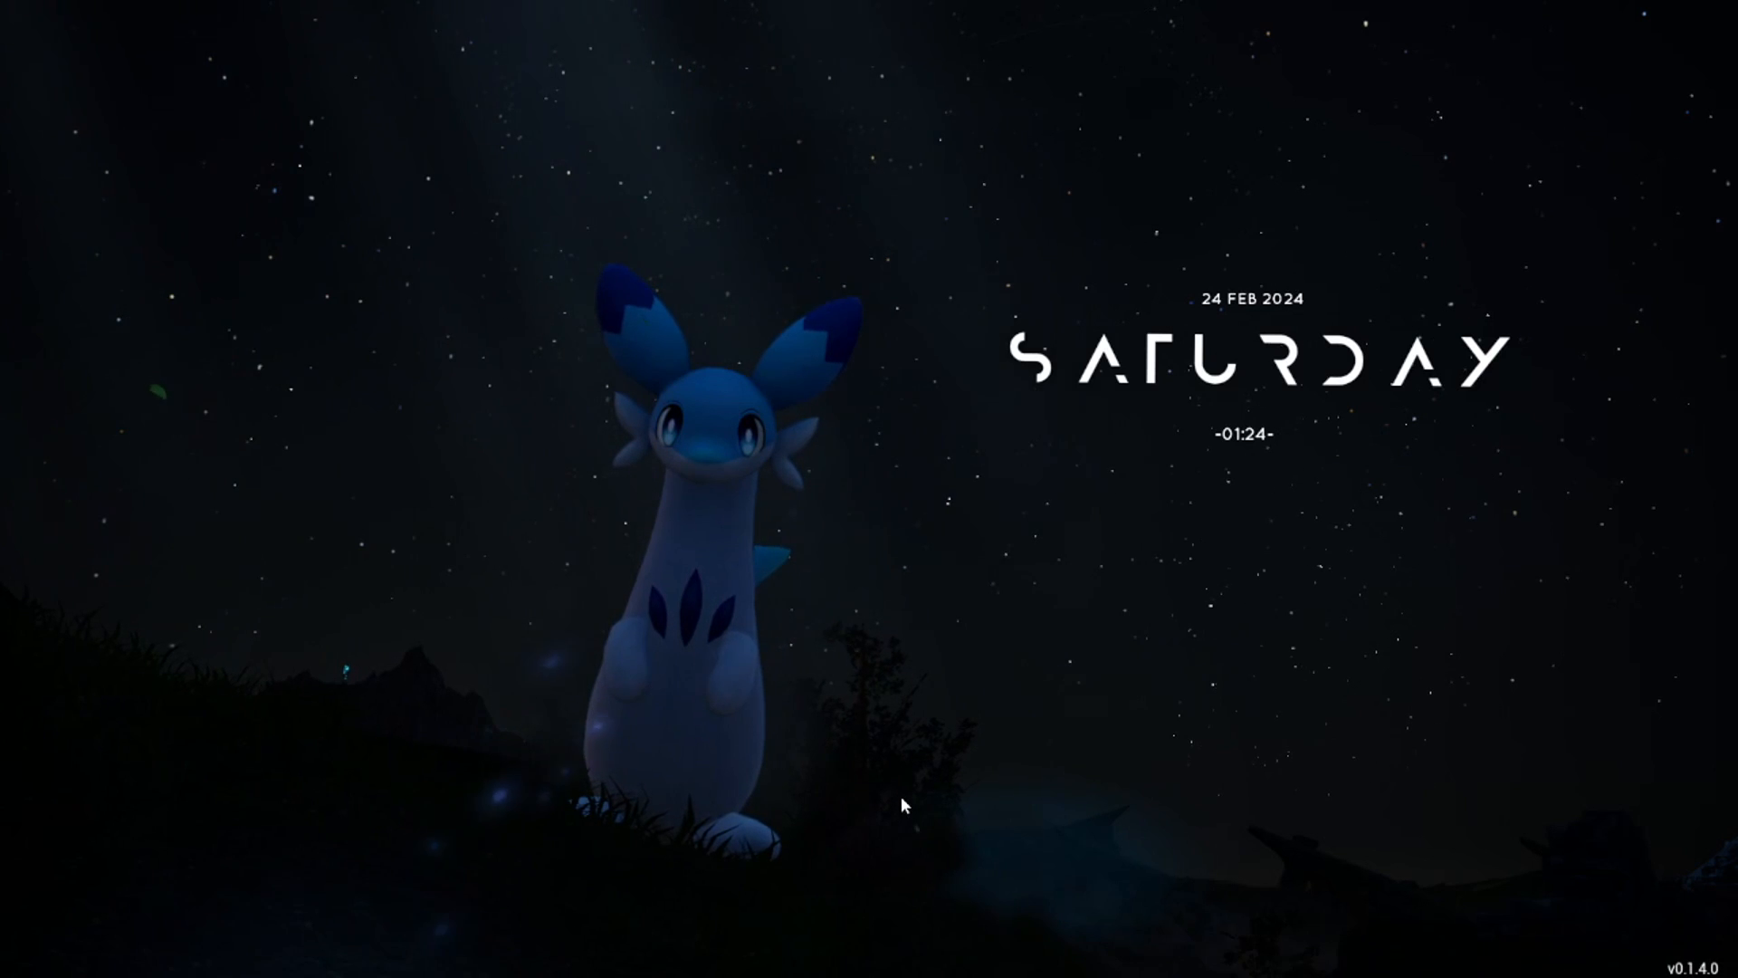
mouse_move(1342, 722)
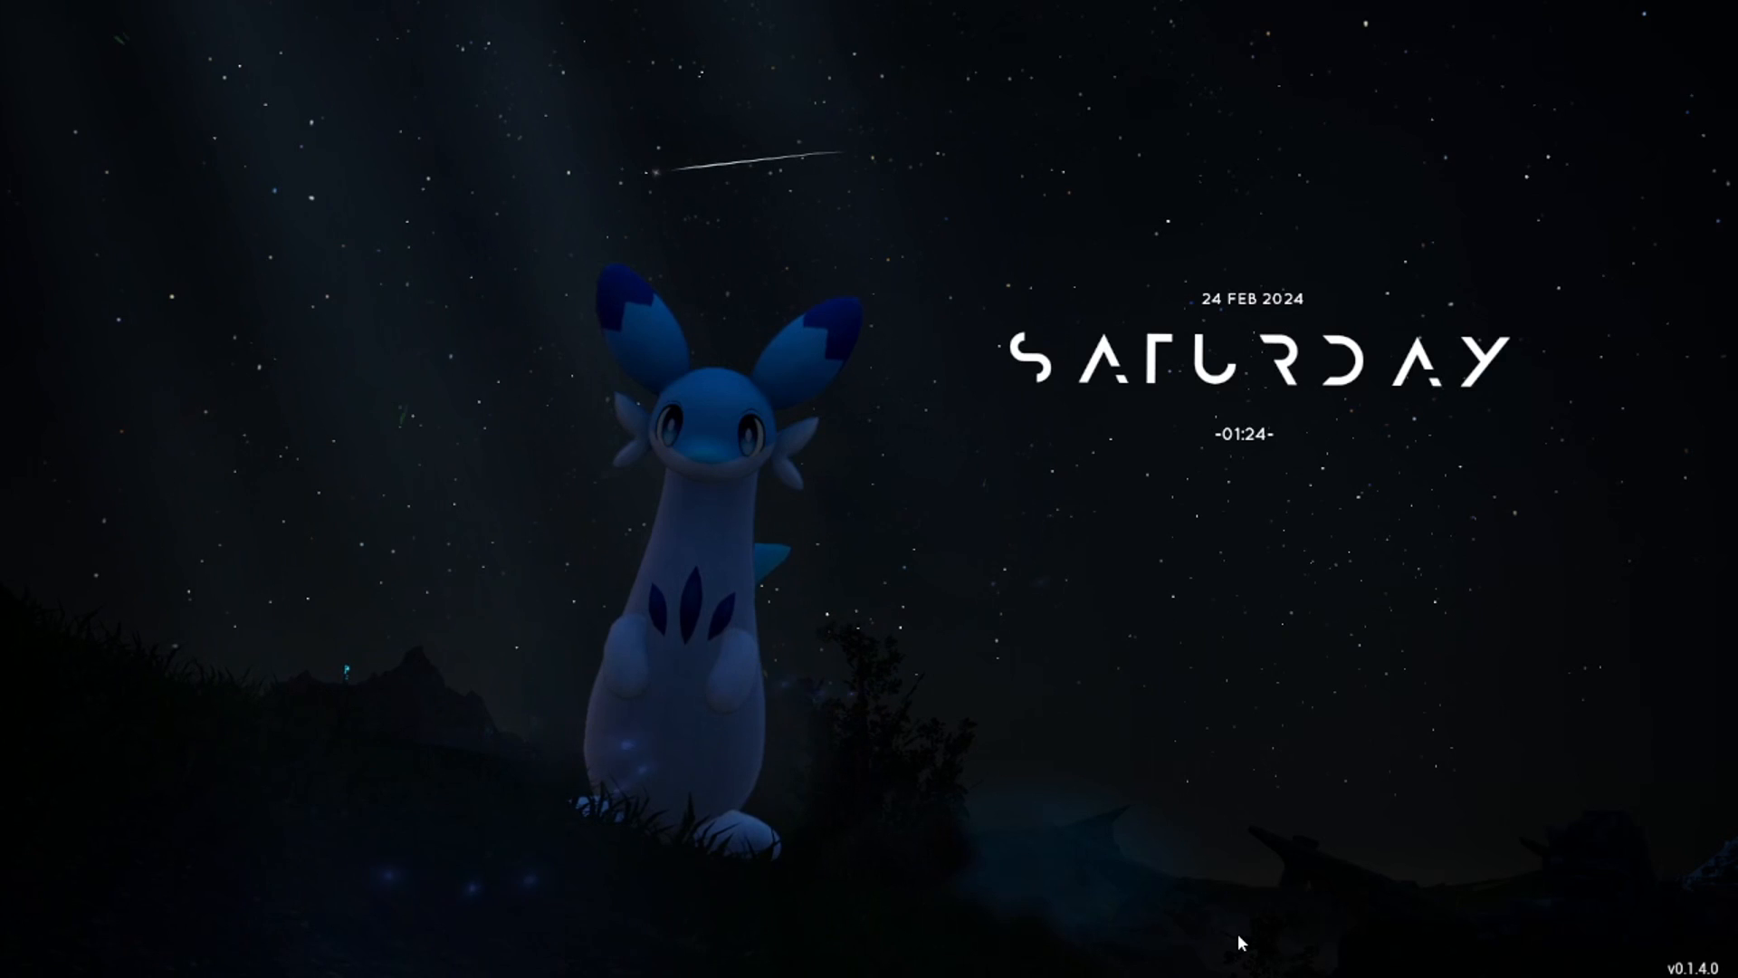
mouse_move(1151, 800)
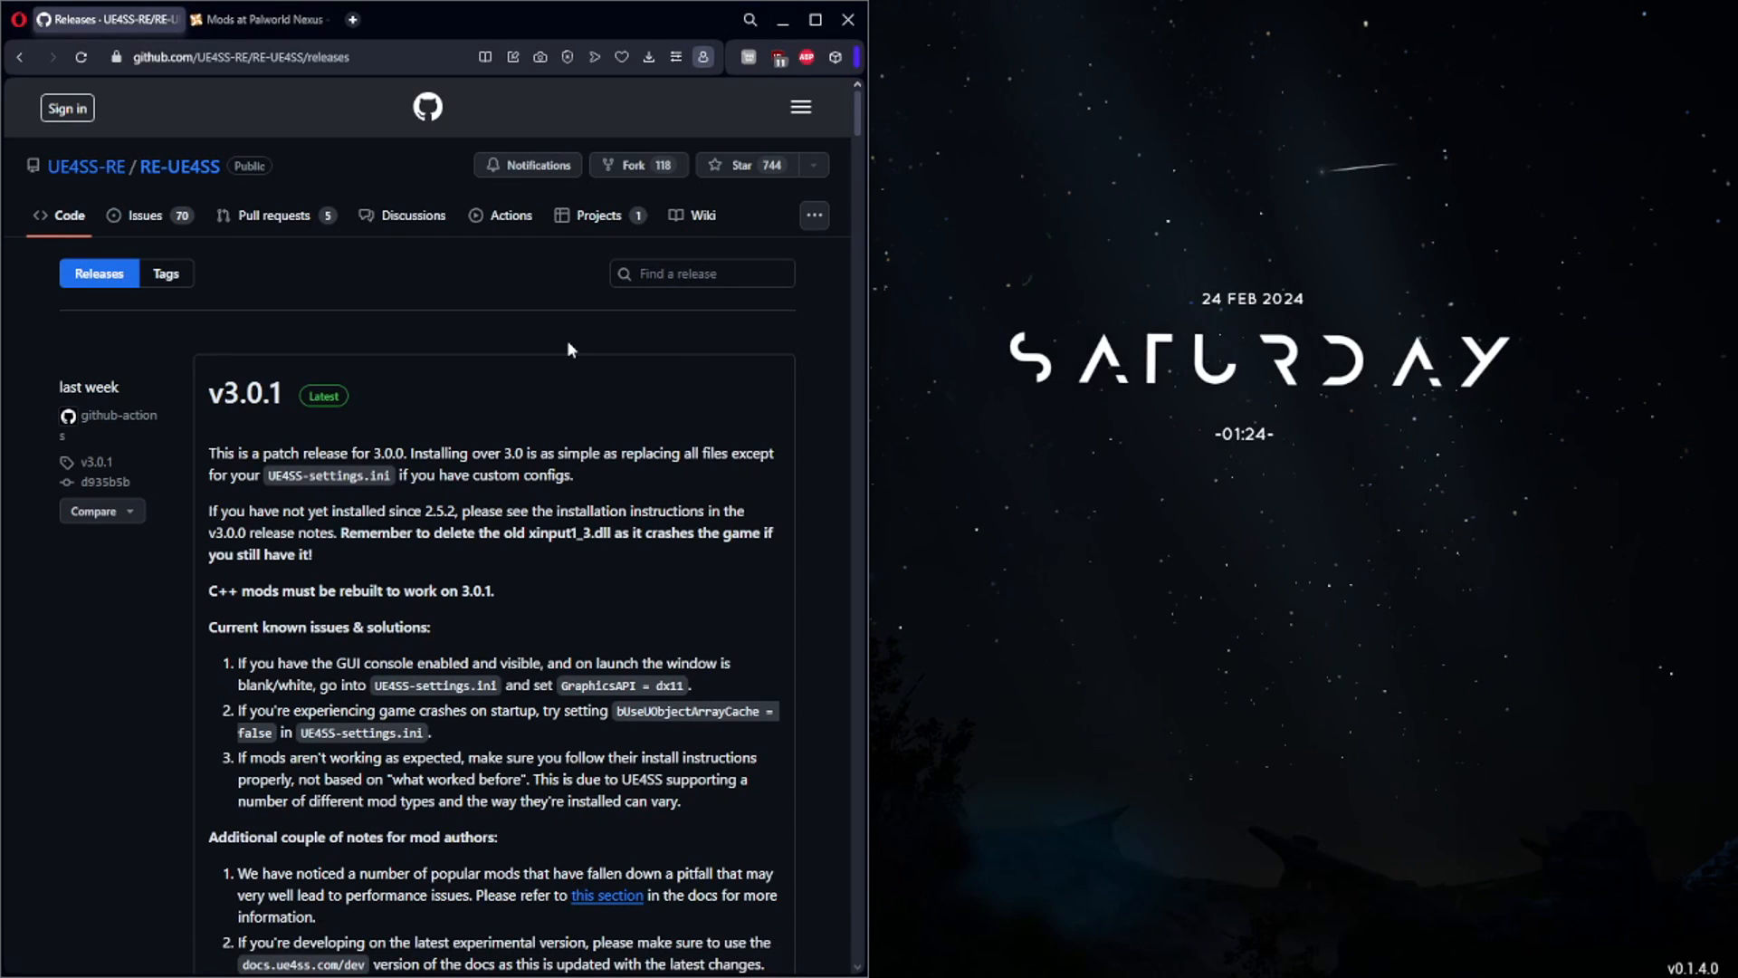
mouse_move(524, 352)
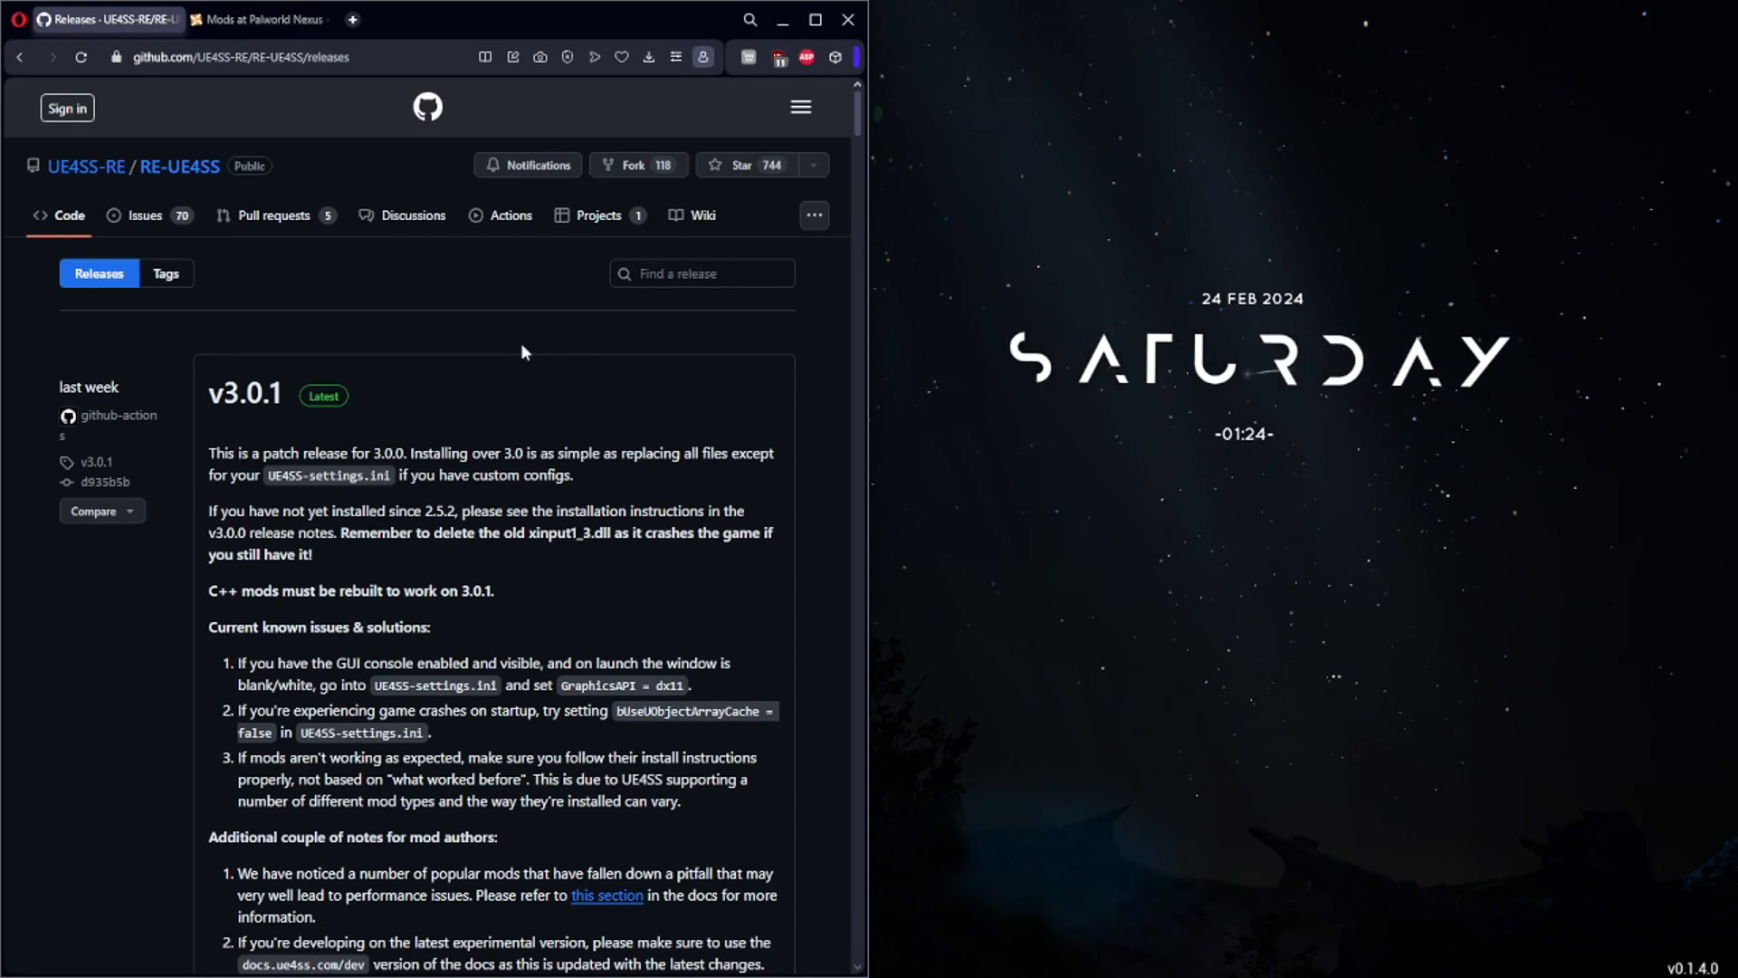
Step: Download UE4SS_v3.0.1.zip from the v3.0.1 release assets on GitHub
scroll(down, 3)
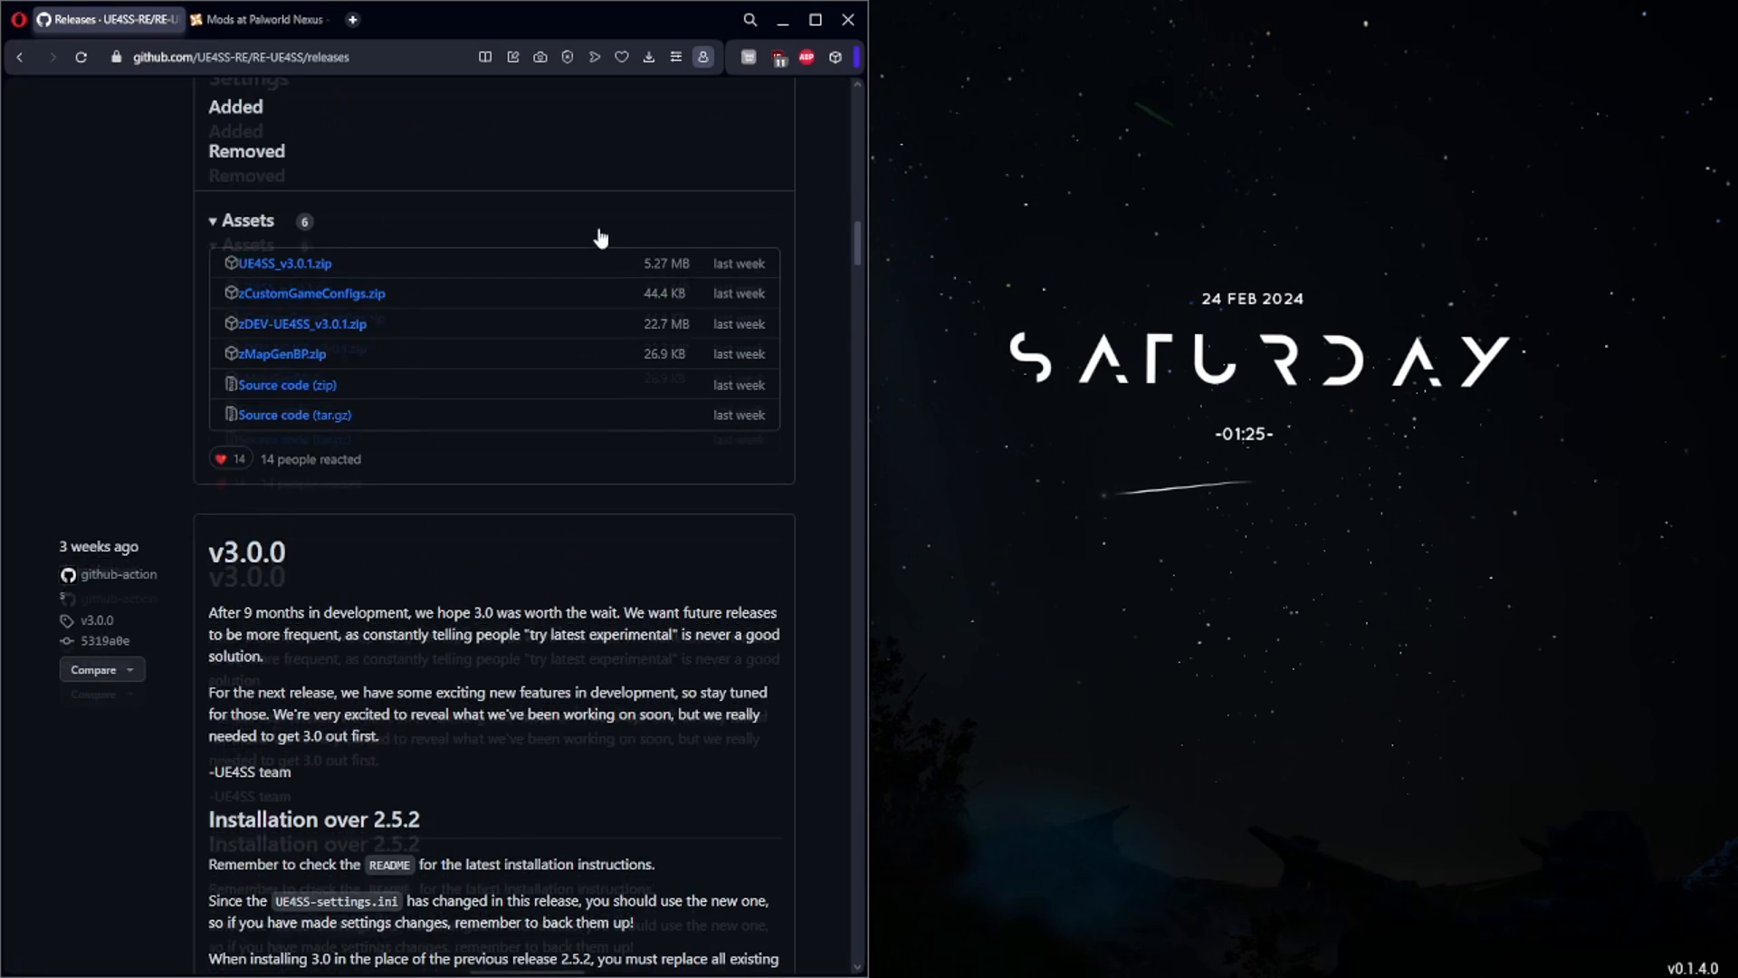
scroll(down, 3)
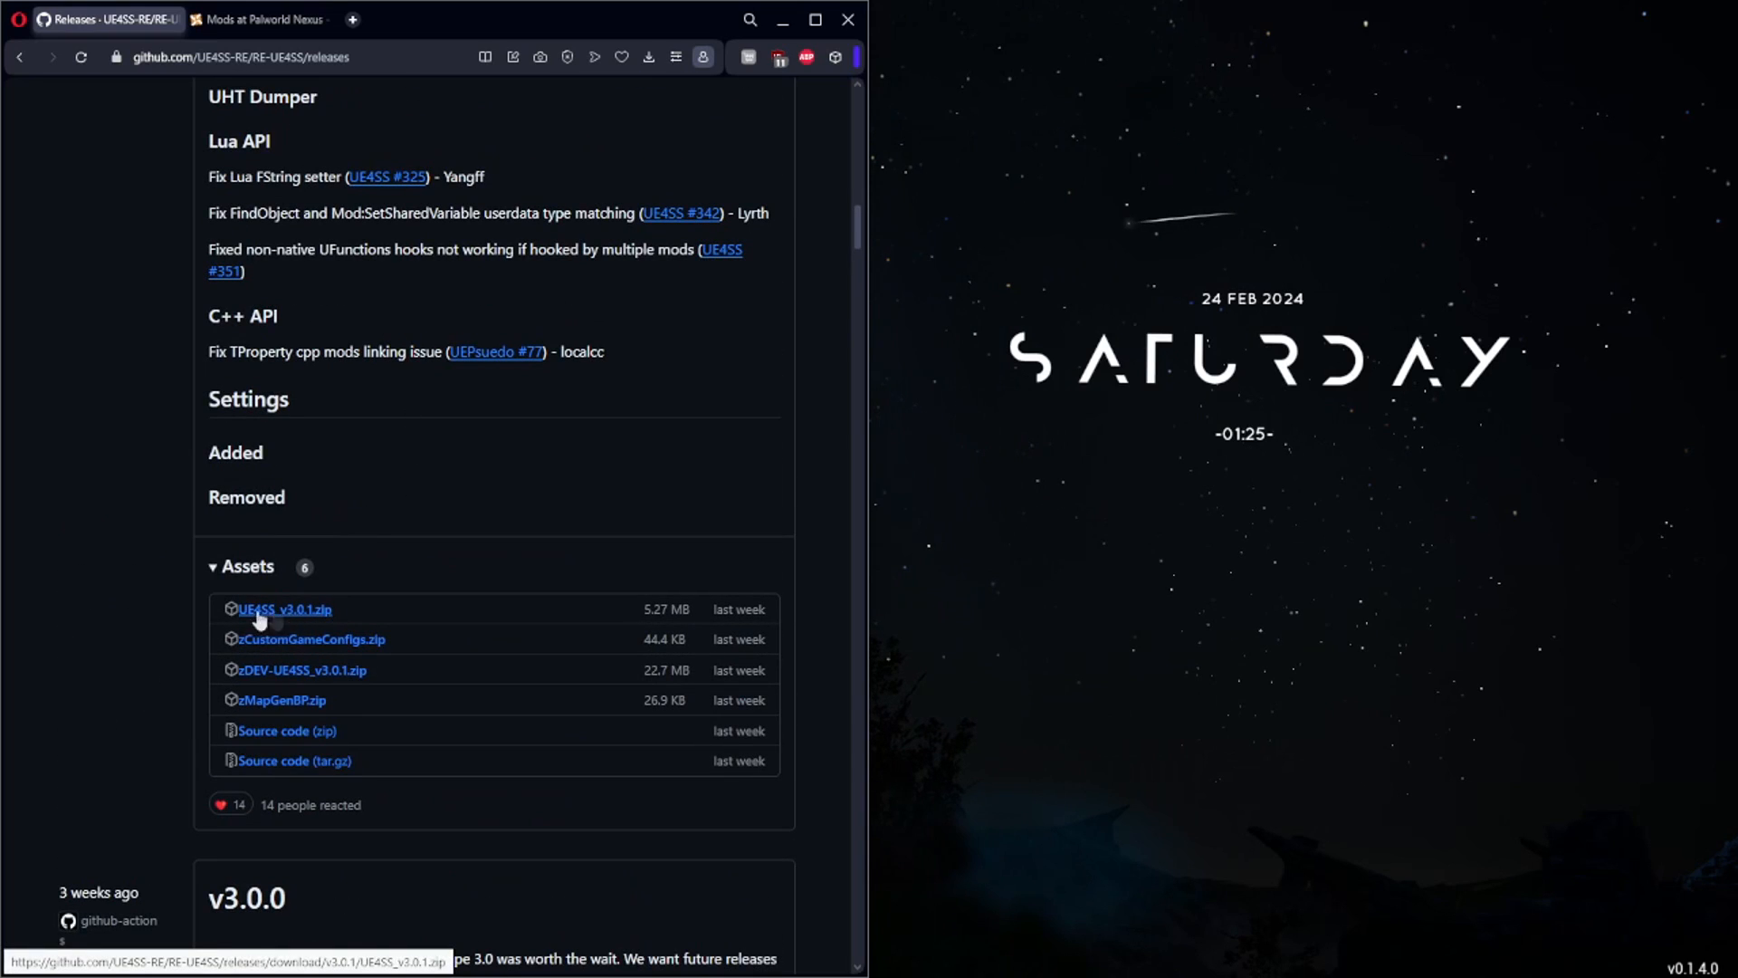
click(284, 608)
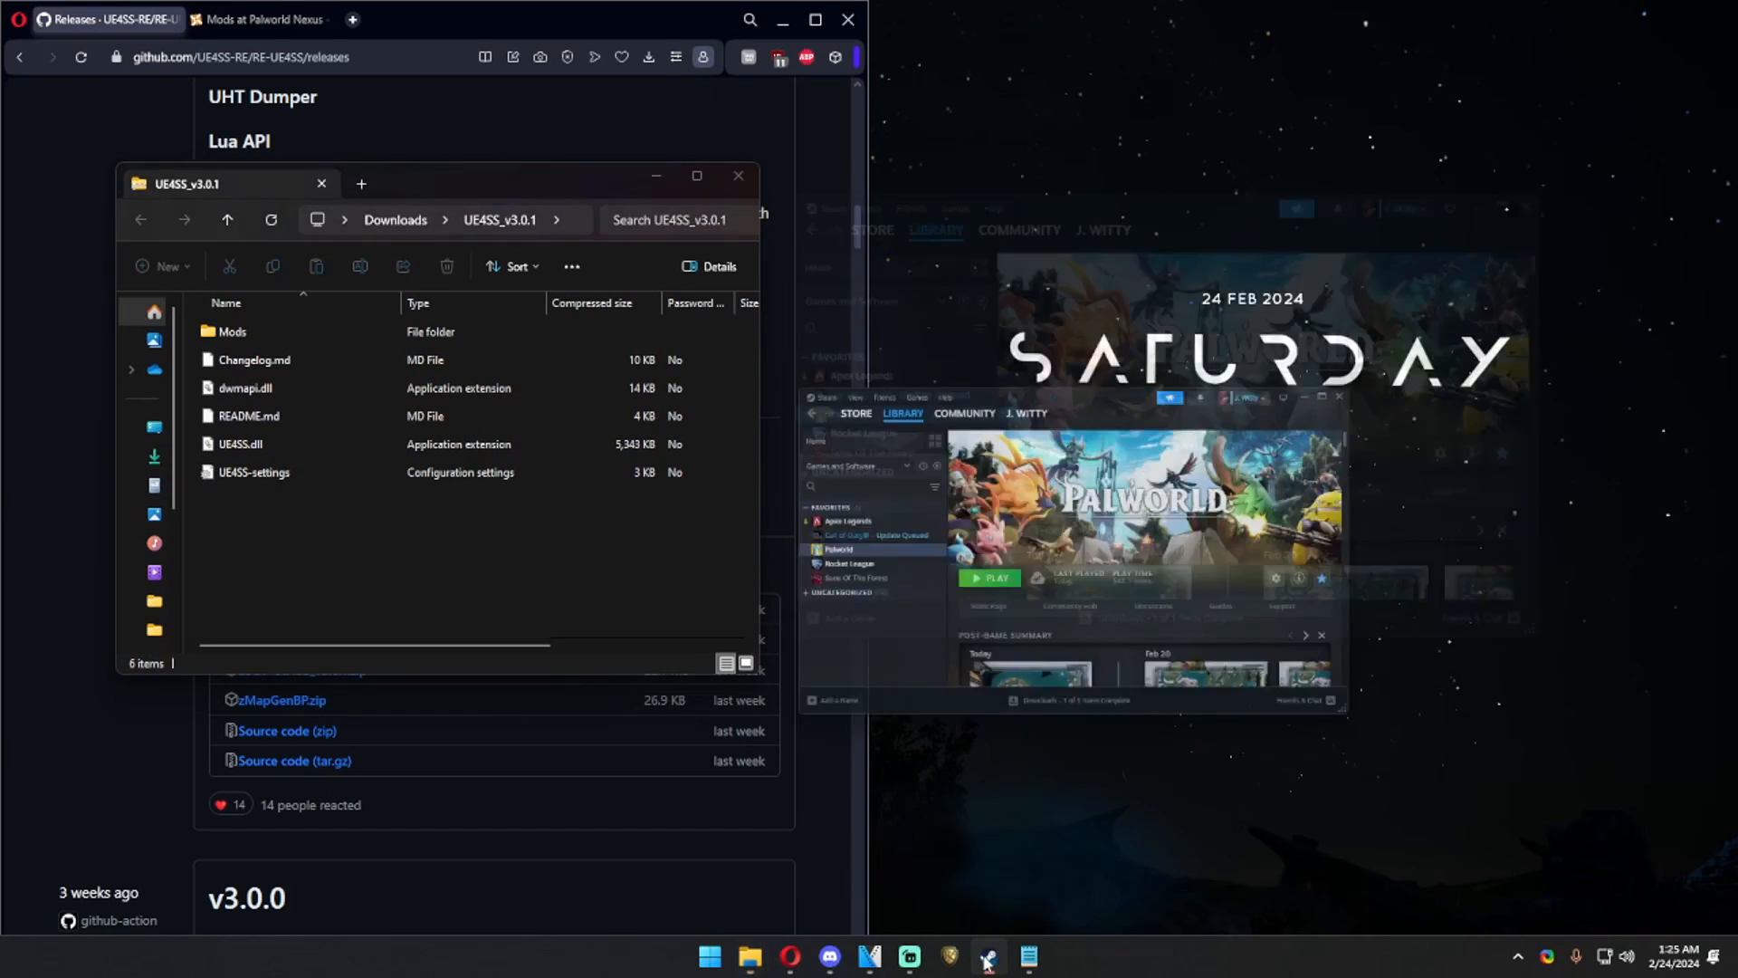
Step: Browse Palworld's local files from Steam and put all six UE4SS items into Pal\Binaries\Win64
click(984, 955)
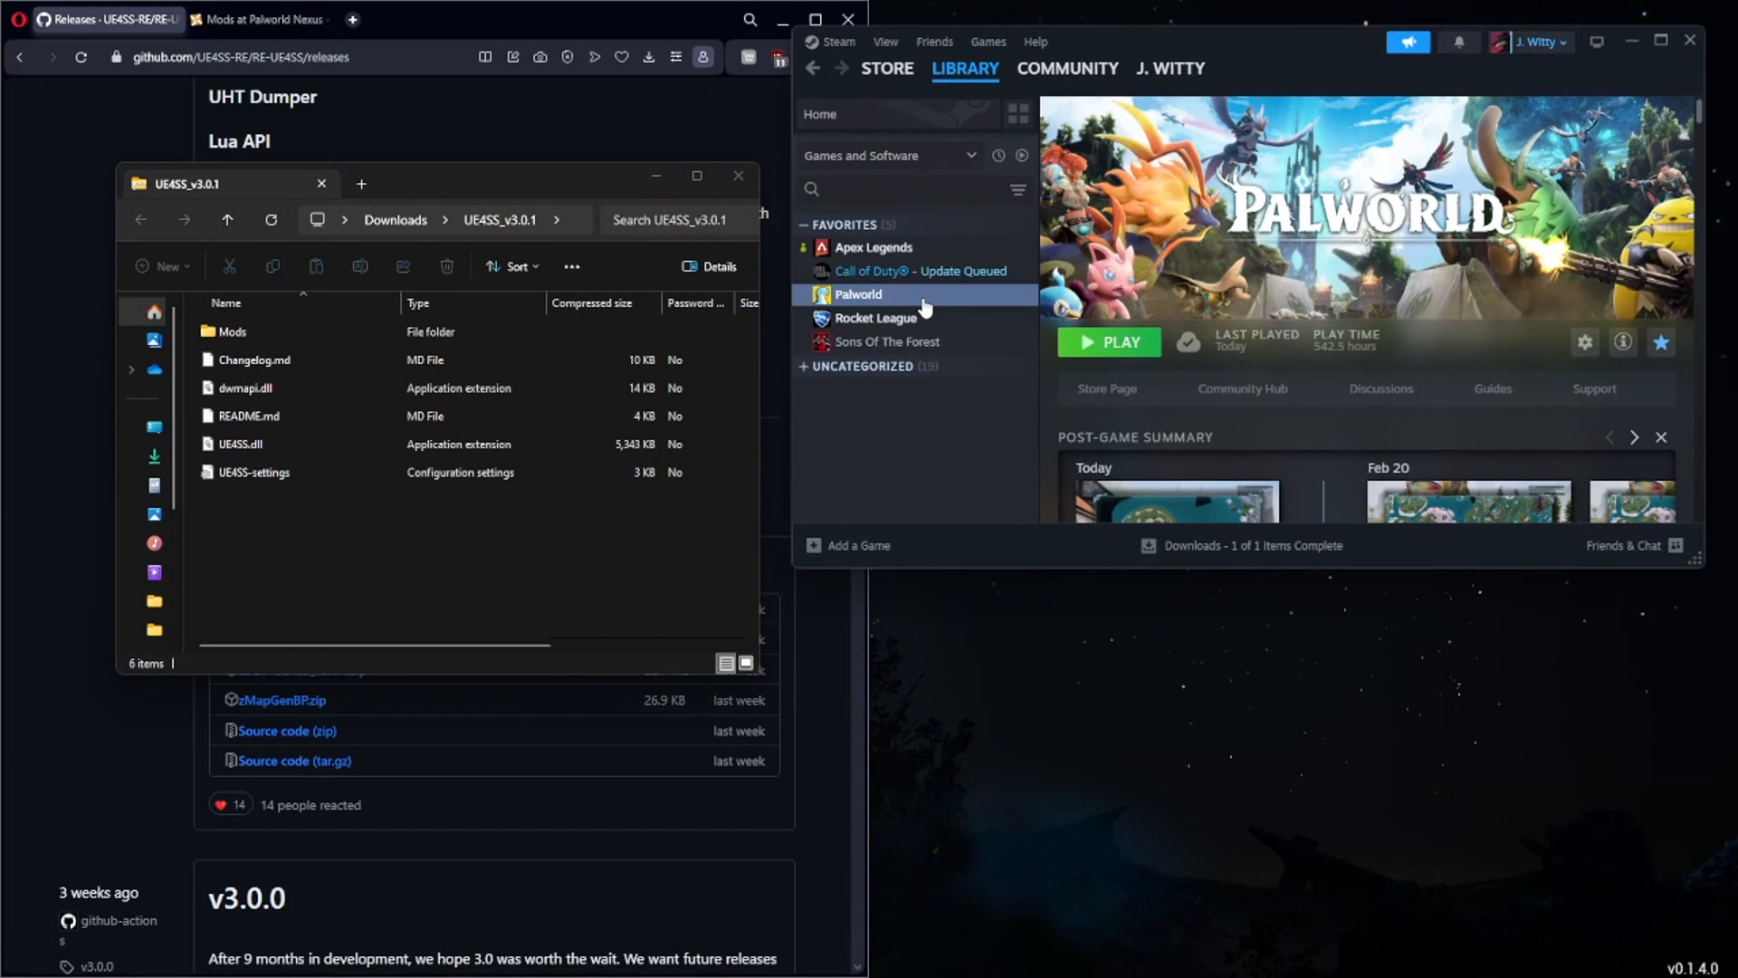
right_click(857, 293)
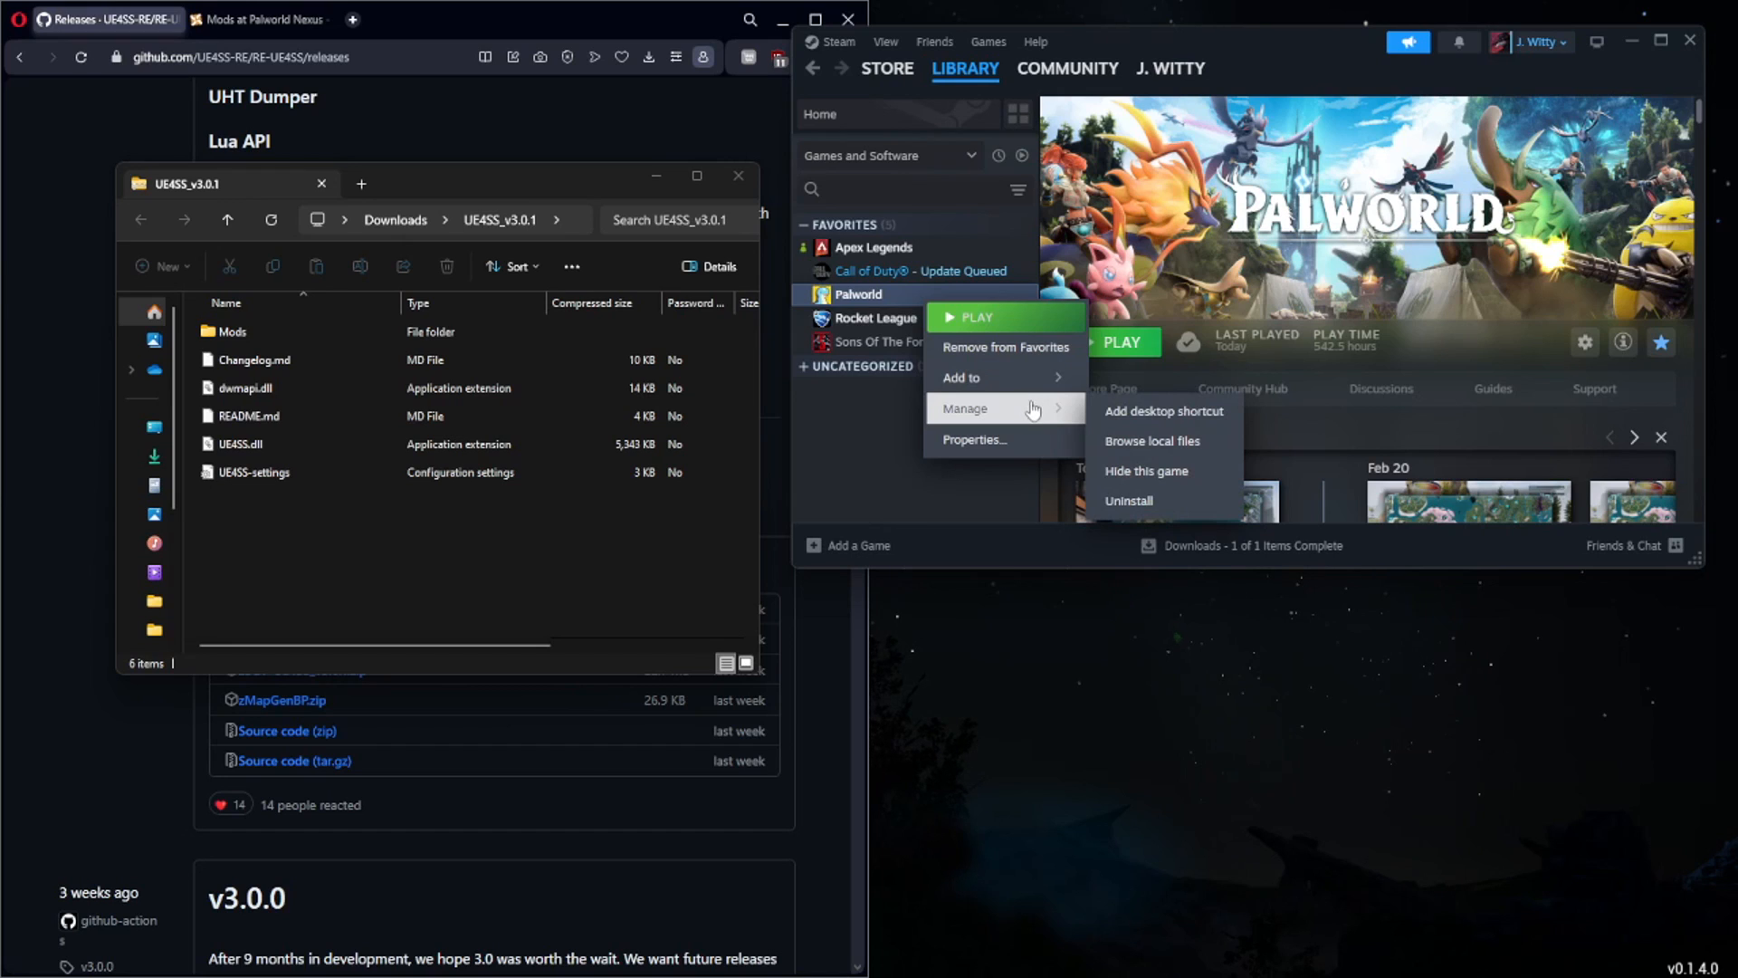
click(1150, 440)
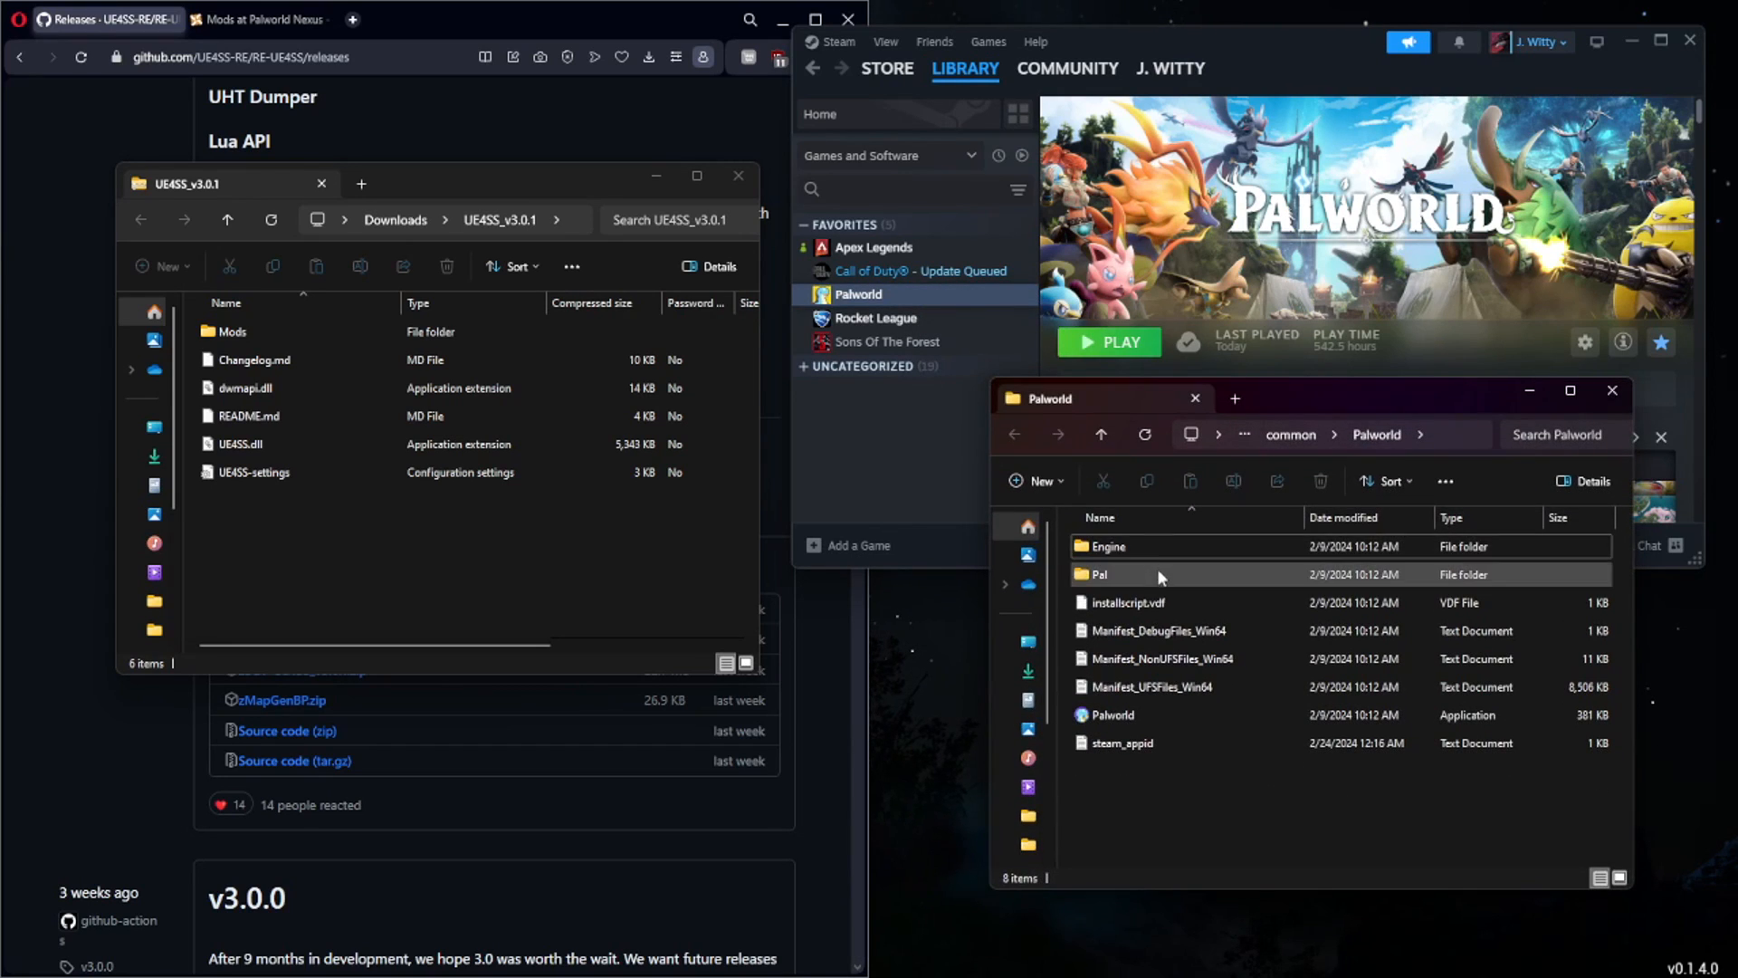
double_click(1098, 574)
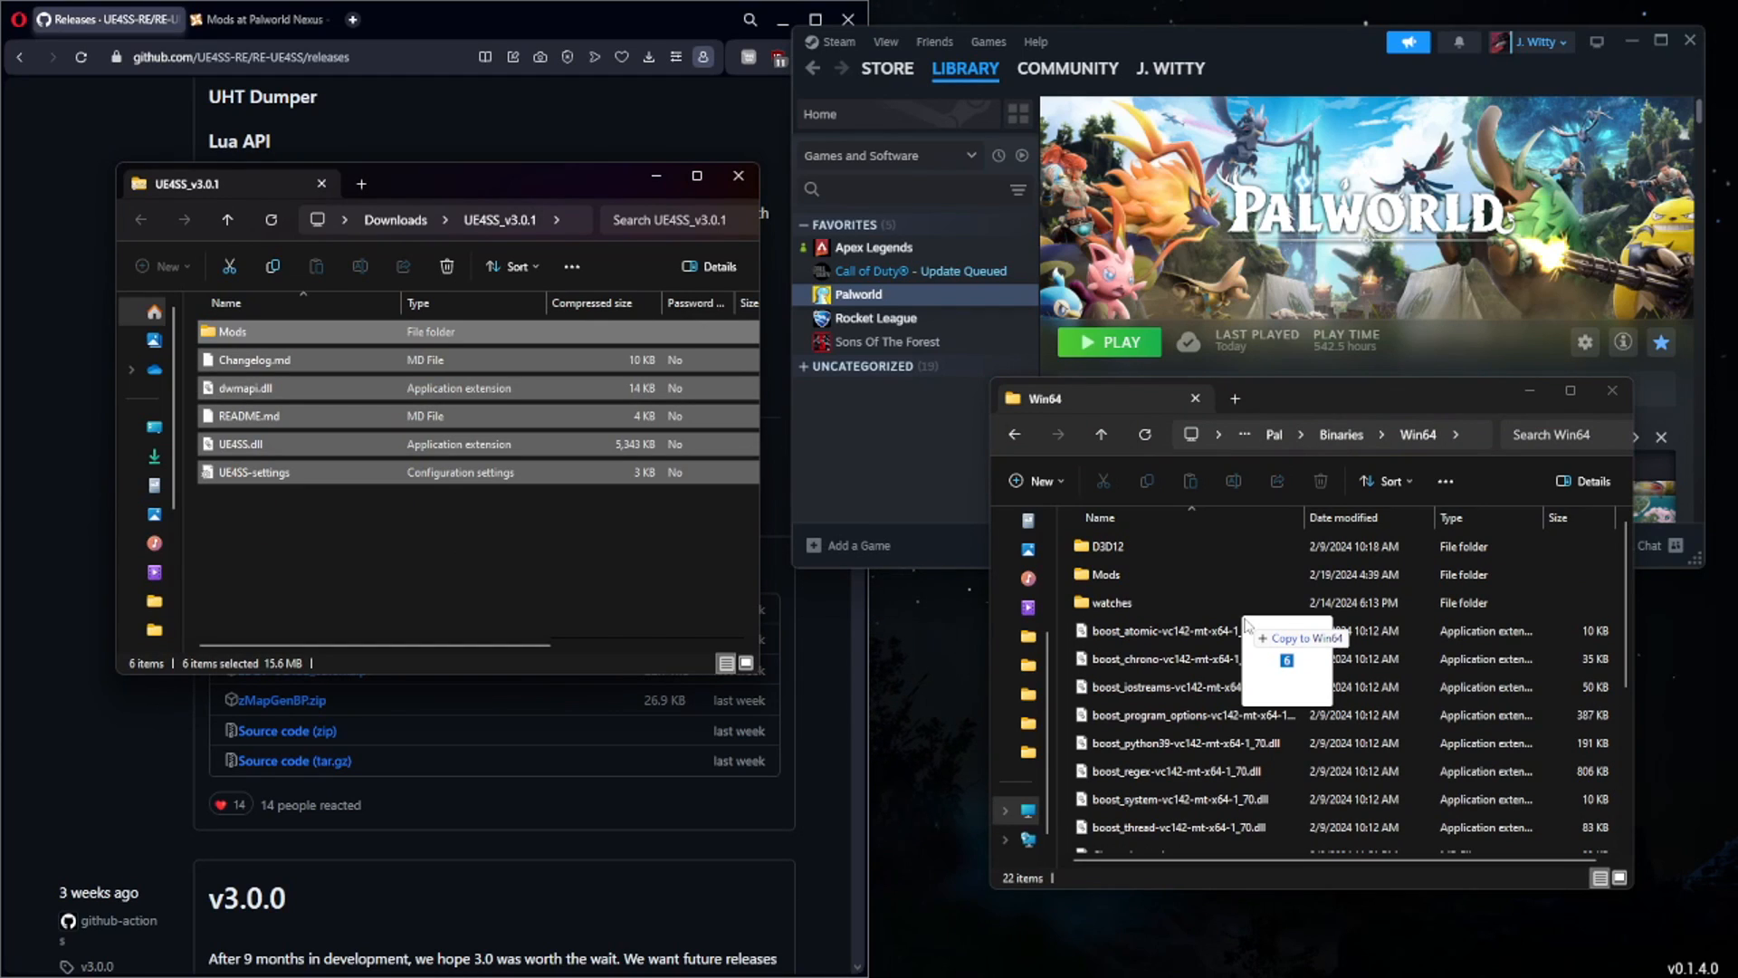
click(509, 527)
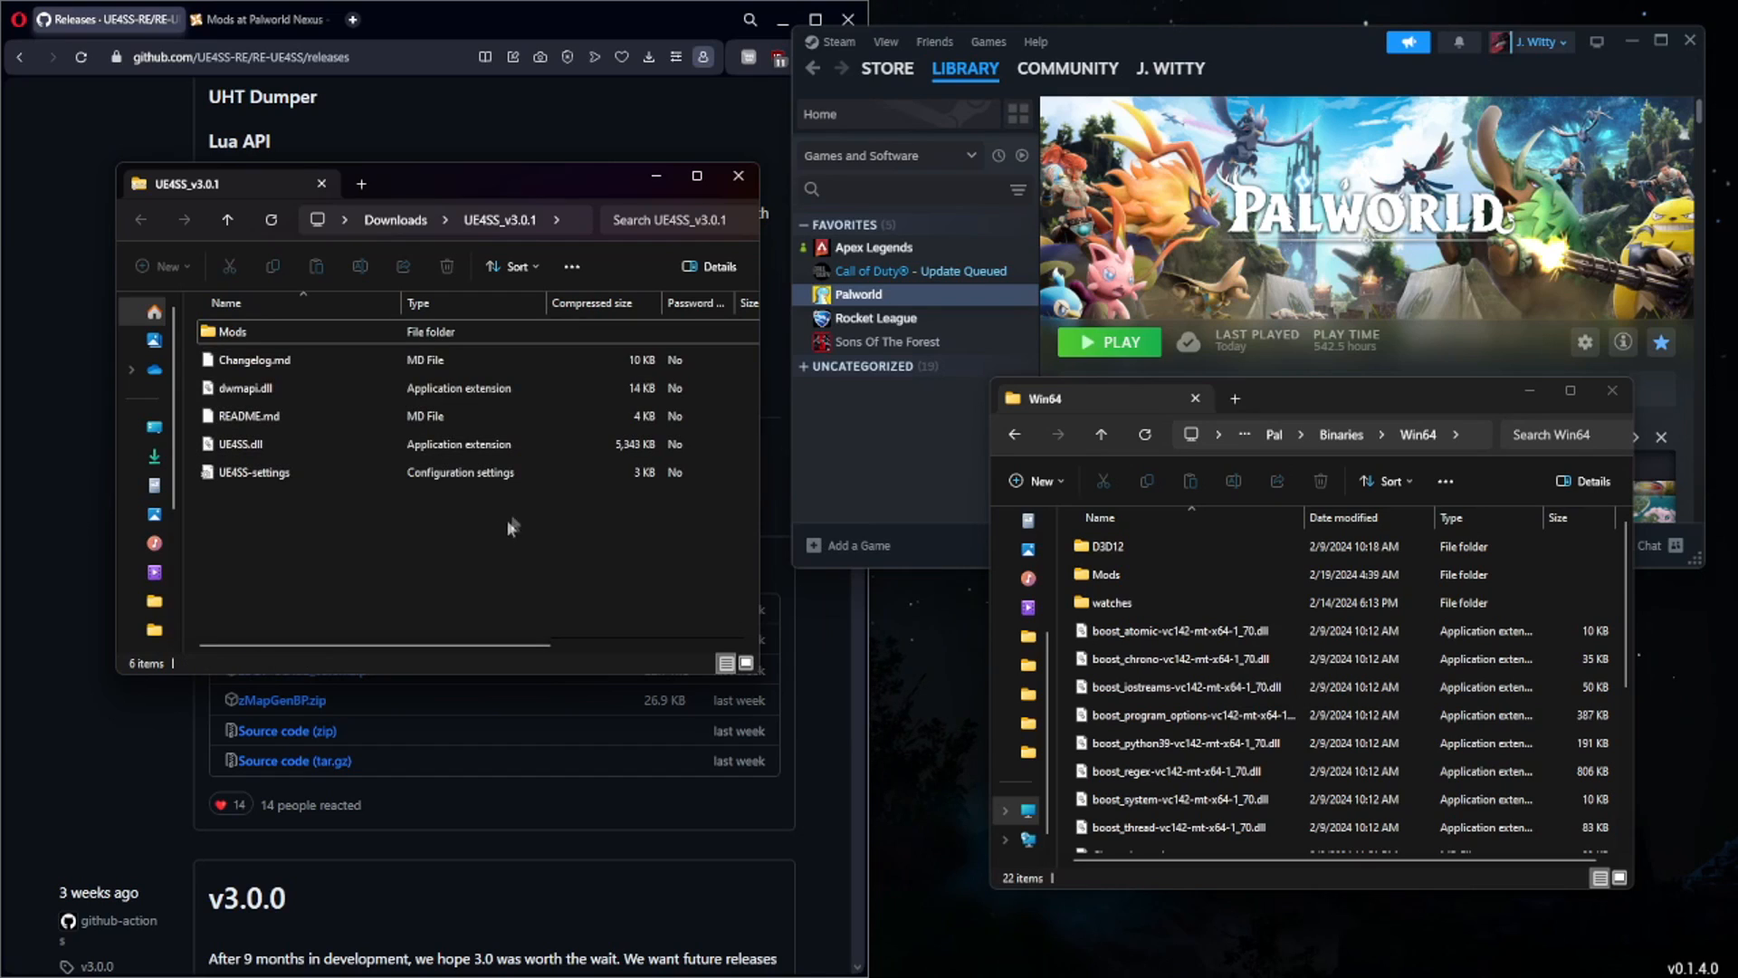
scroll(down, 3)
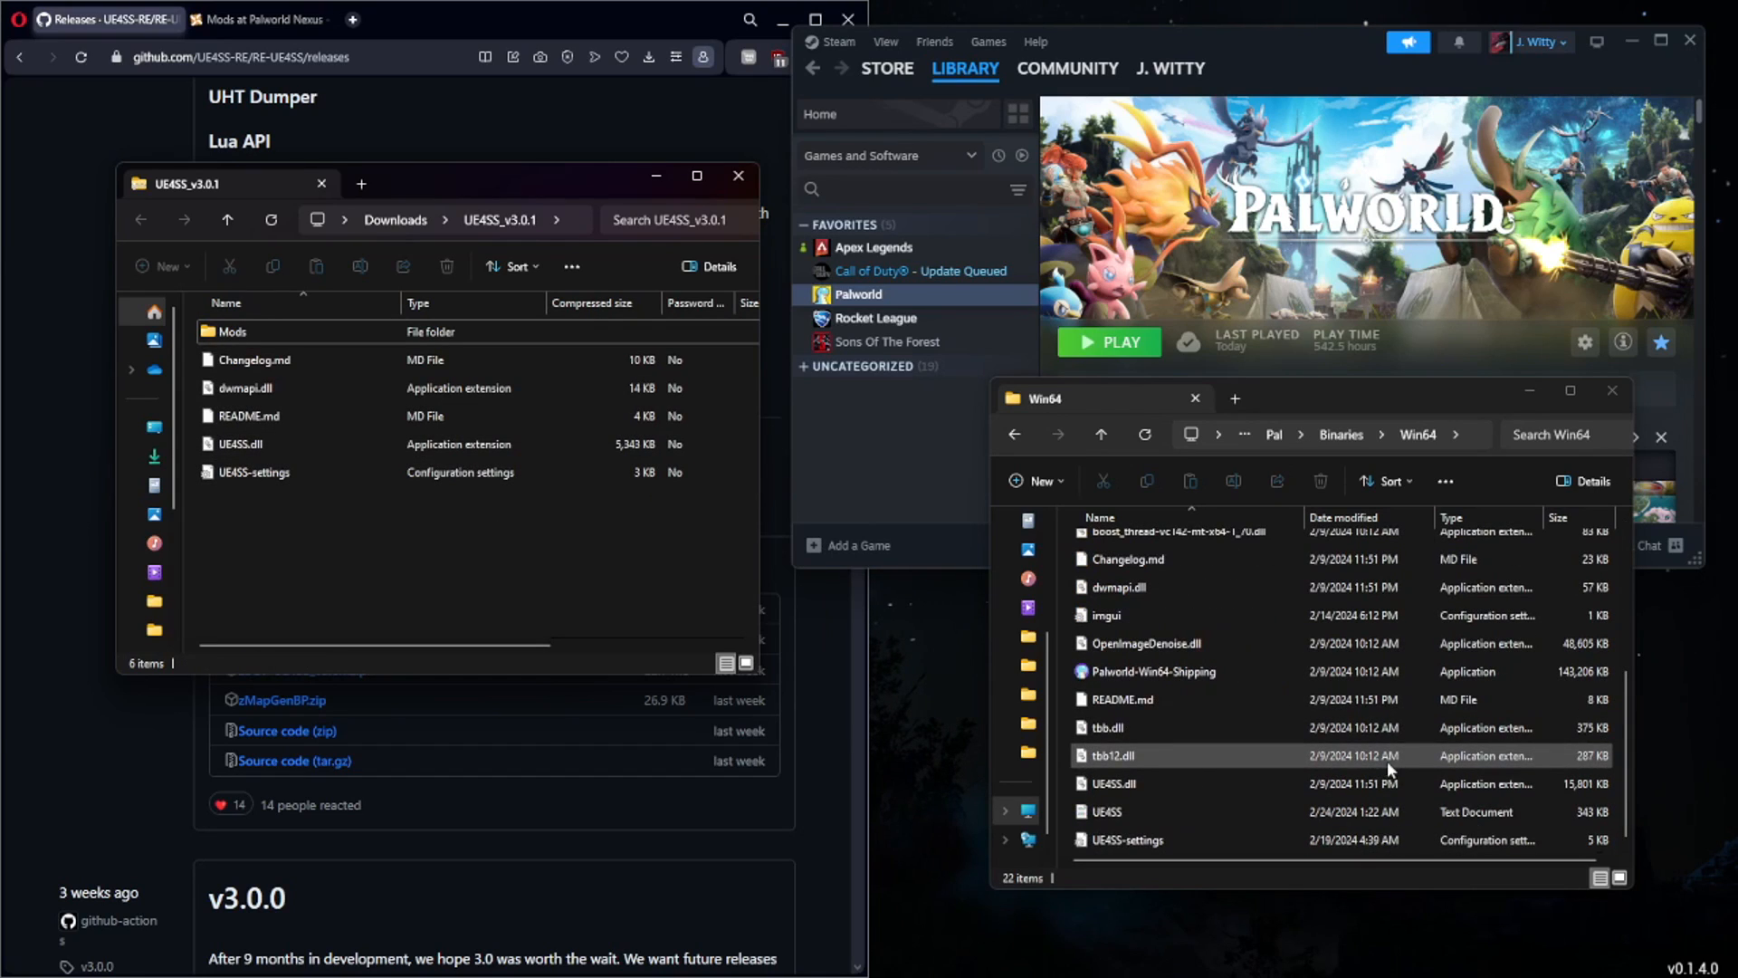
Step: Change bUseUObjectArrayCache from true to false in UE4SS-settings, then close the file
click(1126, 839)
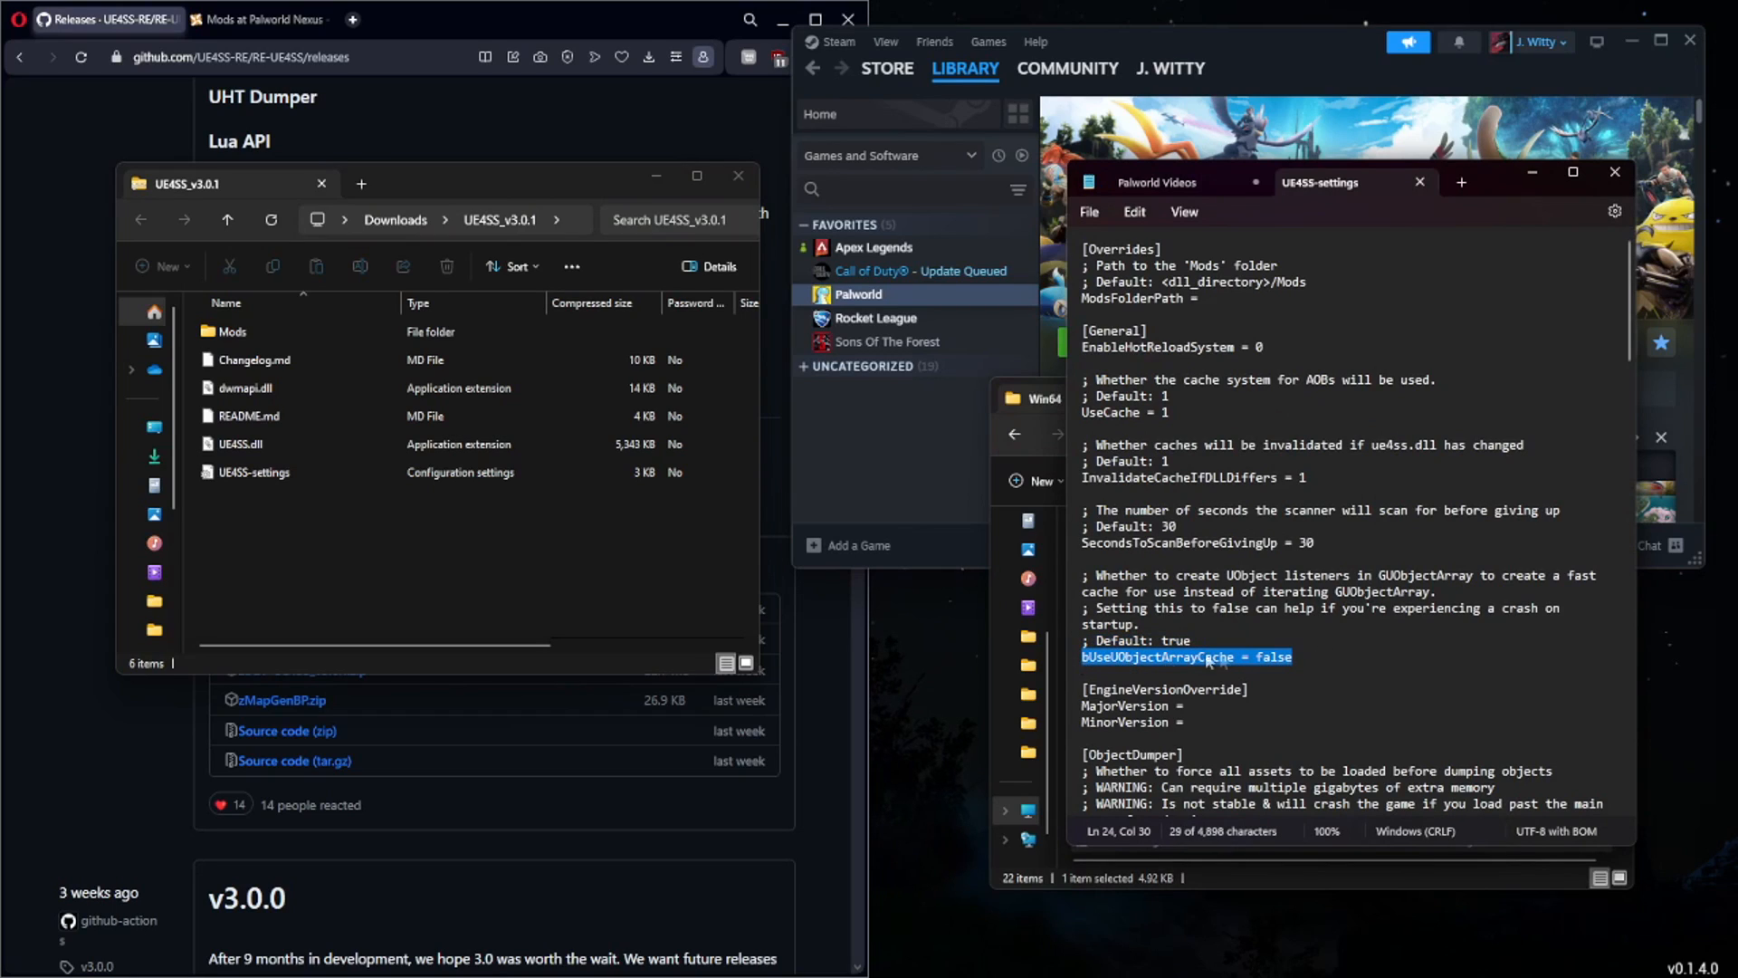
text(true)
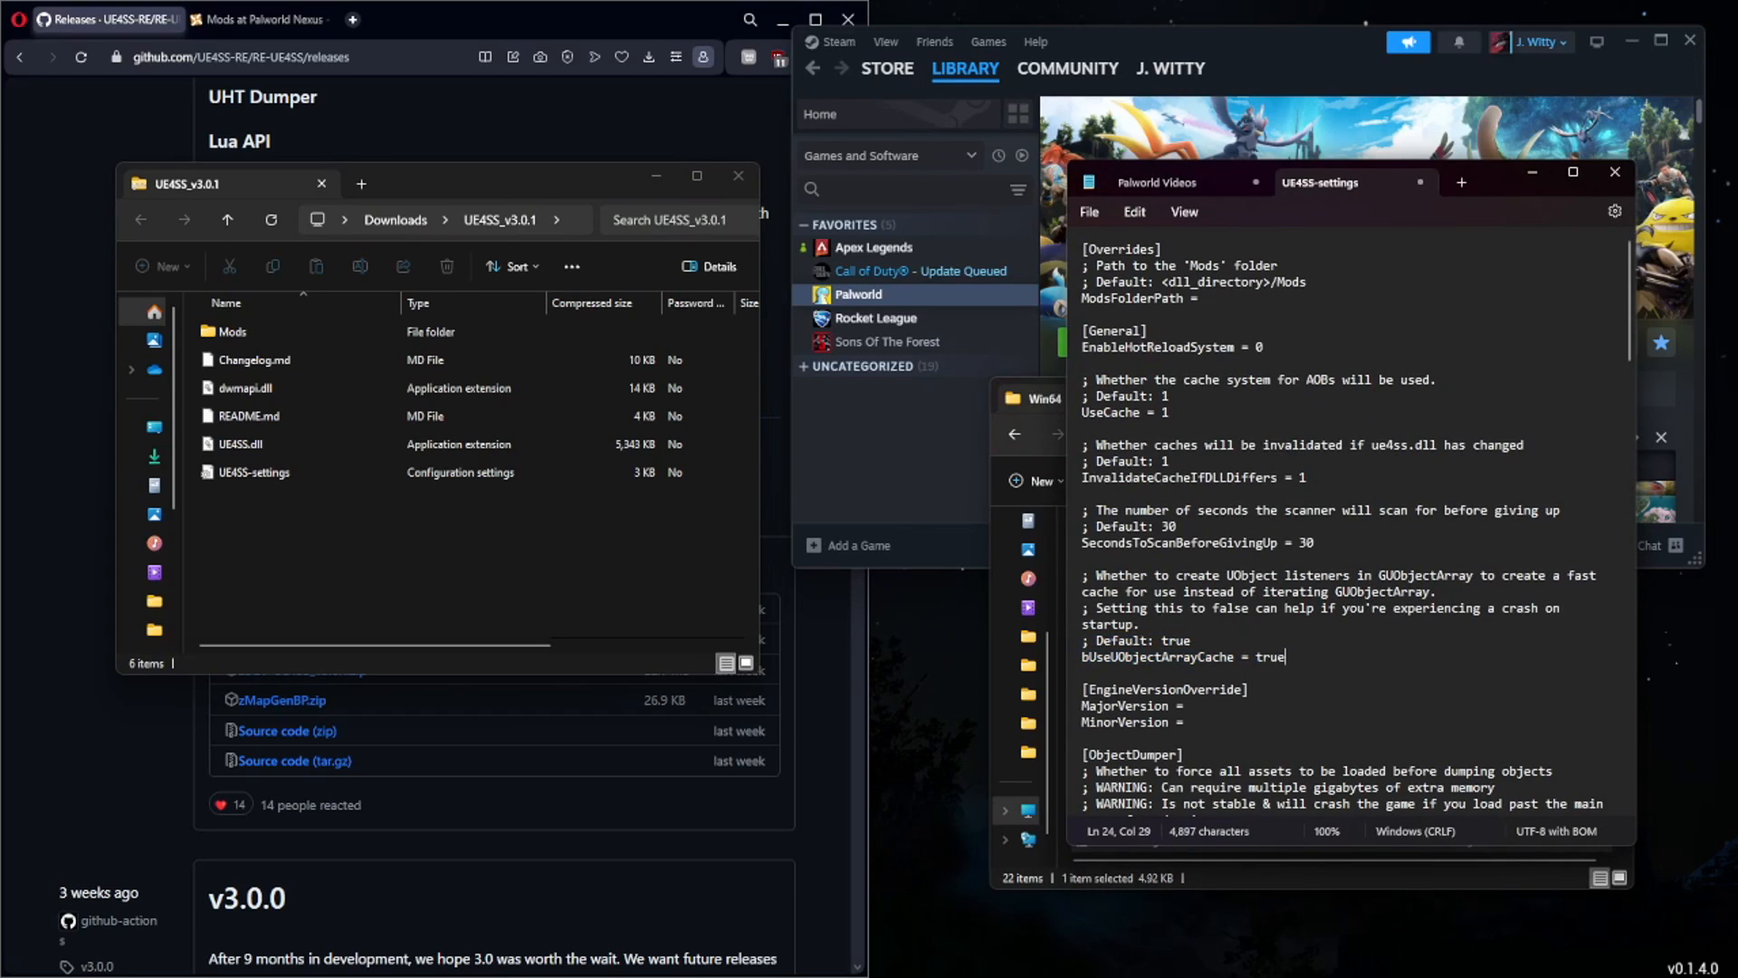
double_click(1269, 657)
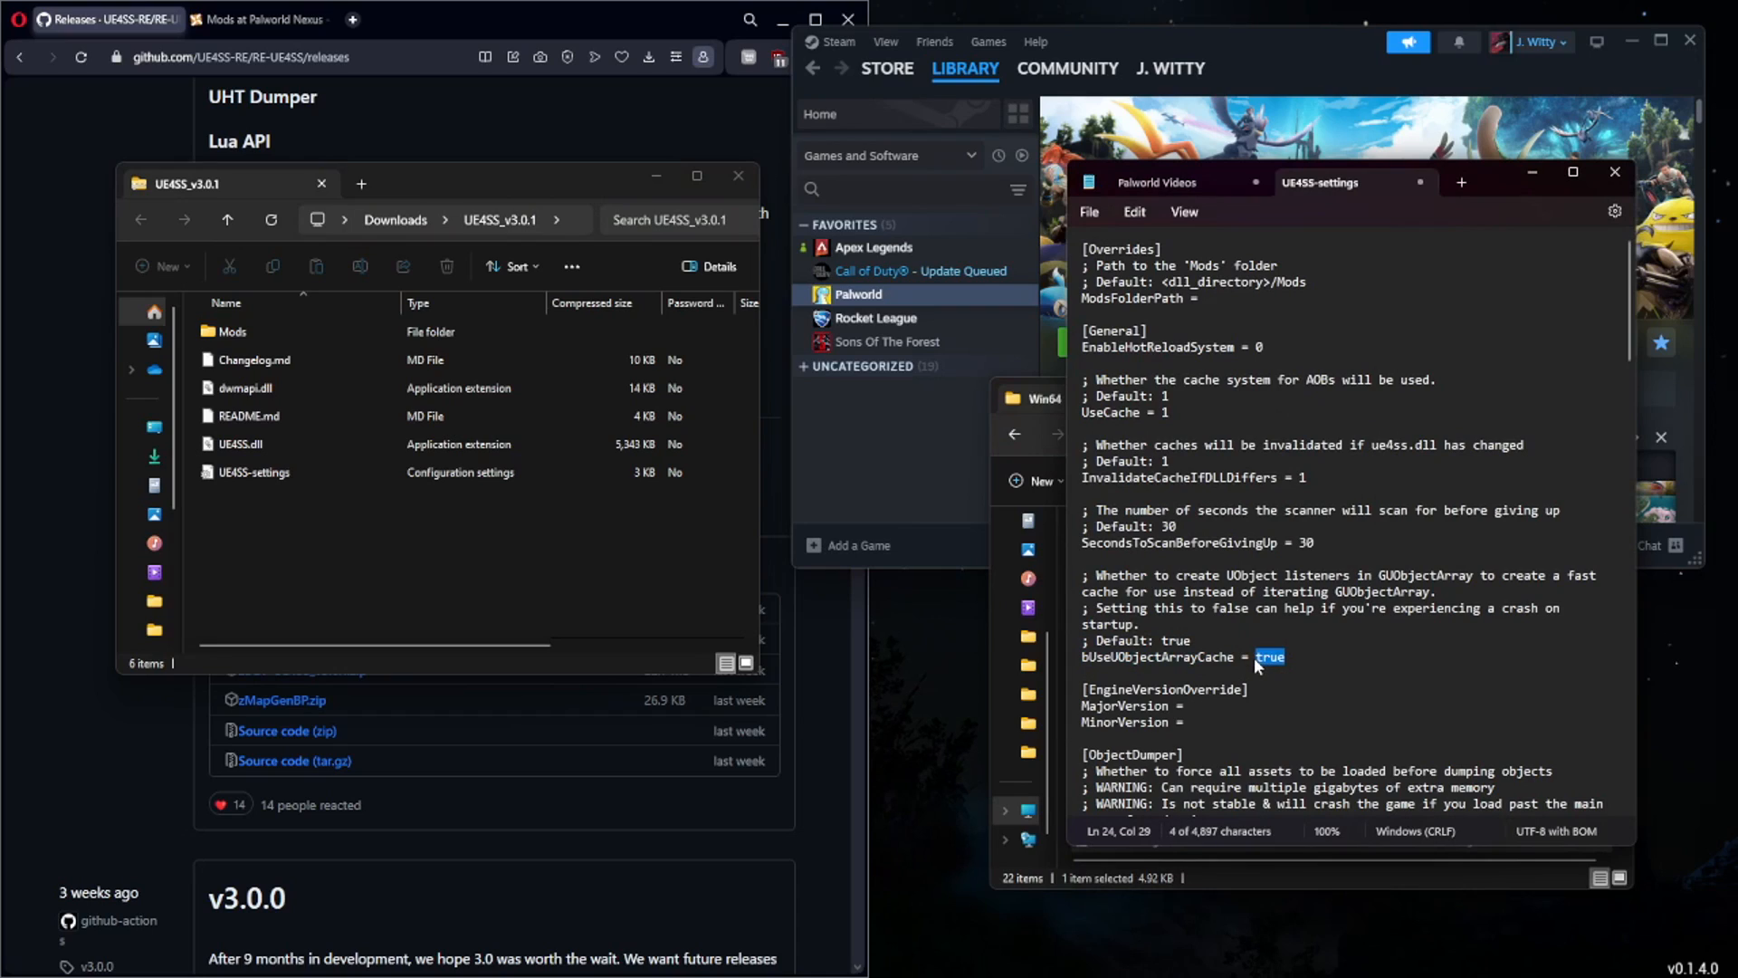
text(false)
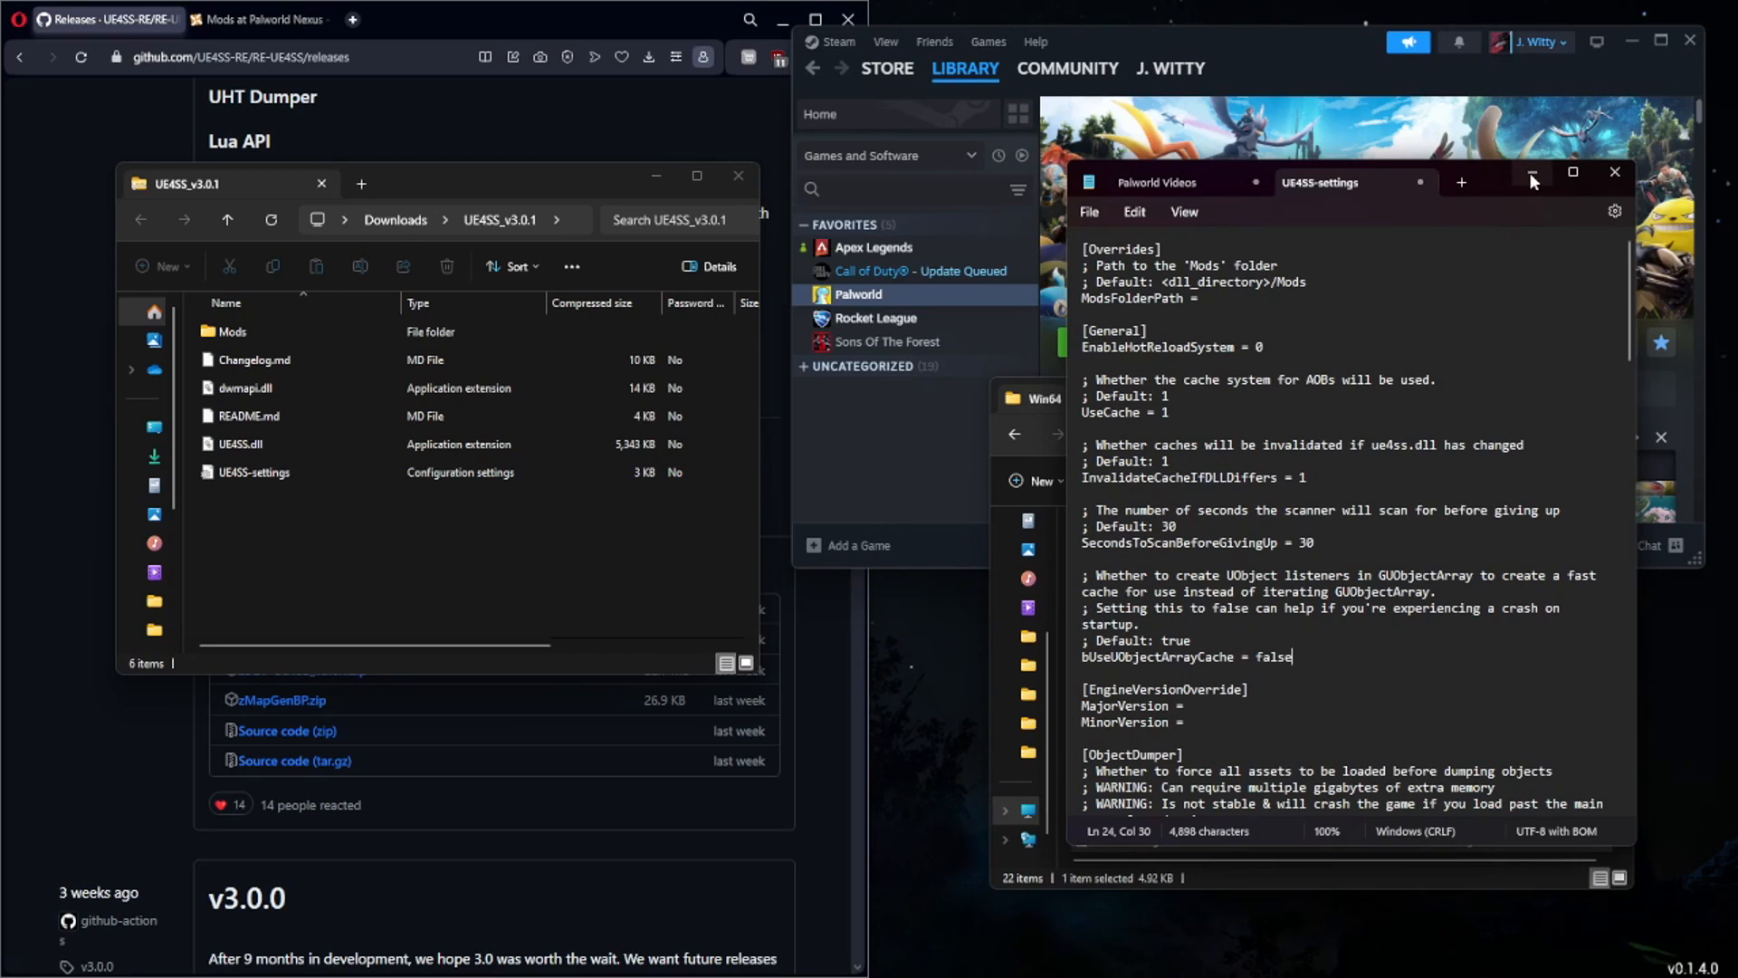
mouse_move(1533, 178)
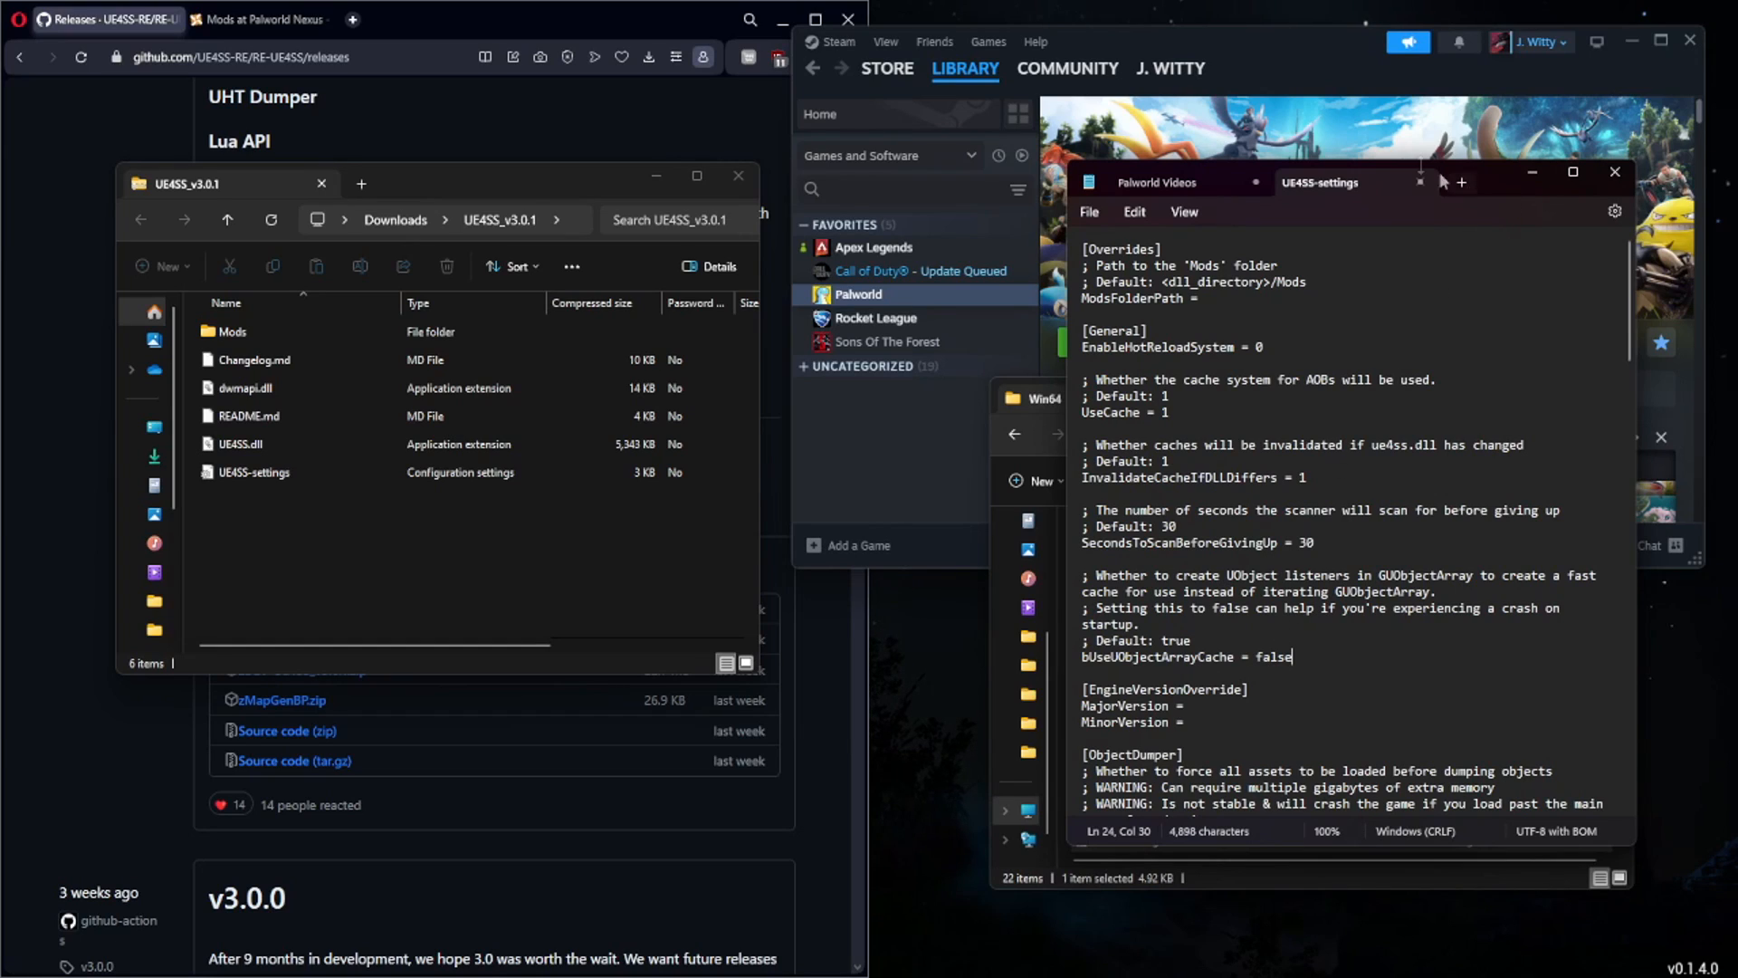
click(1088, 212)
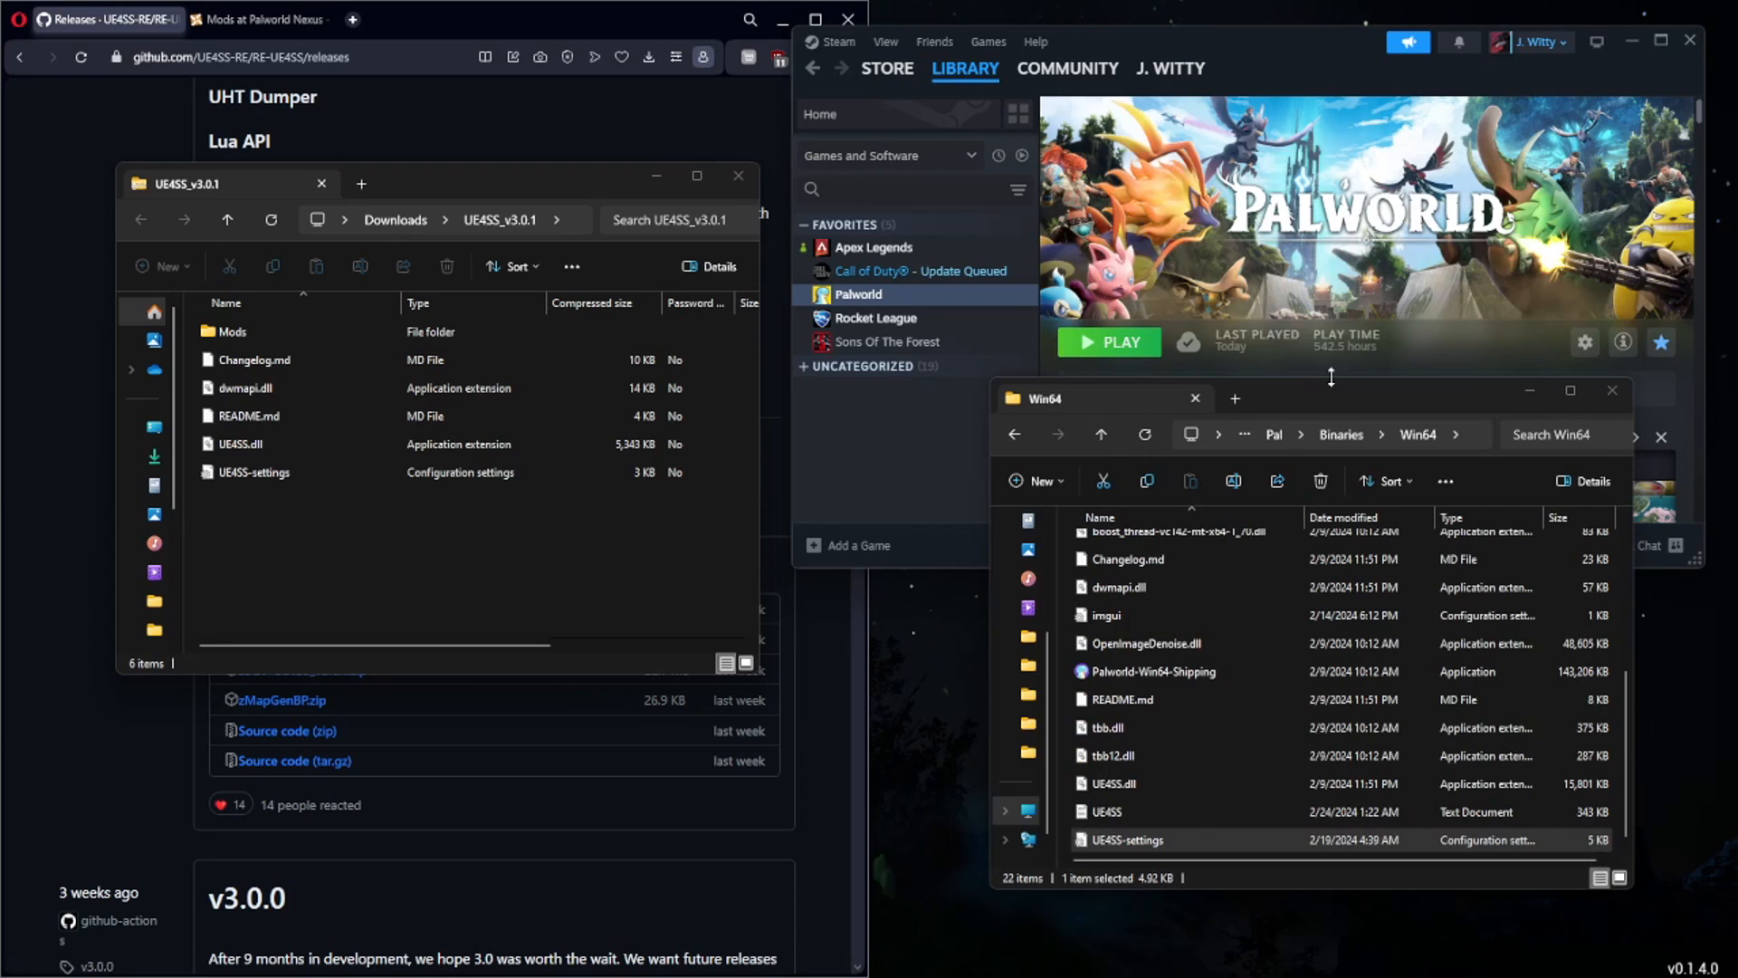
mouse_move(1280, 316)
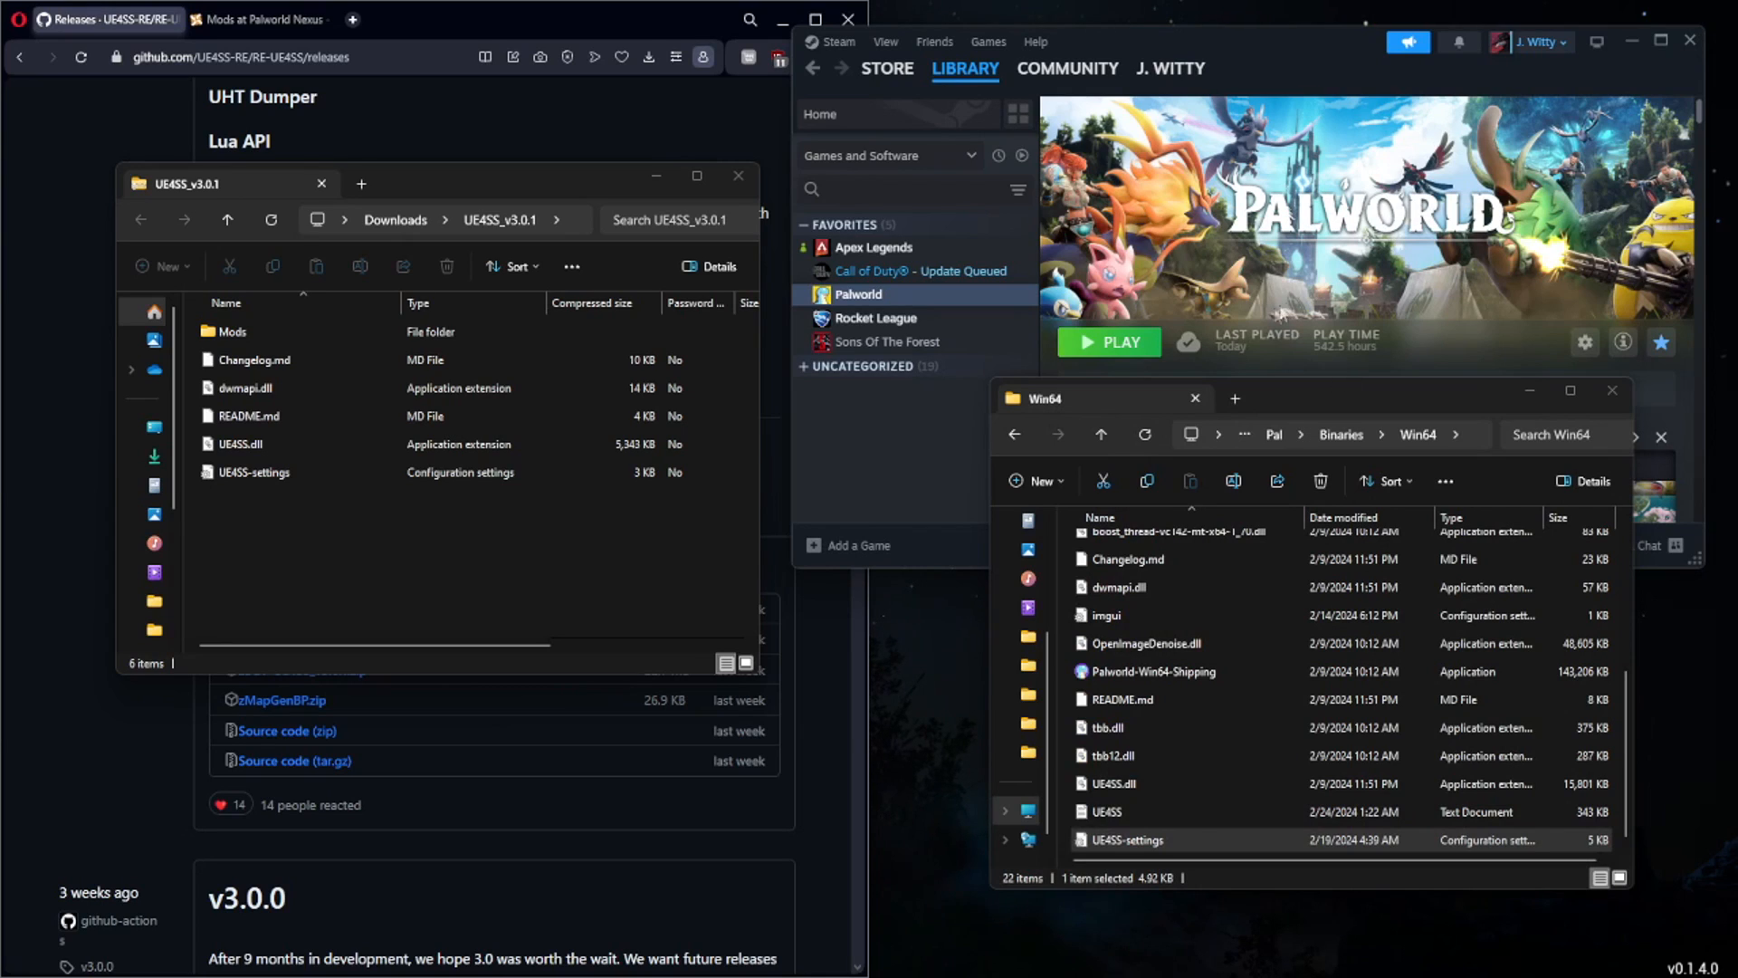
click(1107, 341)
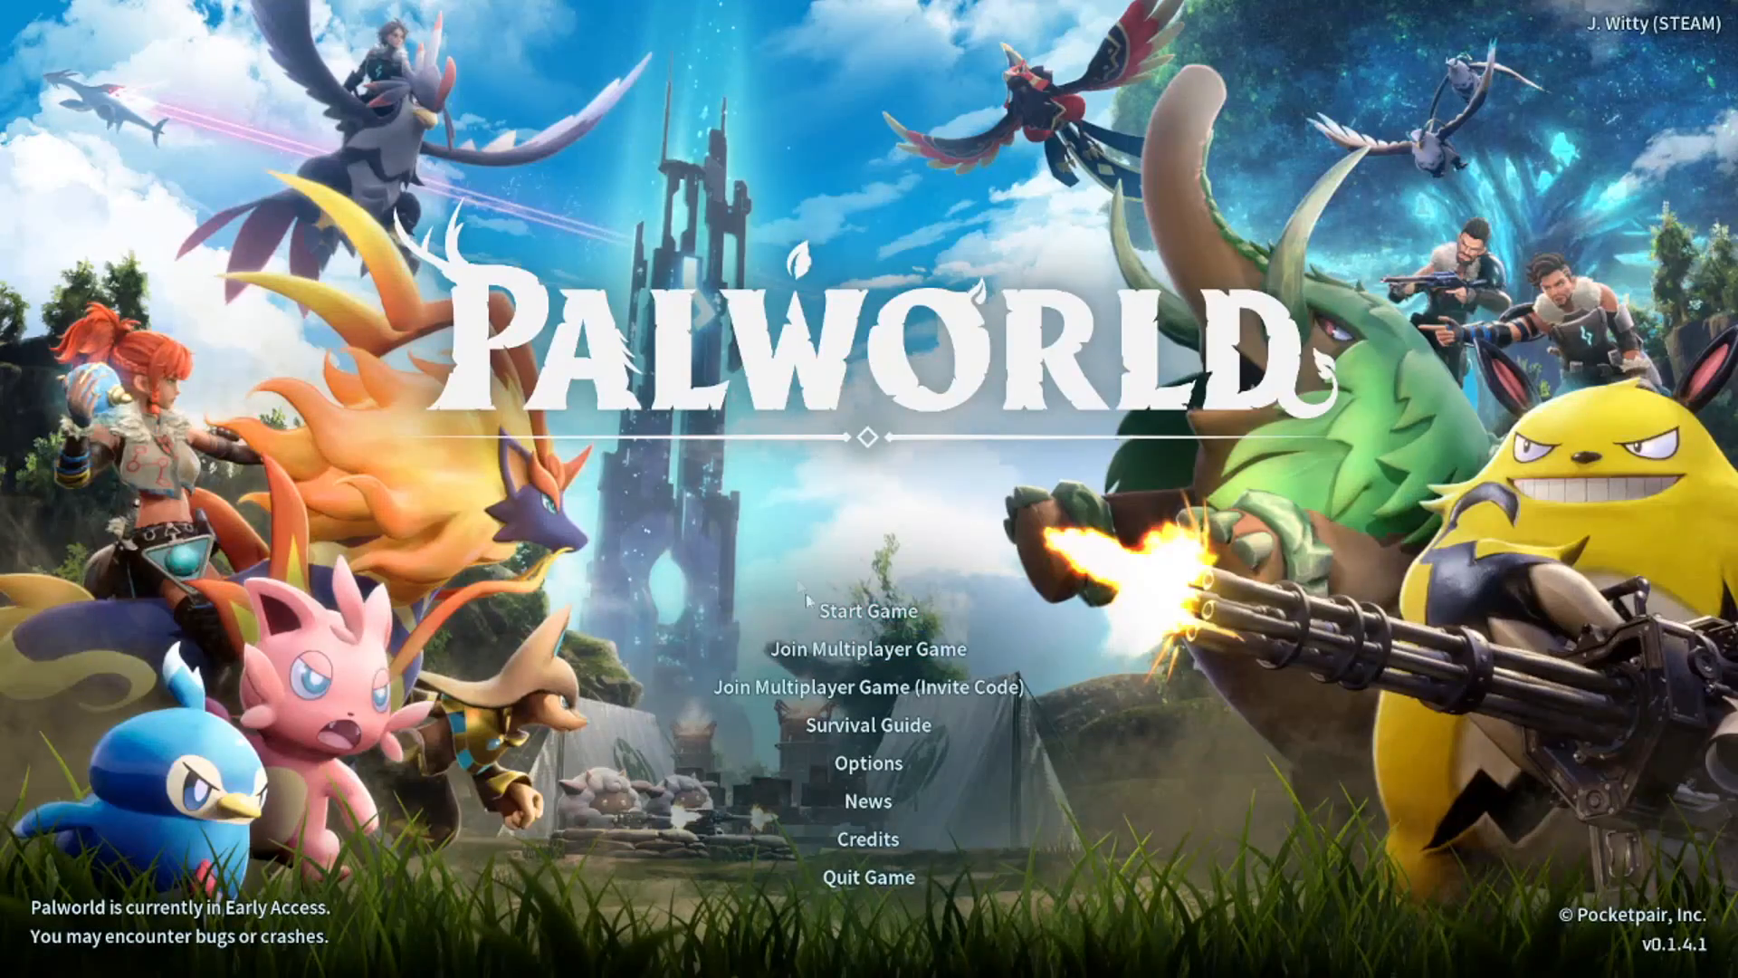
mouse_move(868, 877)
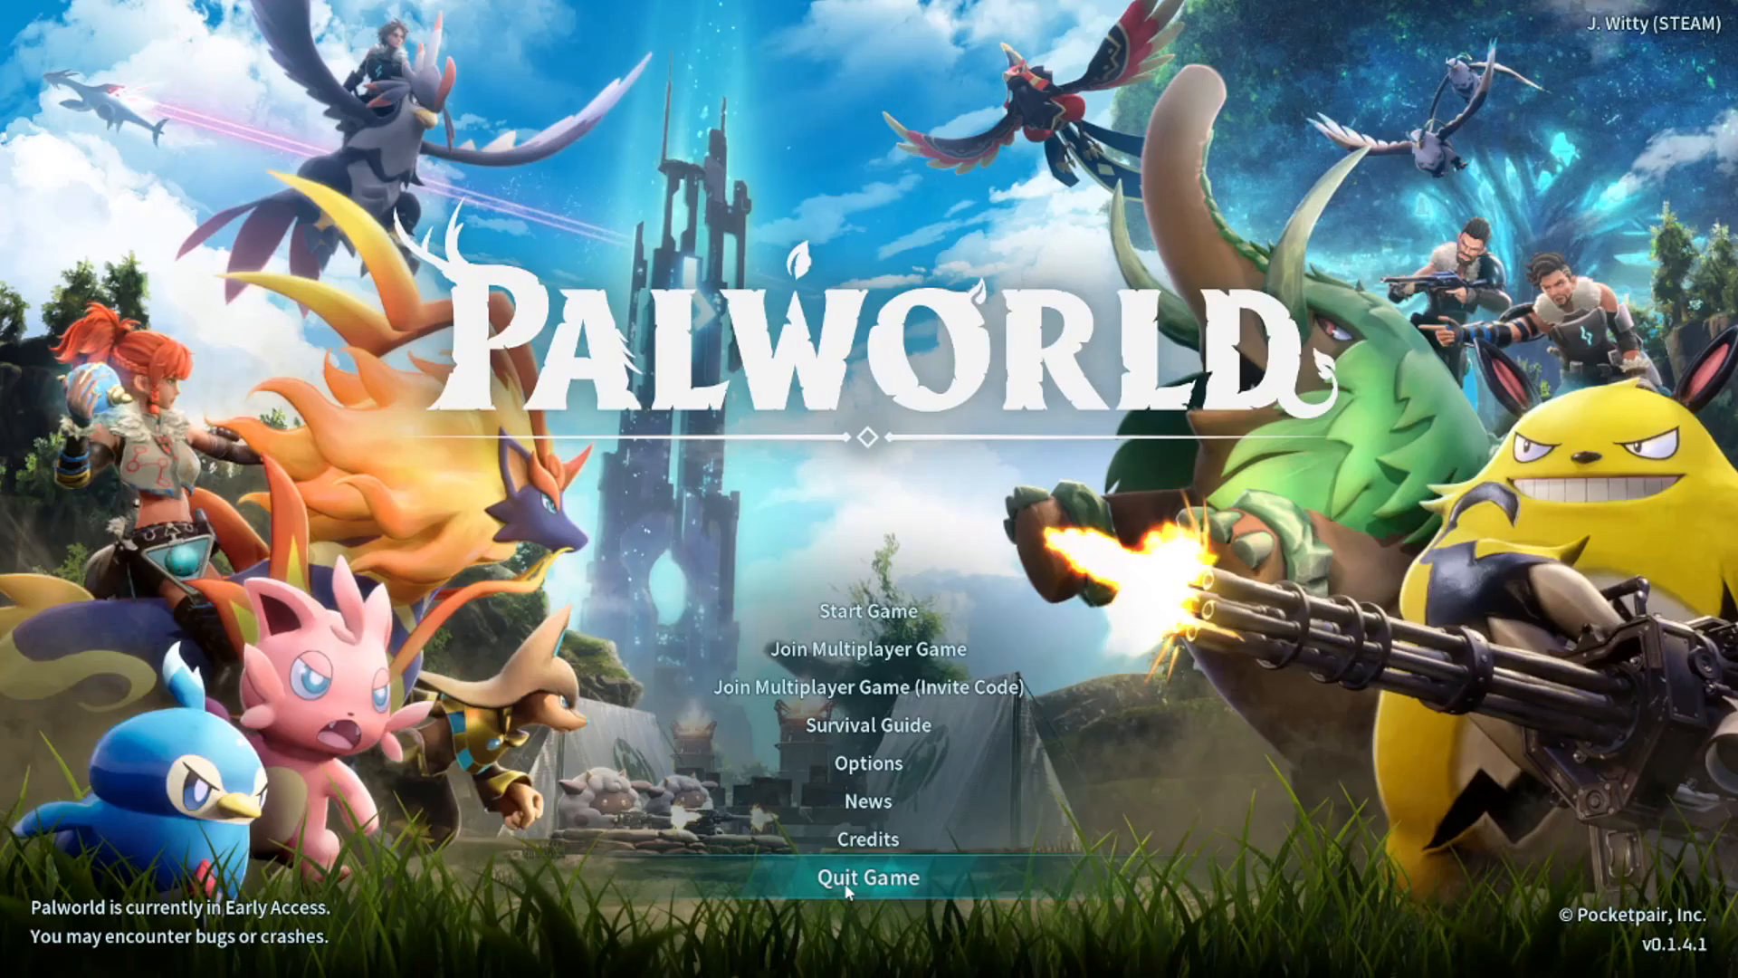
click(869, 875)
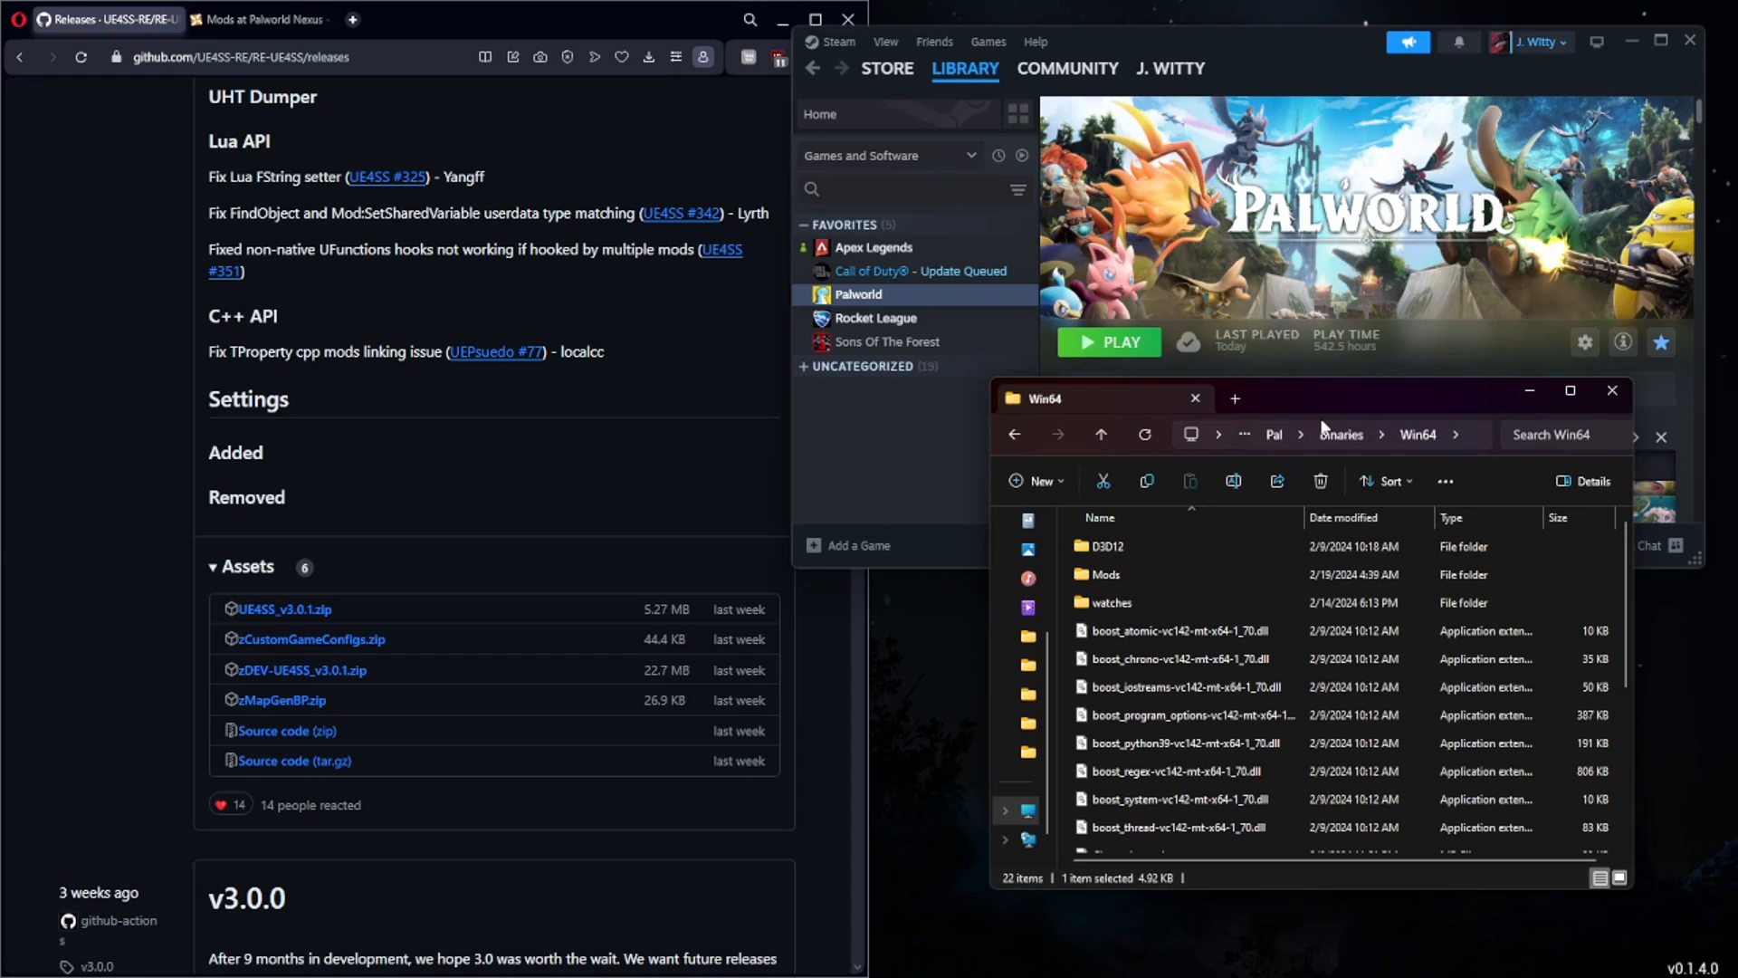
Step: Open the Pal Analyzer mod page from the Palworld mods listing
click(1273, 433)
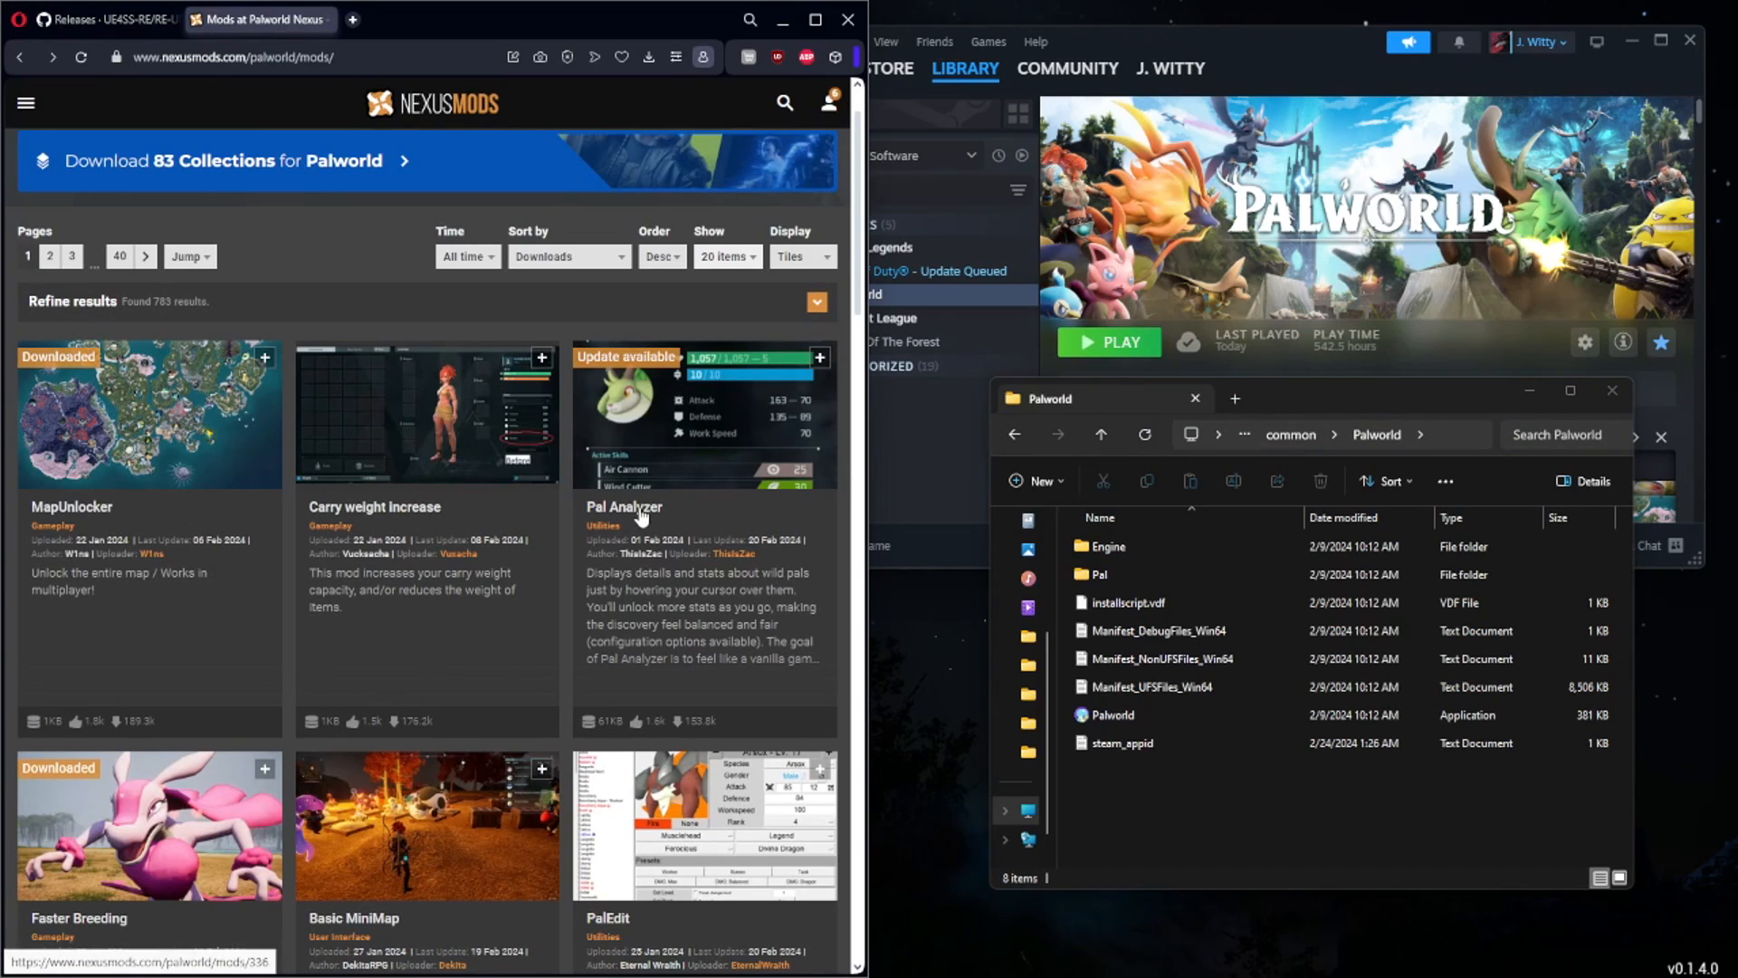
click(623, 507)
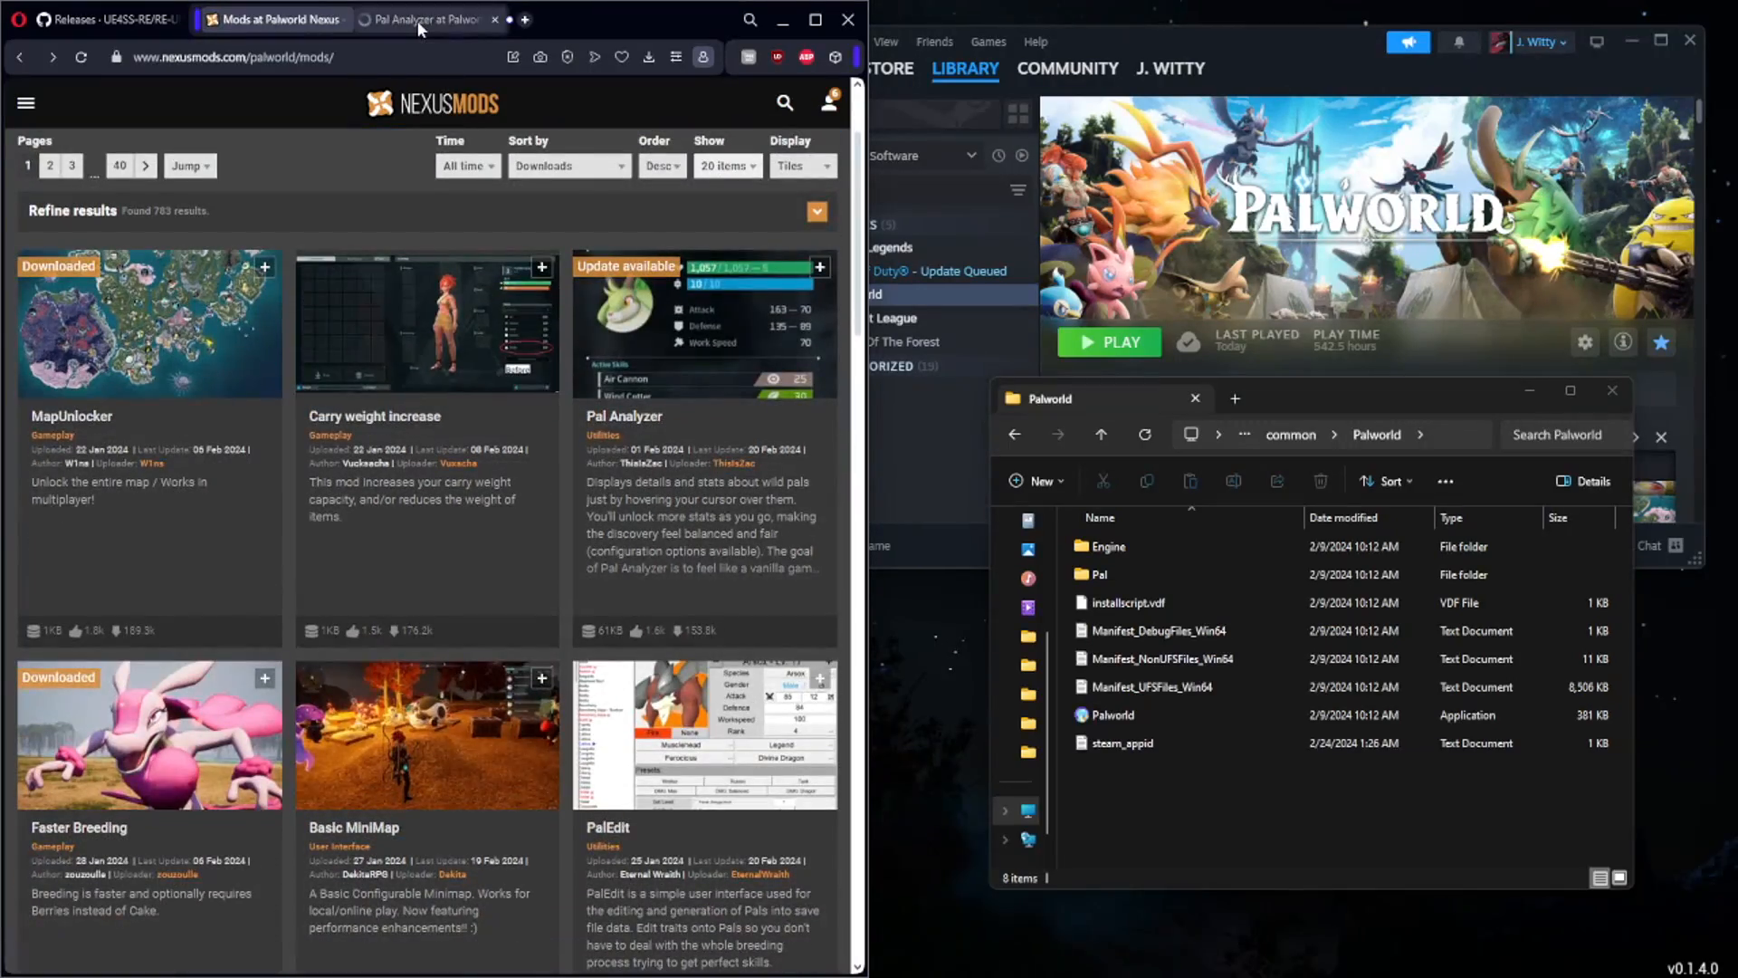
click(623, 415)
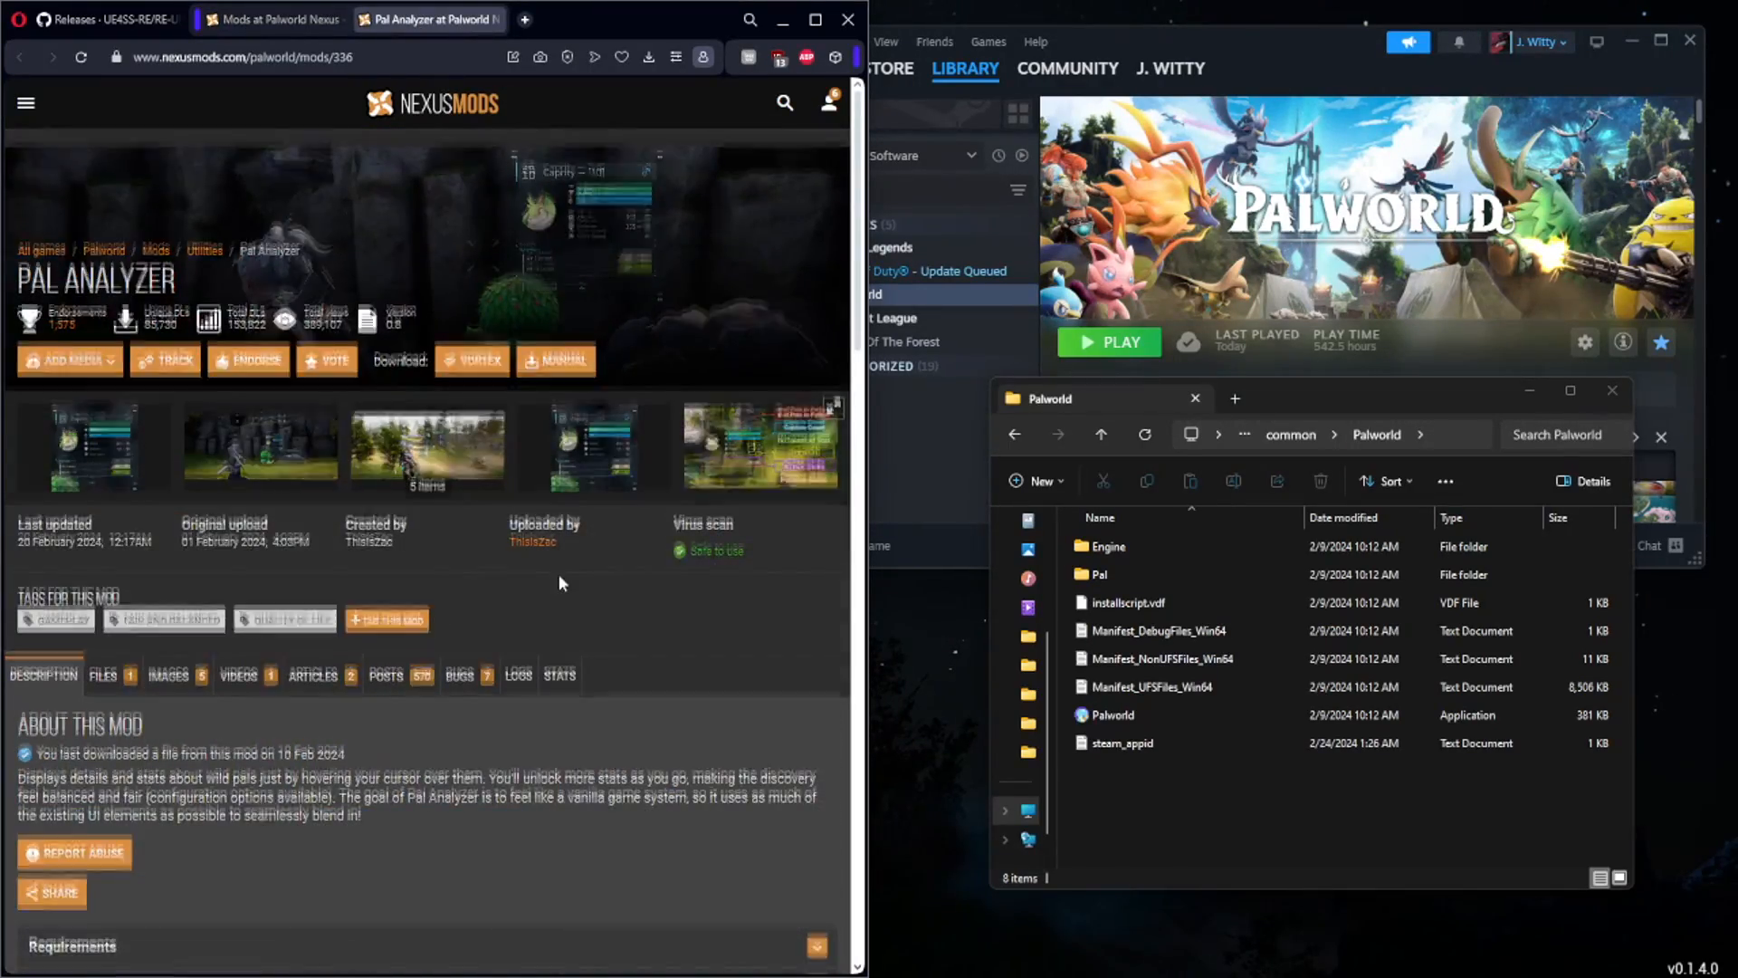
Step: Highlight the Manual Installation step about the LogicMods folder
scroll(down, 3)
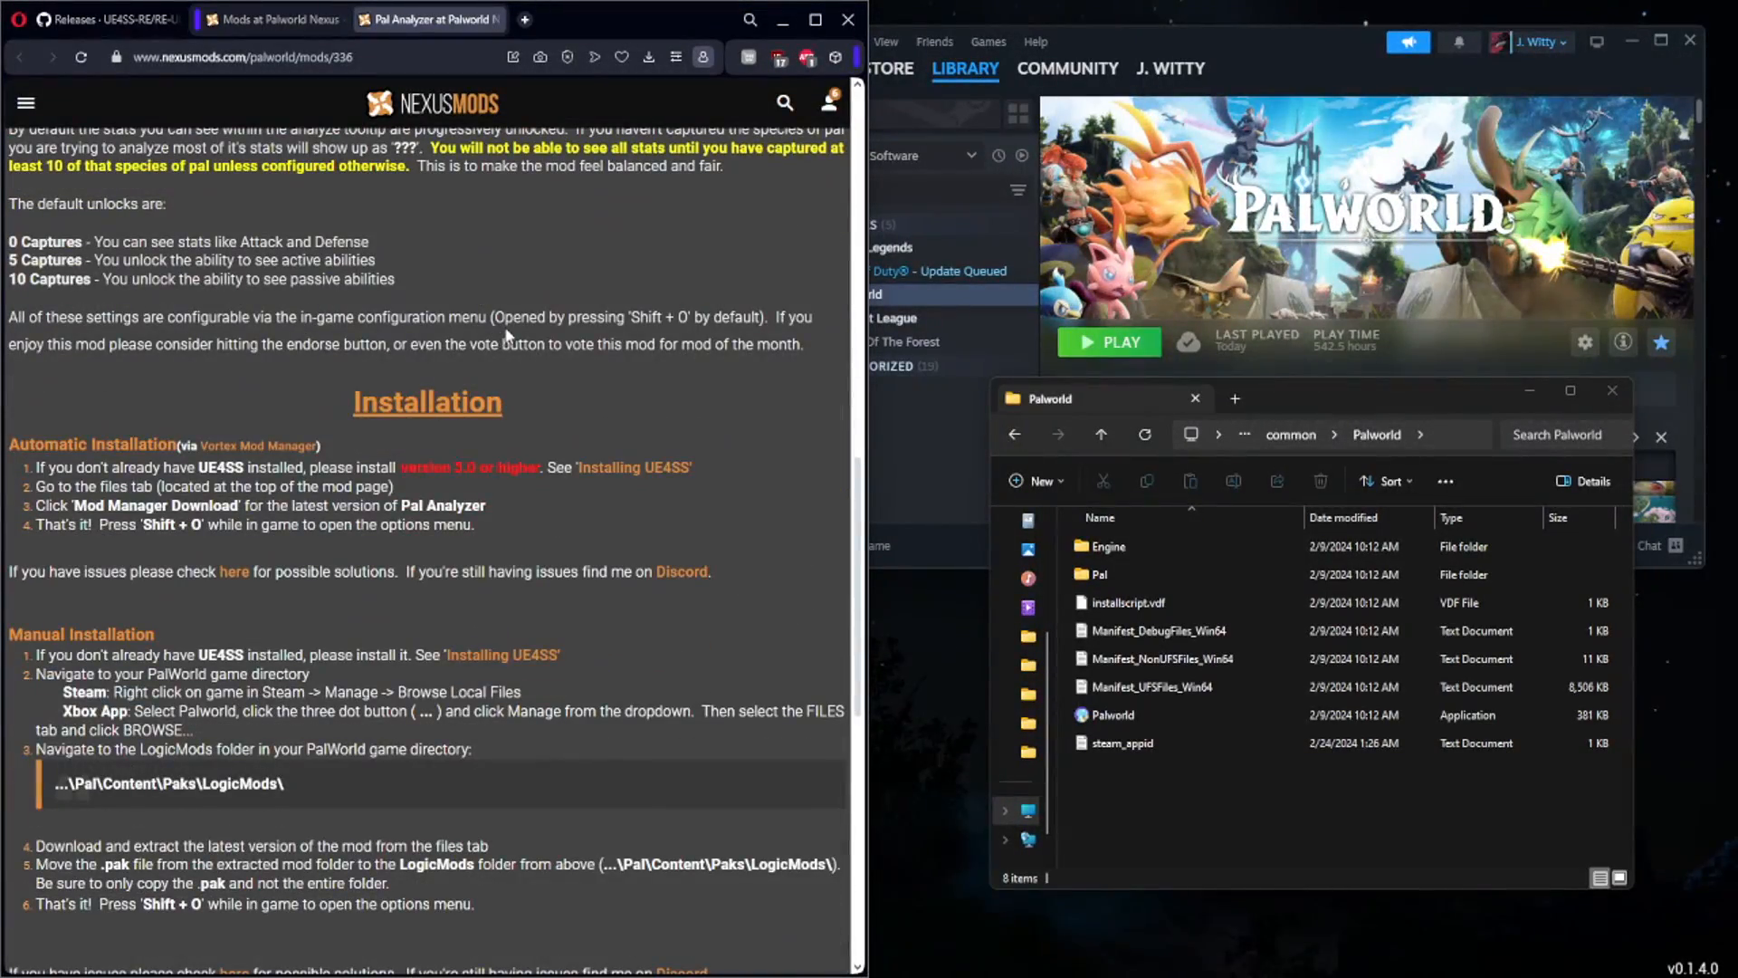
scroll(down, 3)
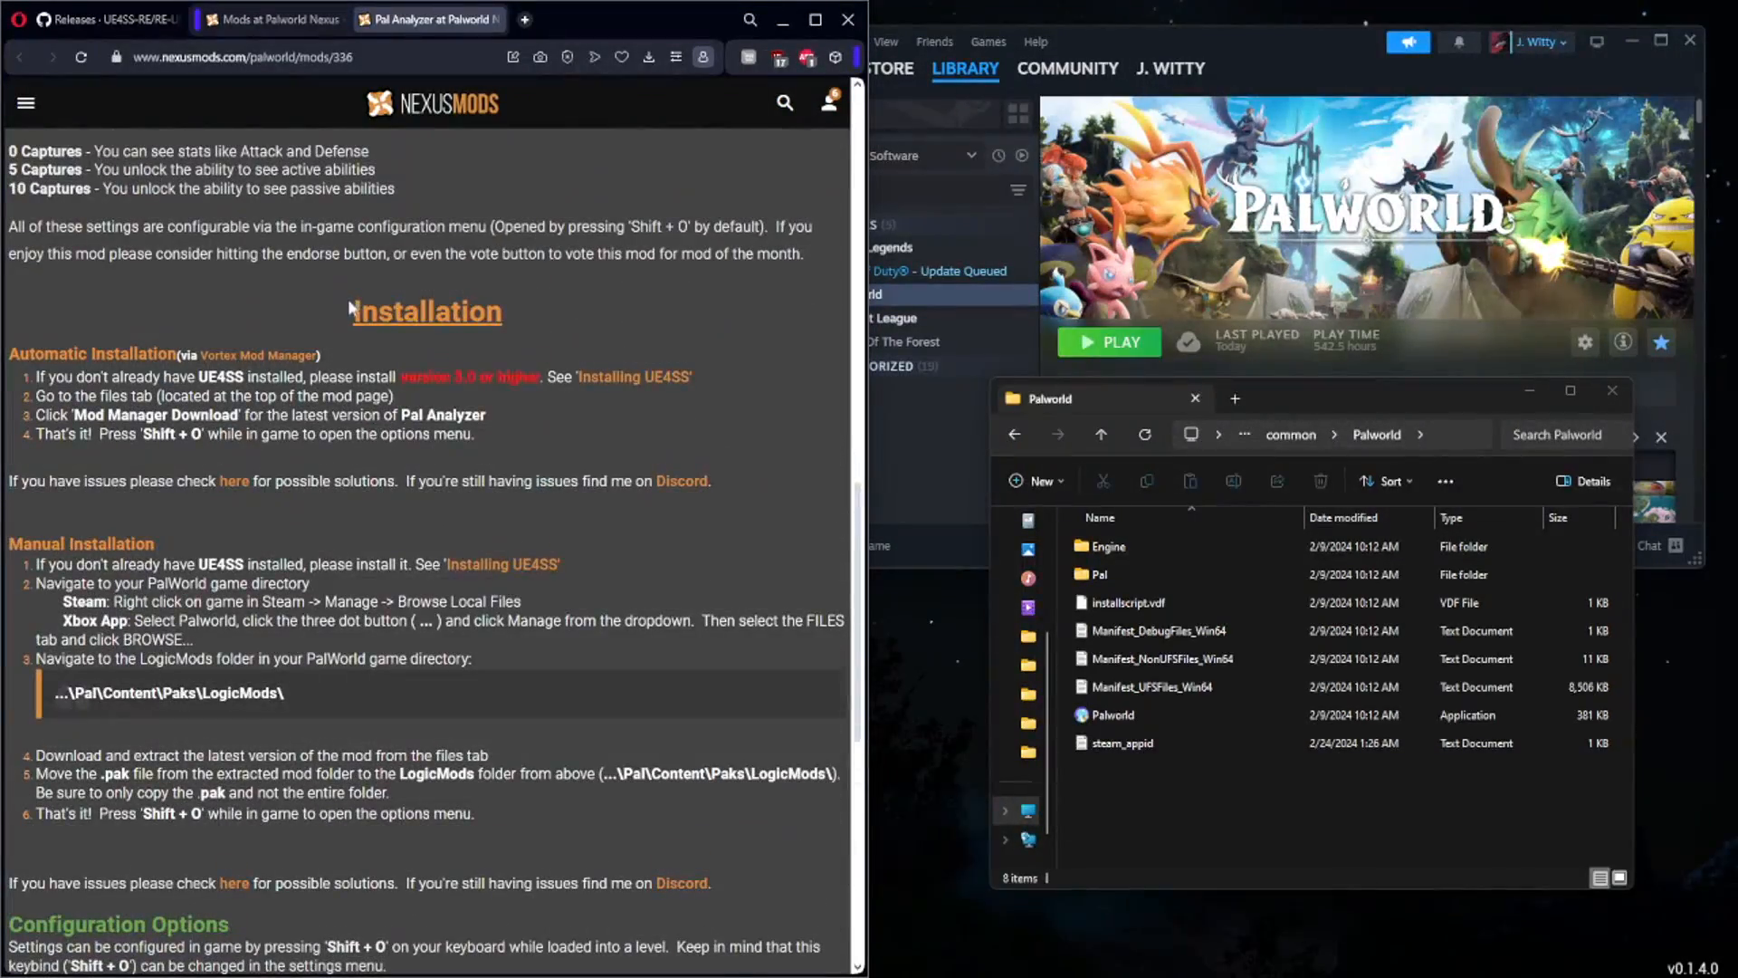
scroll(down, 3)
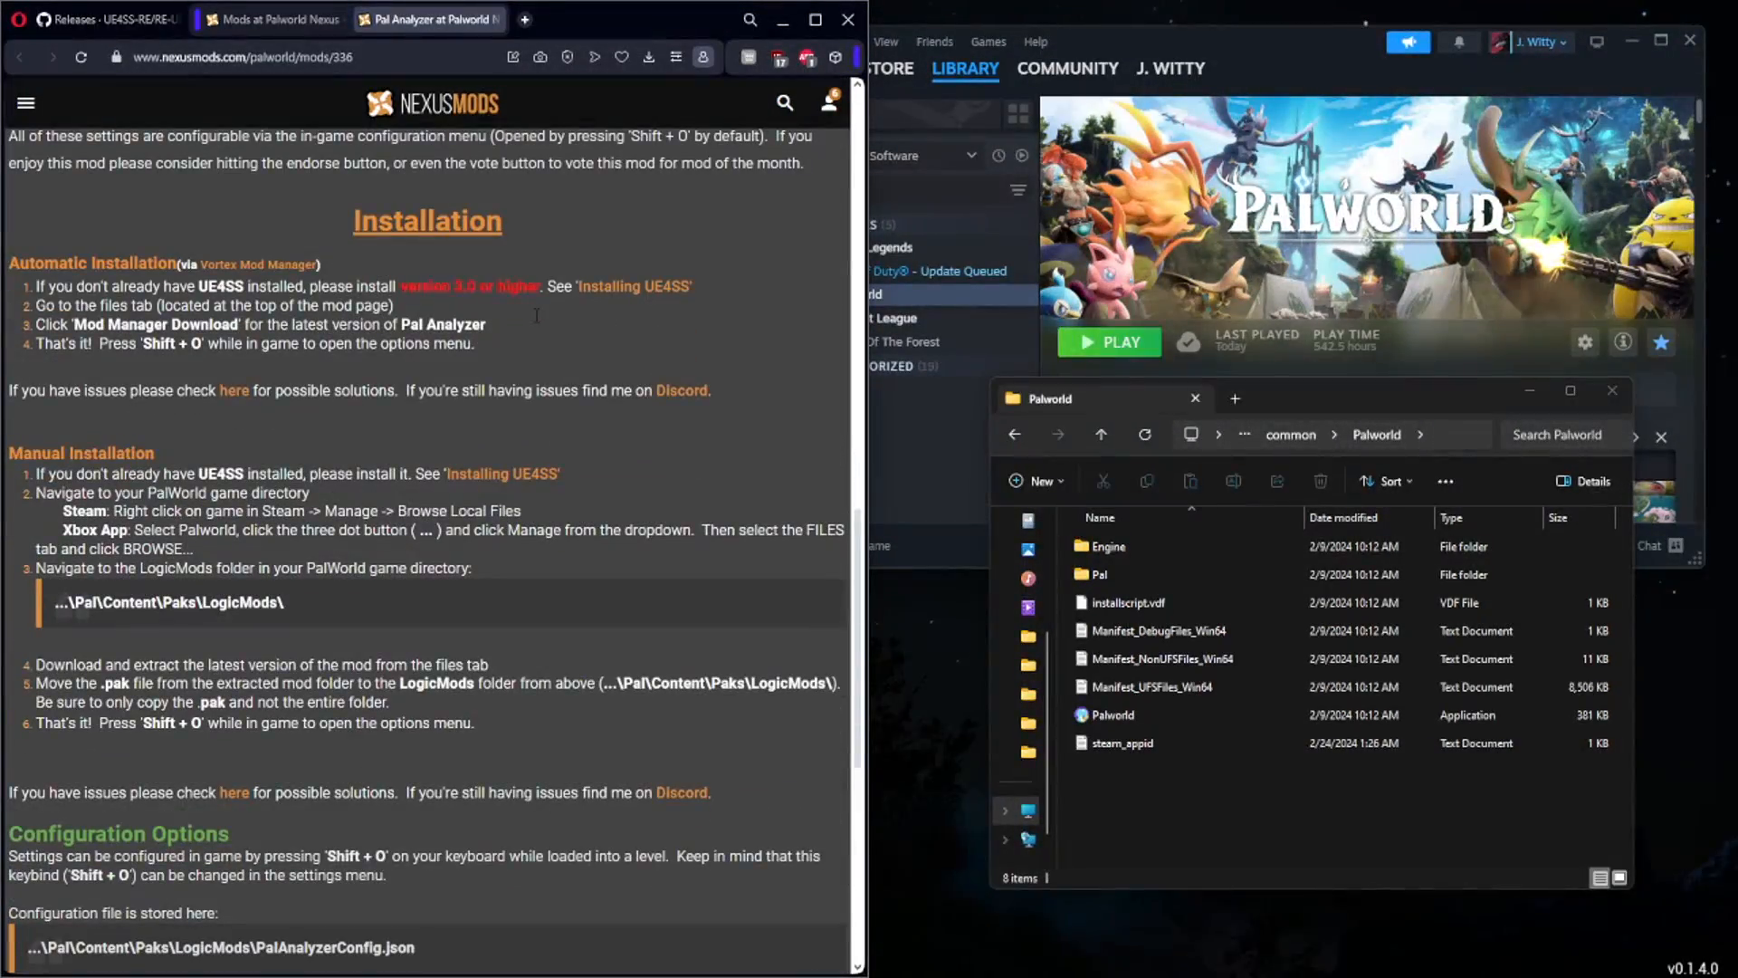
scroll(down, 3)
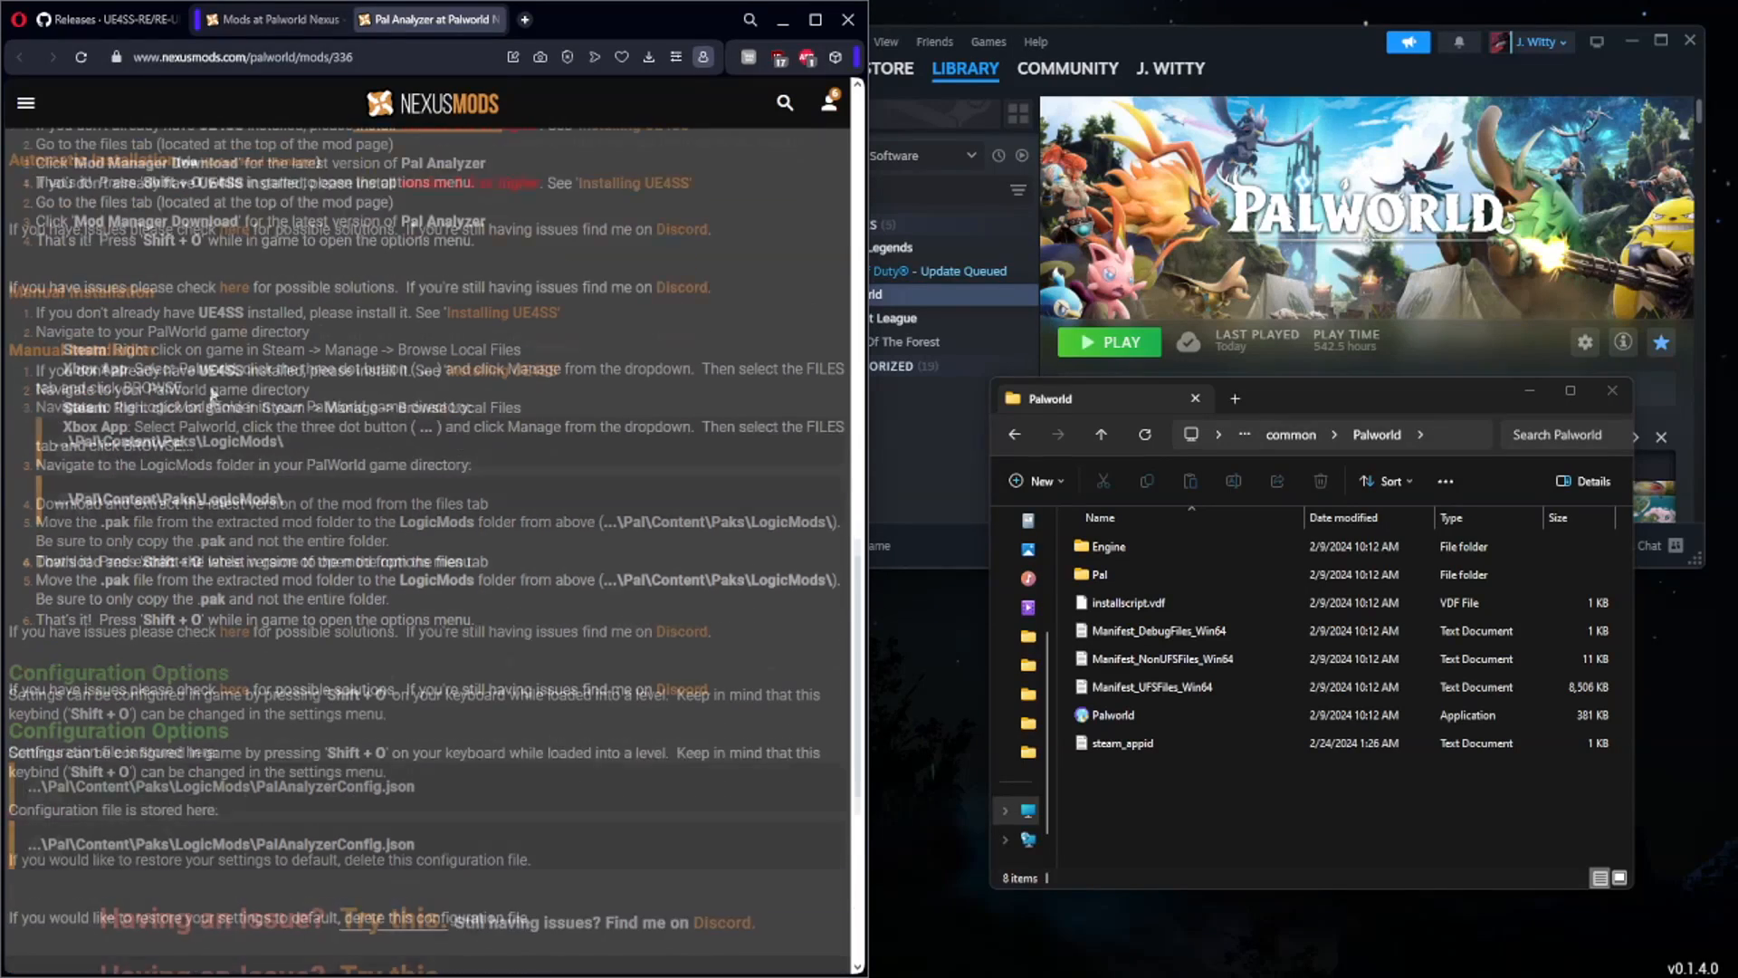
scroll(down, 3)
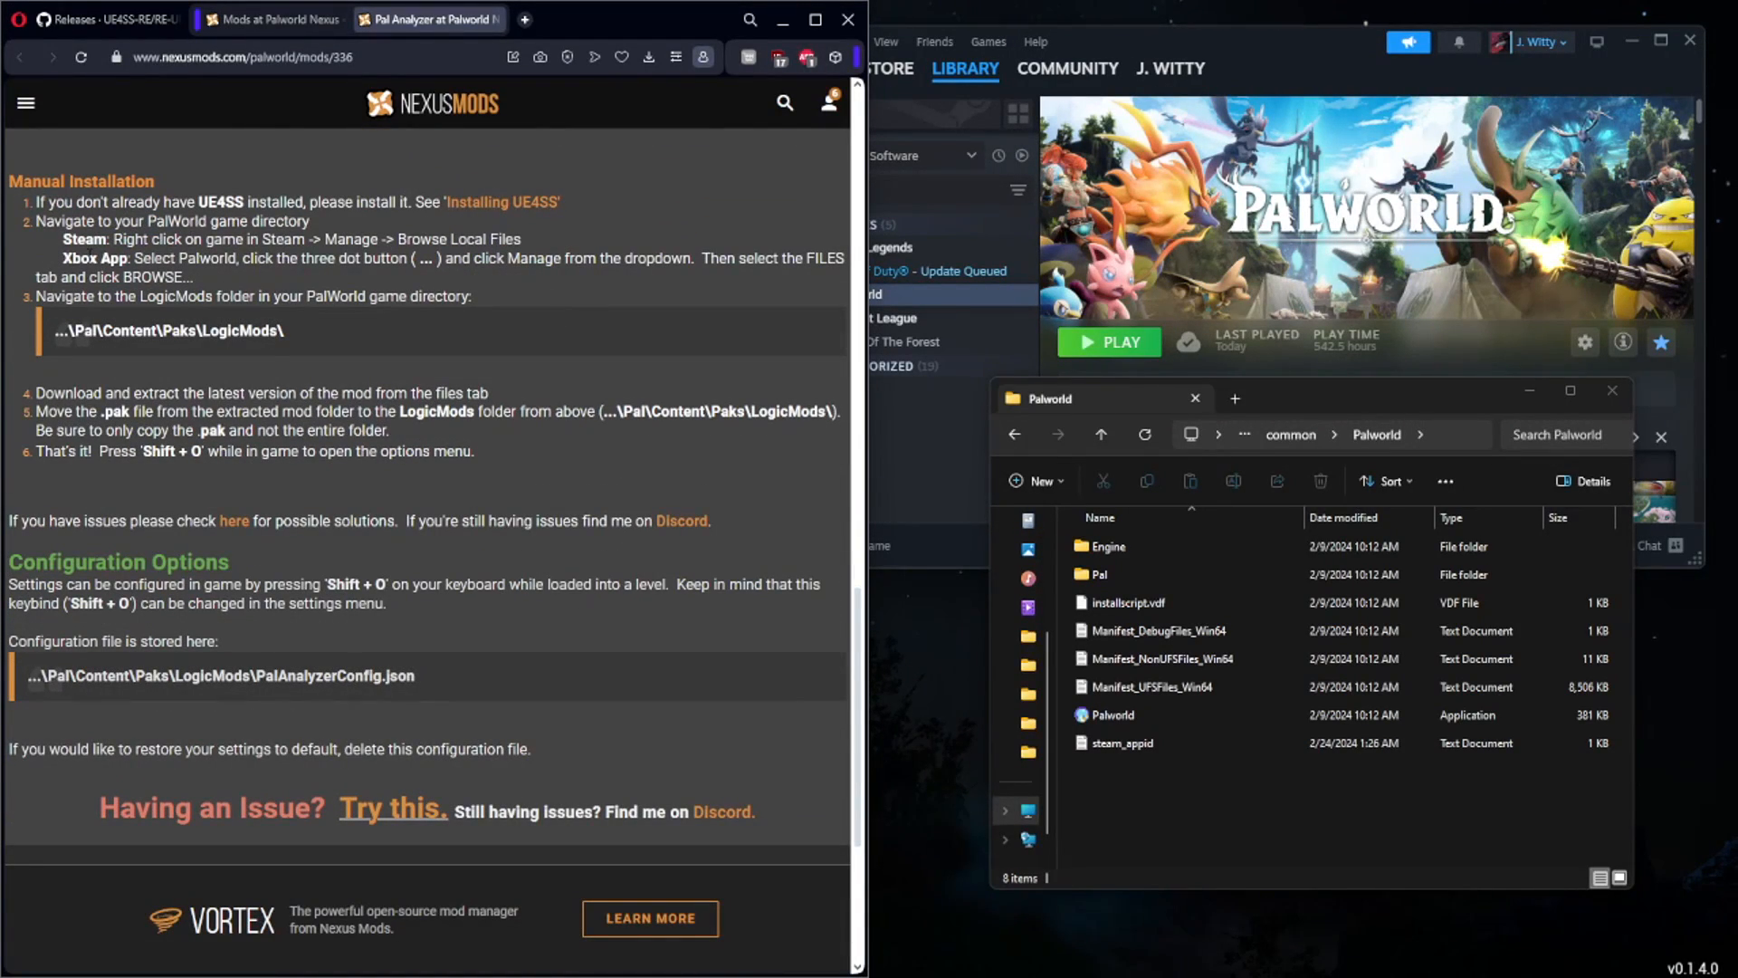
mouse_move(20, 308)
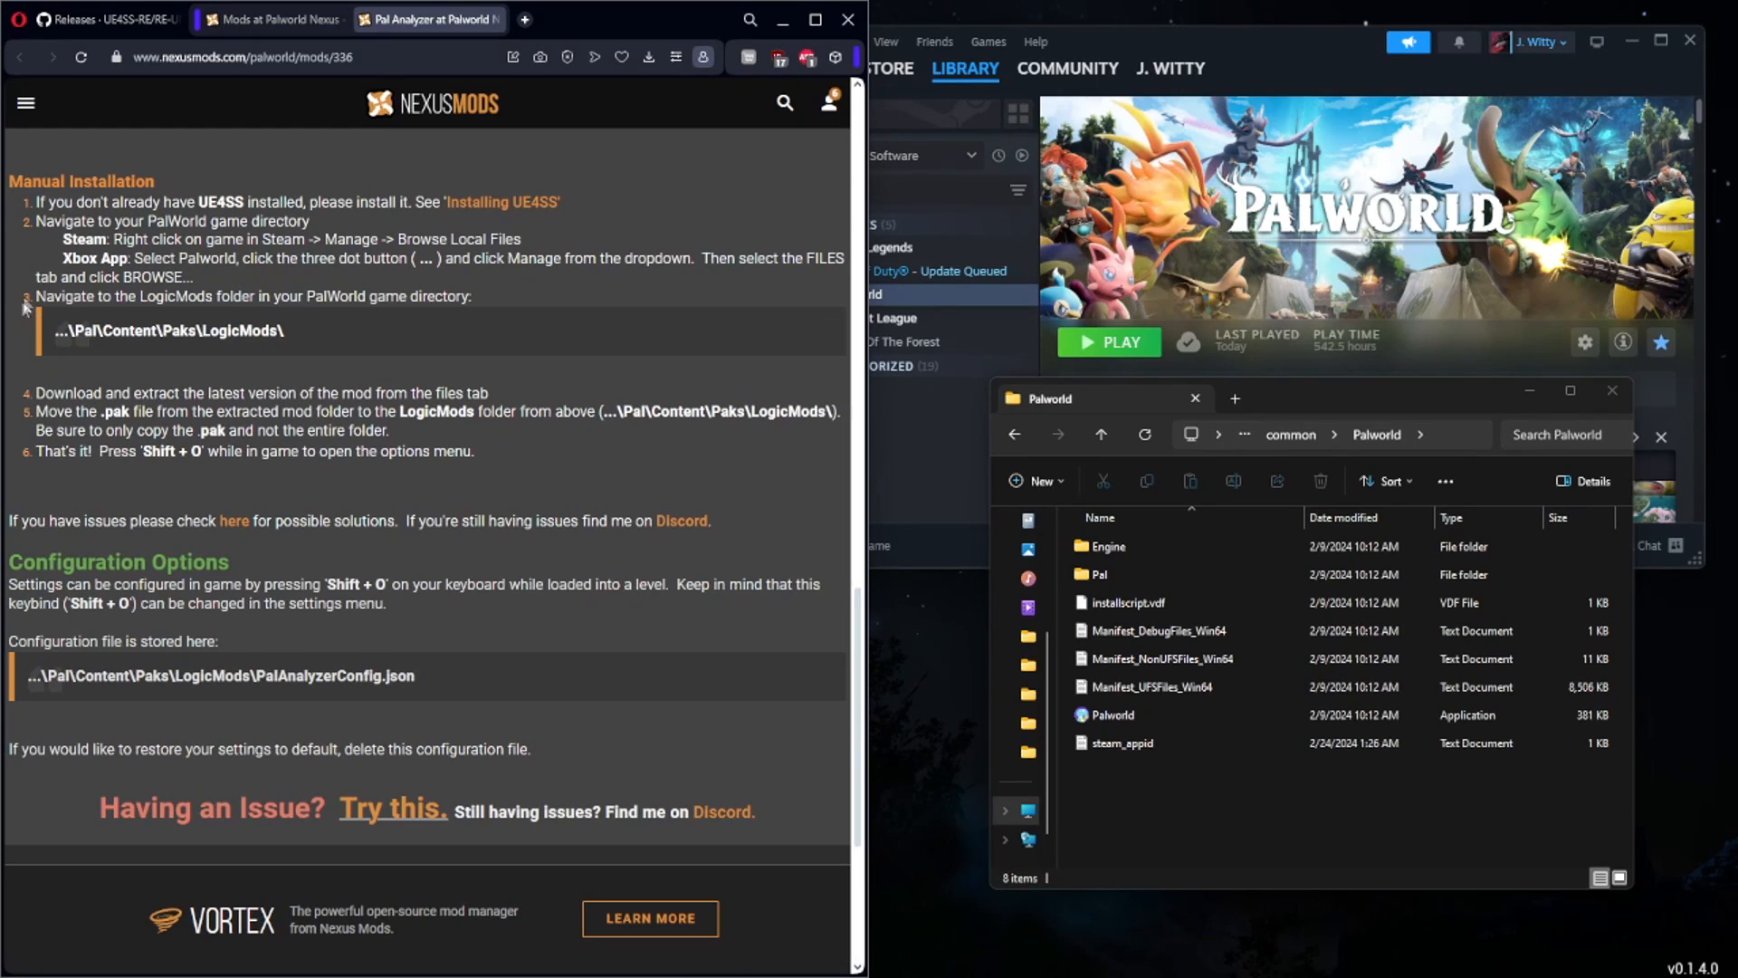
drag(33, 296, 266, 296)
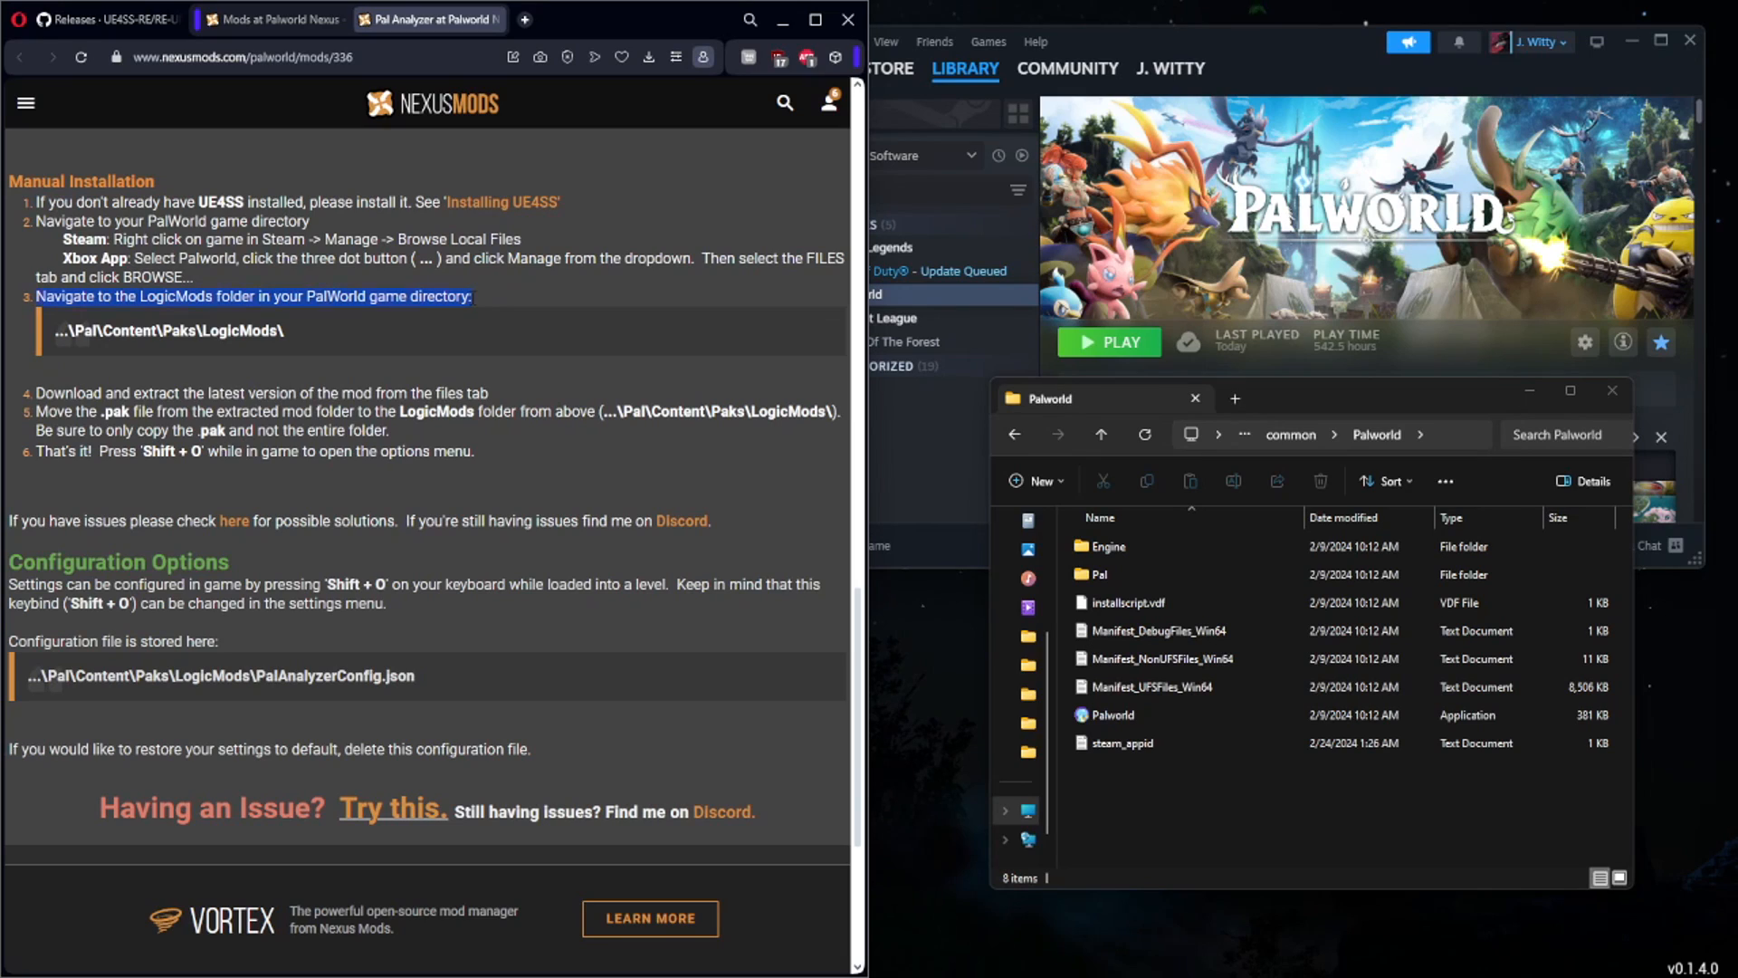
drag(34, 296, 471, 296)
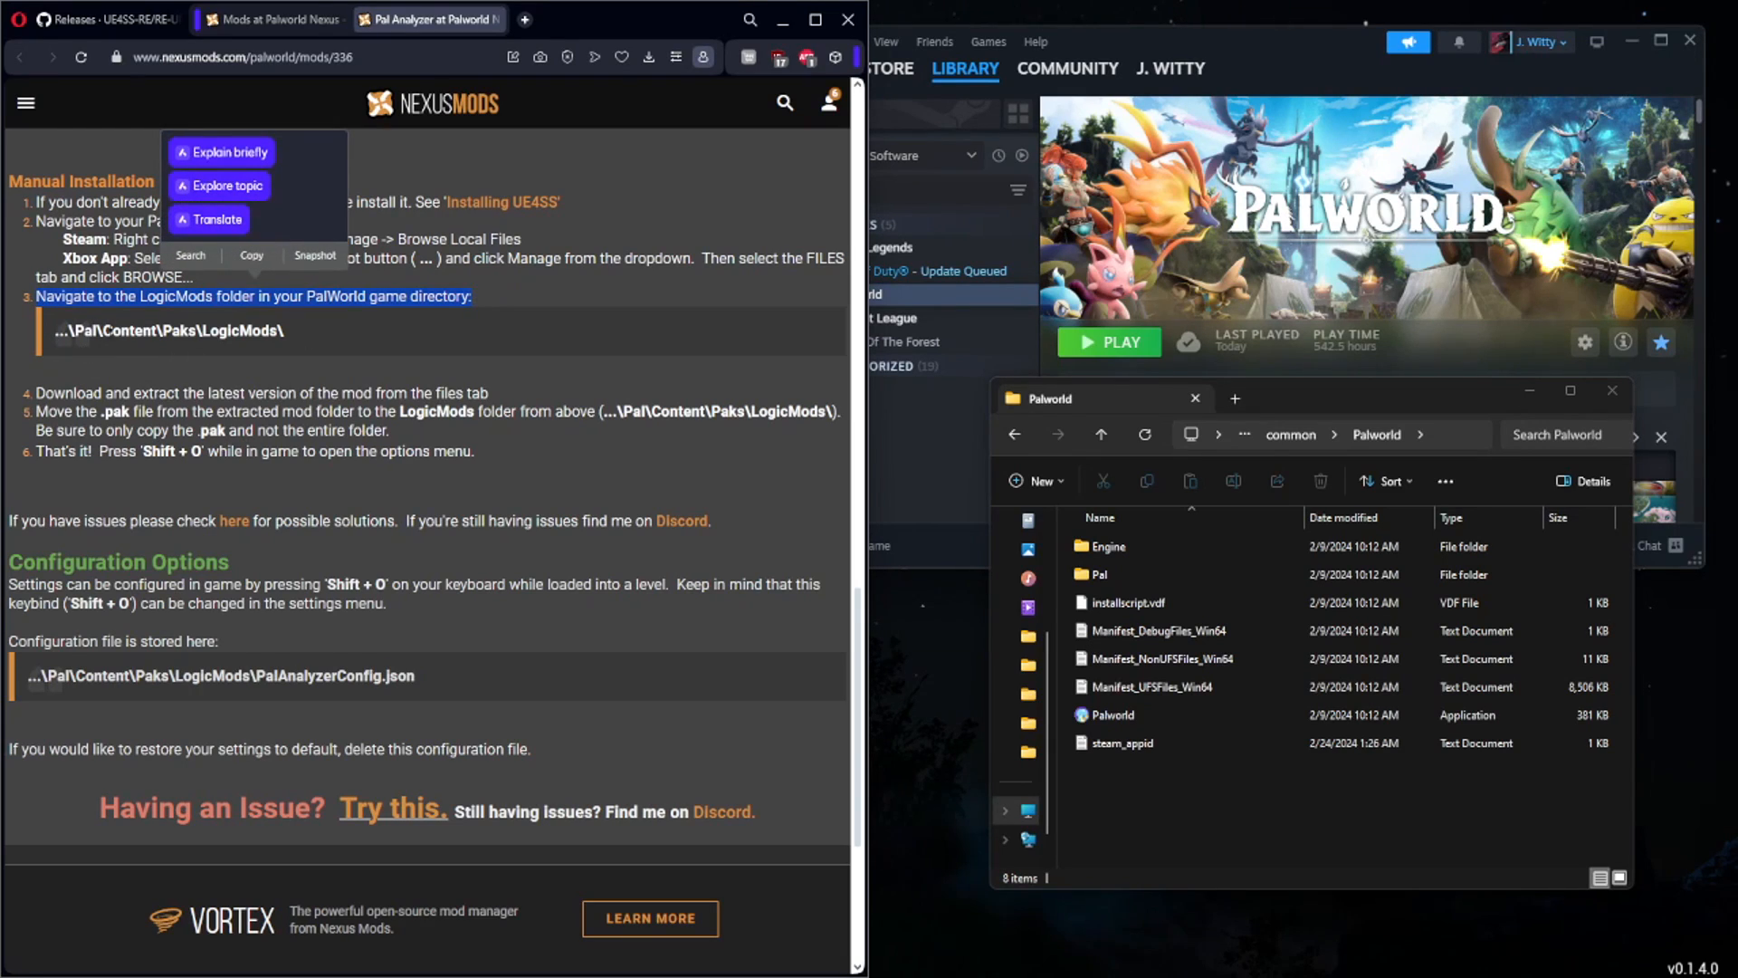
double_click(1097, 573)
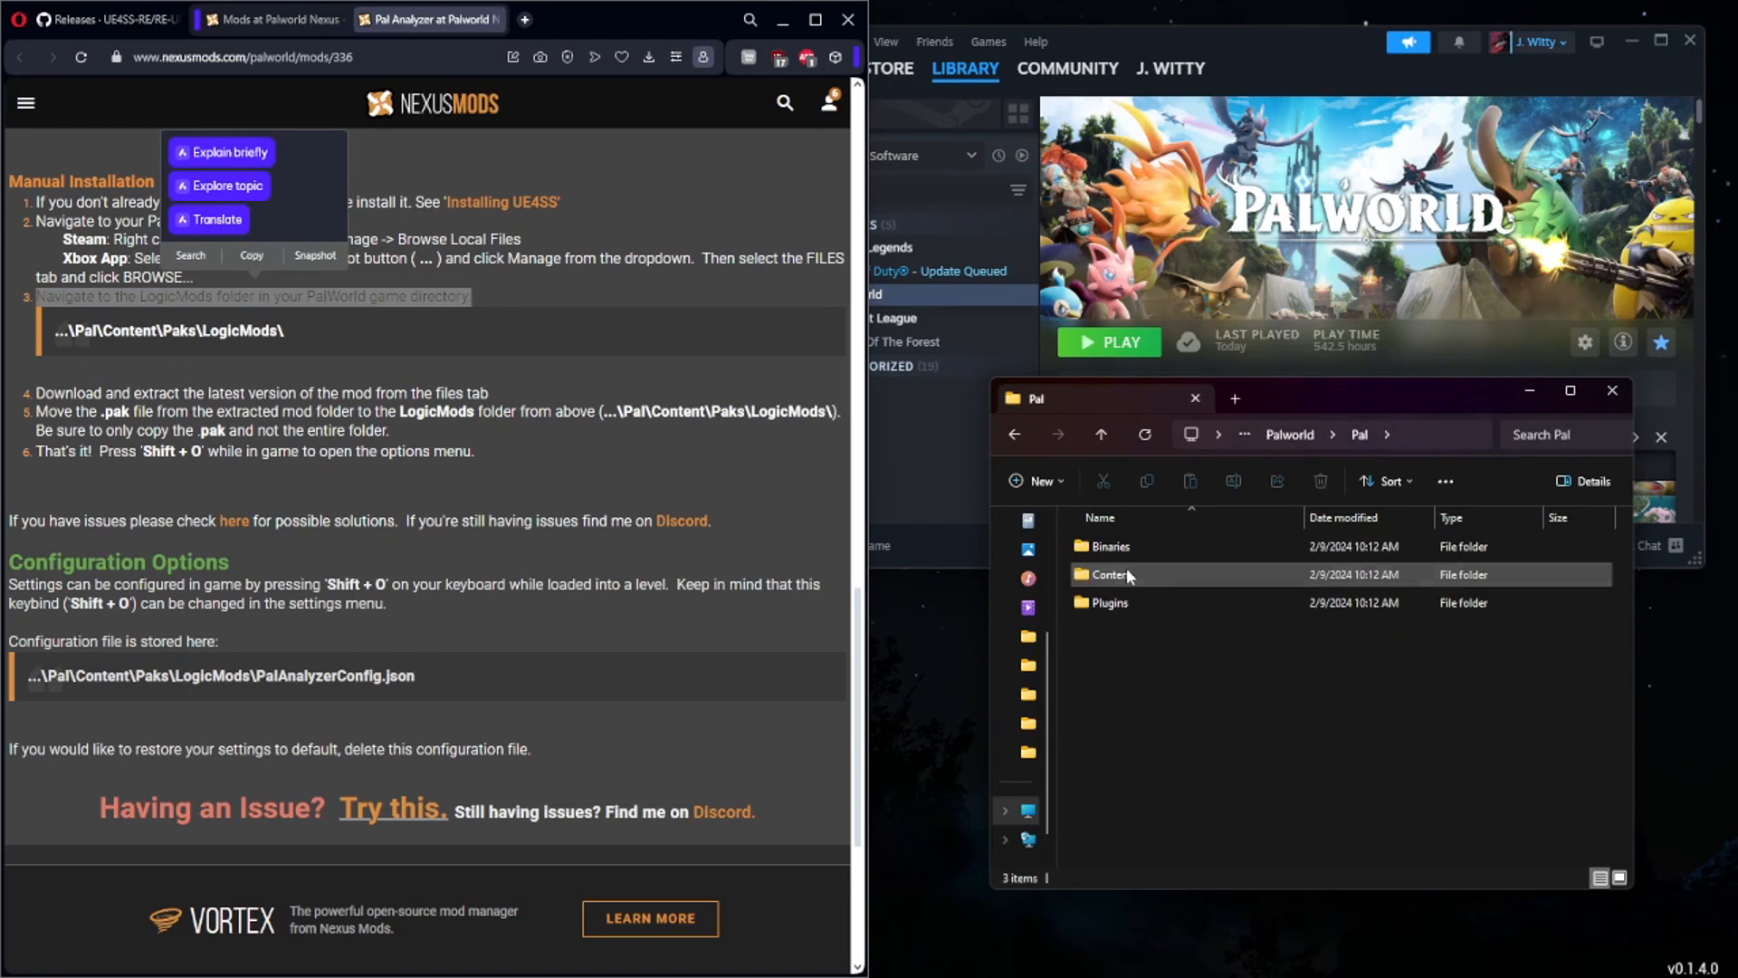
double_click(1109, 574)
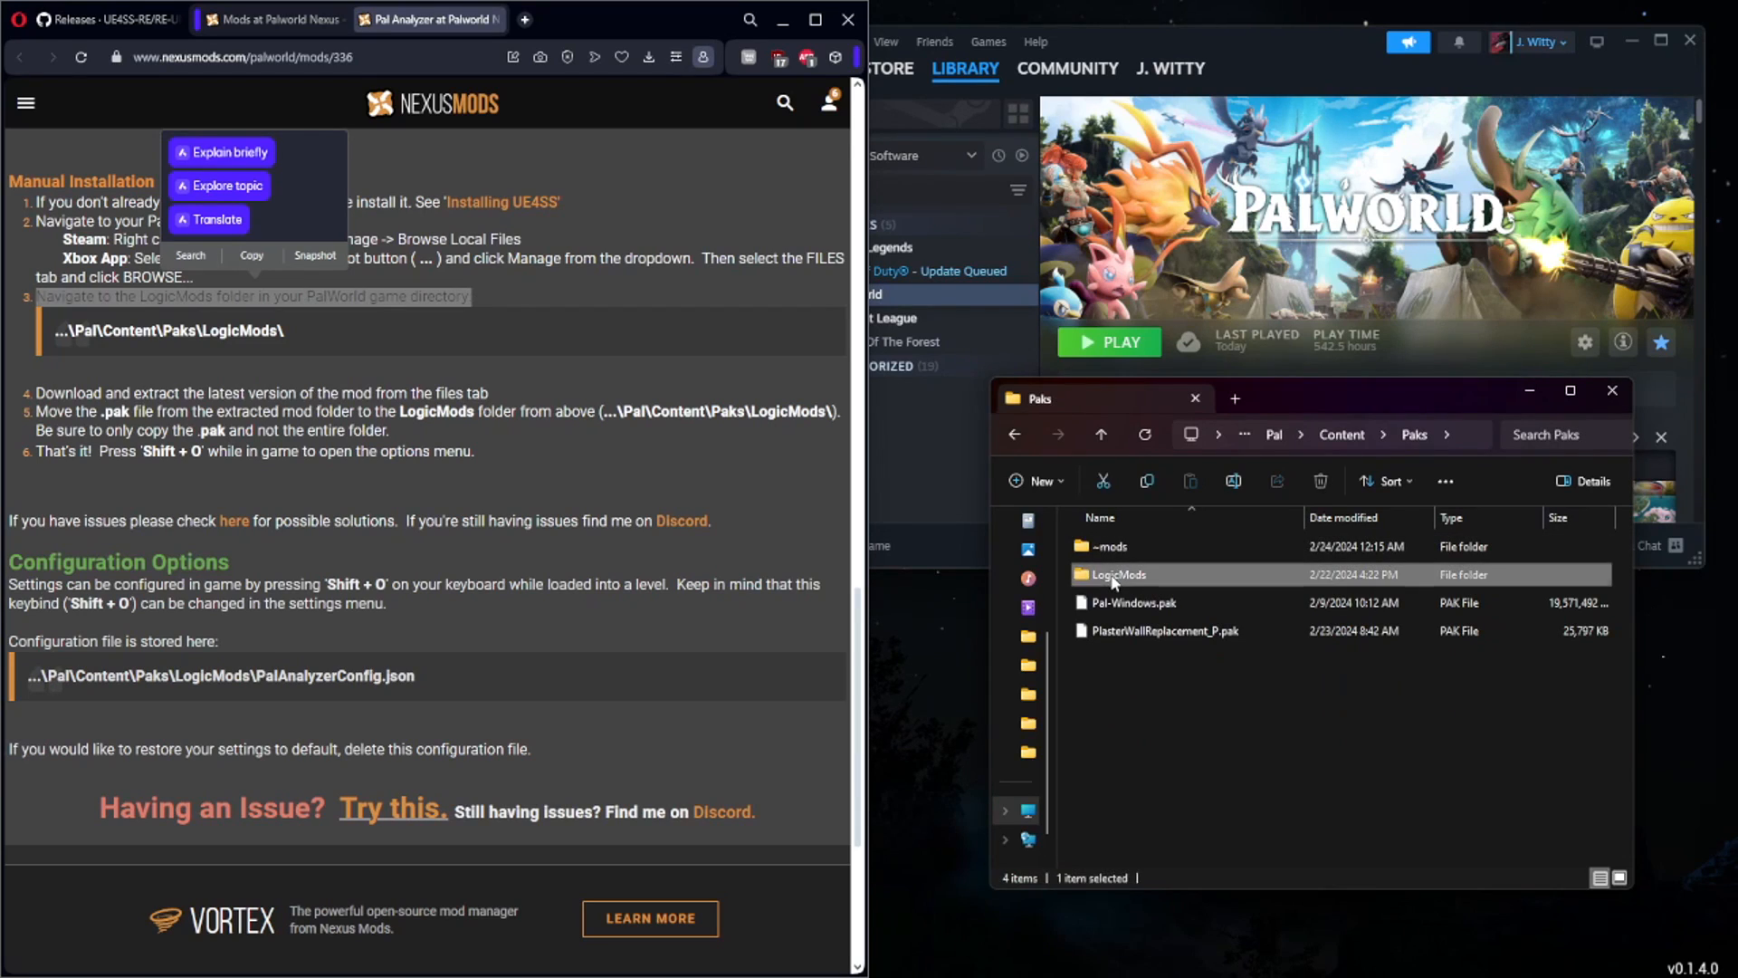
double_click(1116, 573)
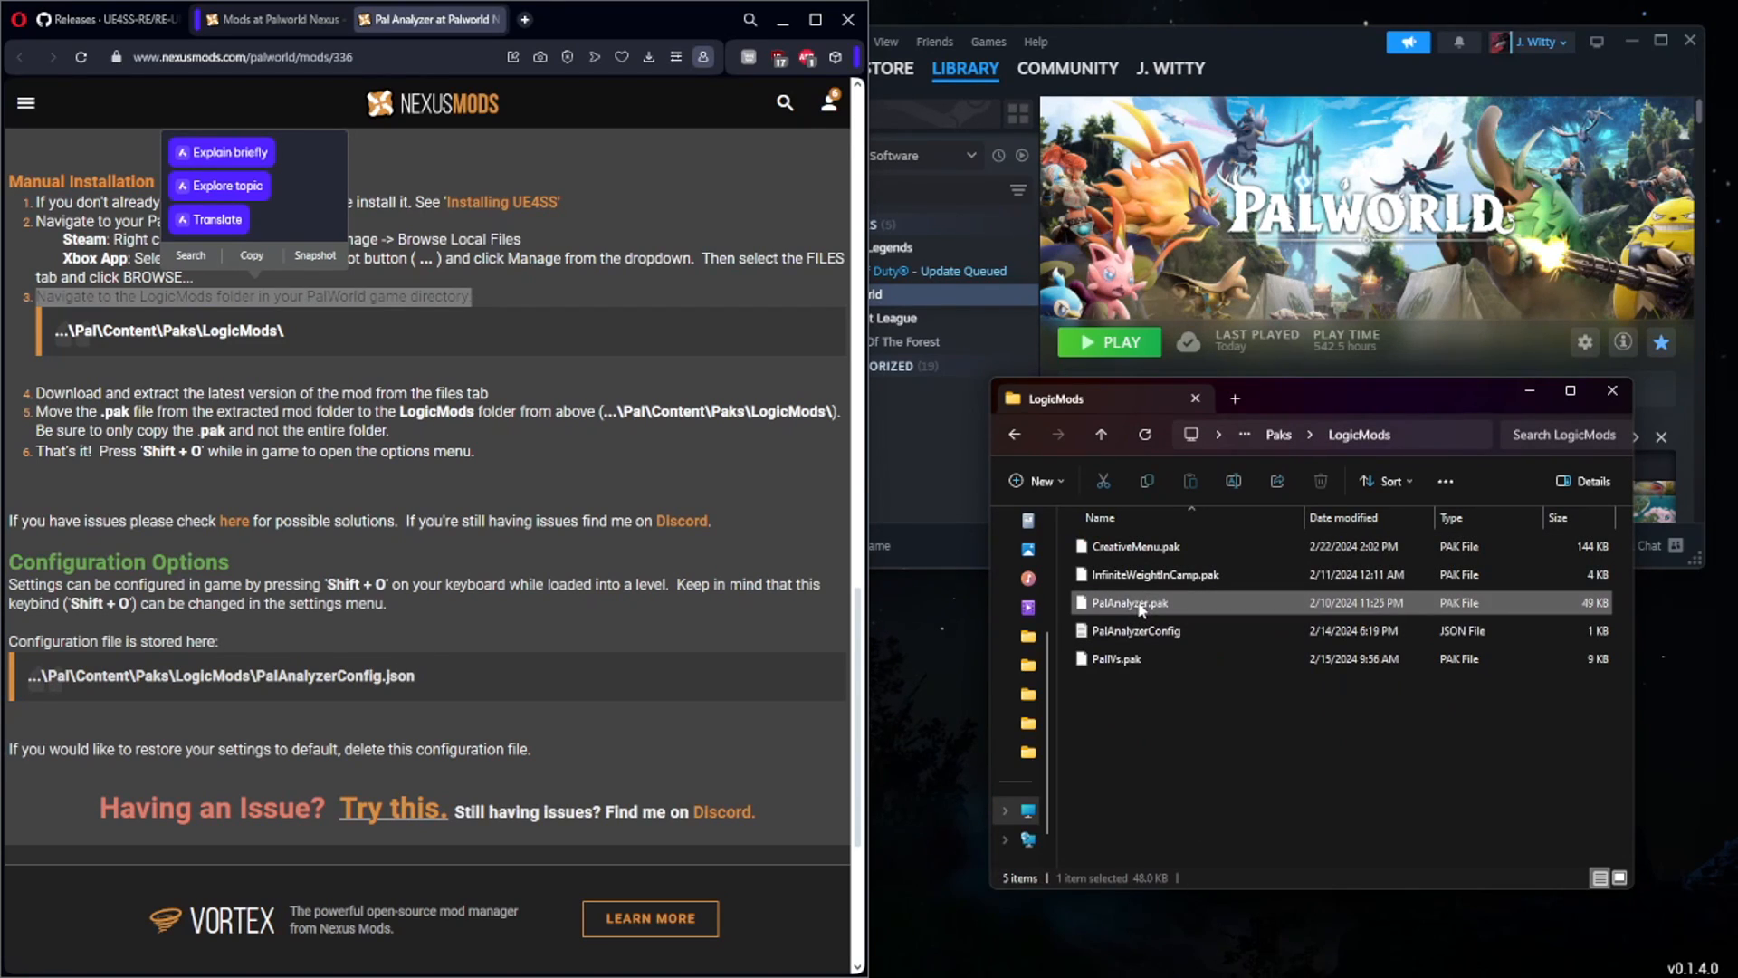
mouse_move(1152, 602)
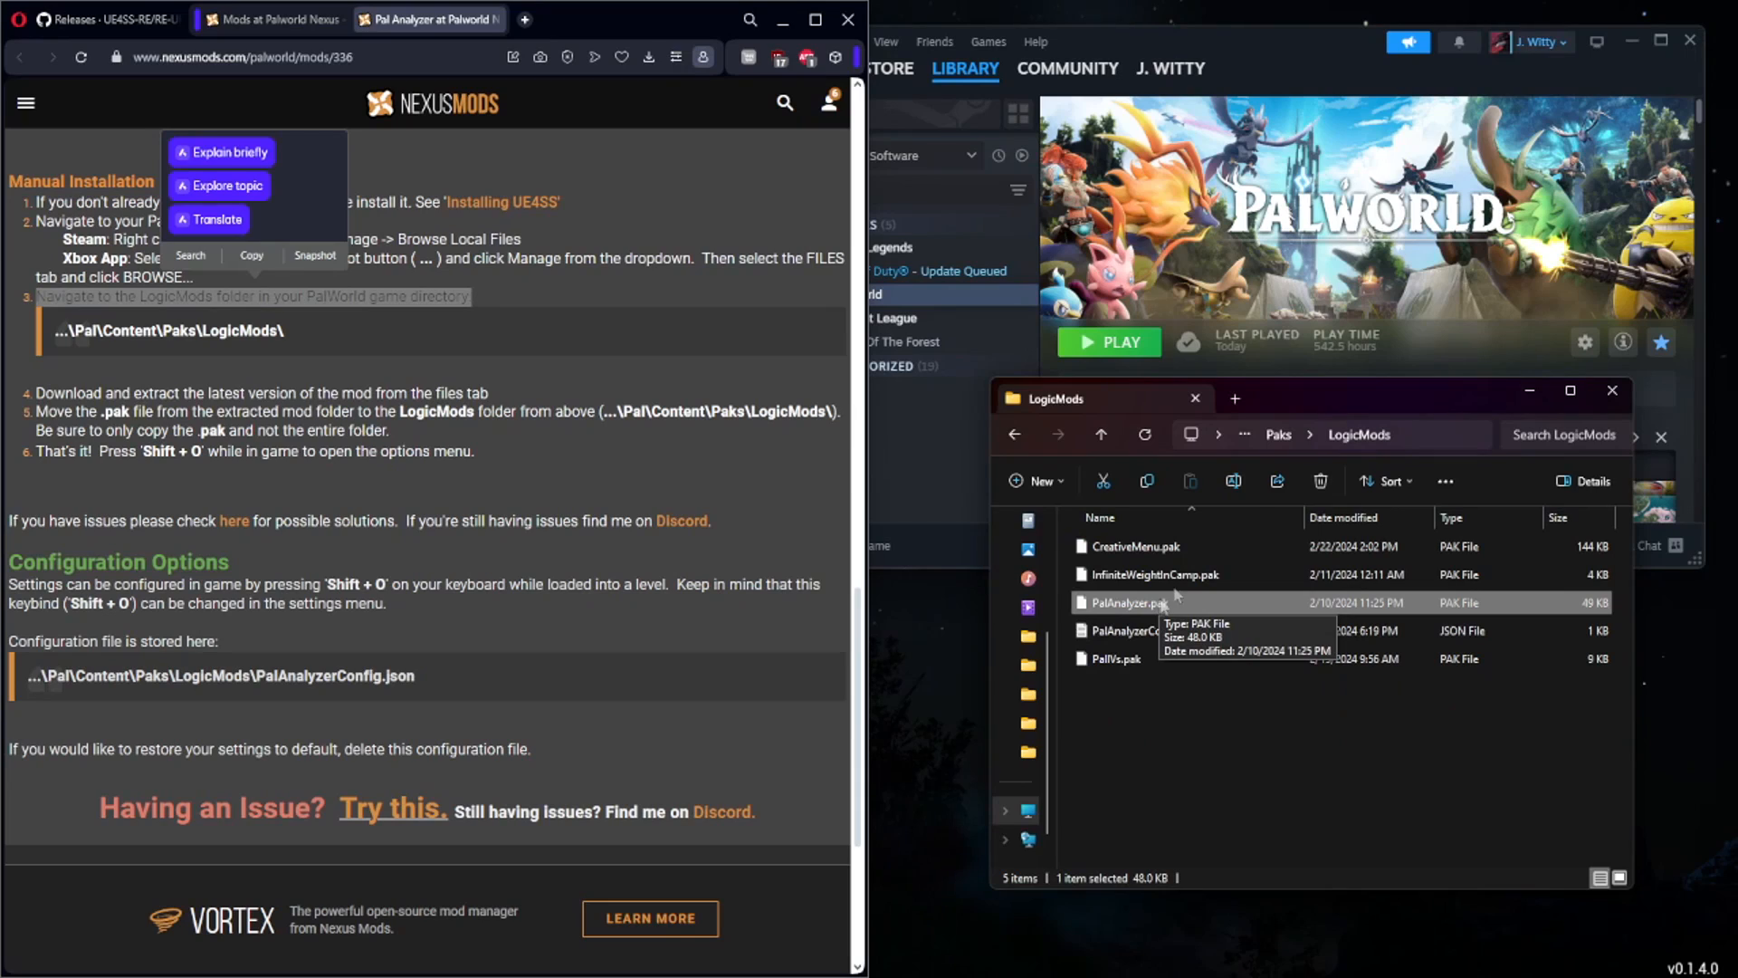
mouse_move(1300, 744)
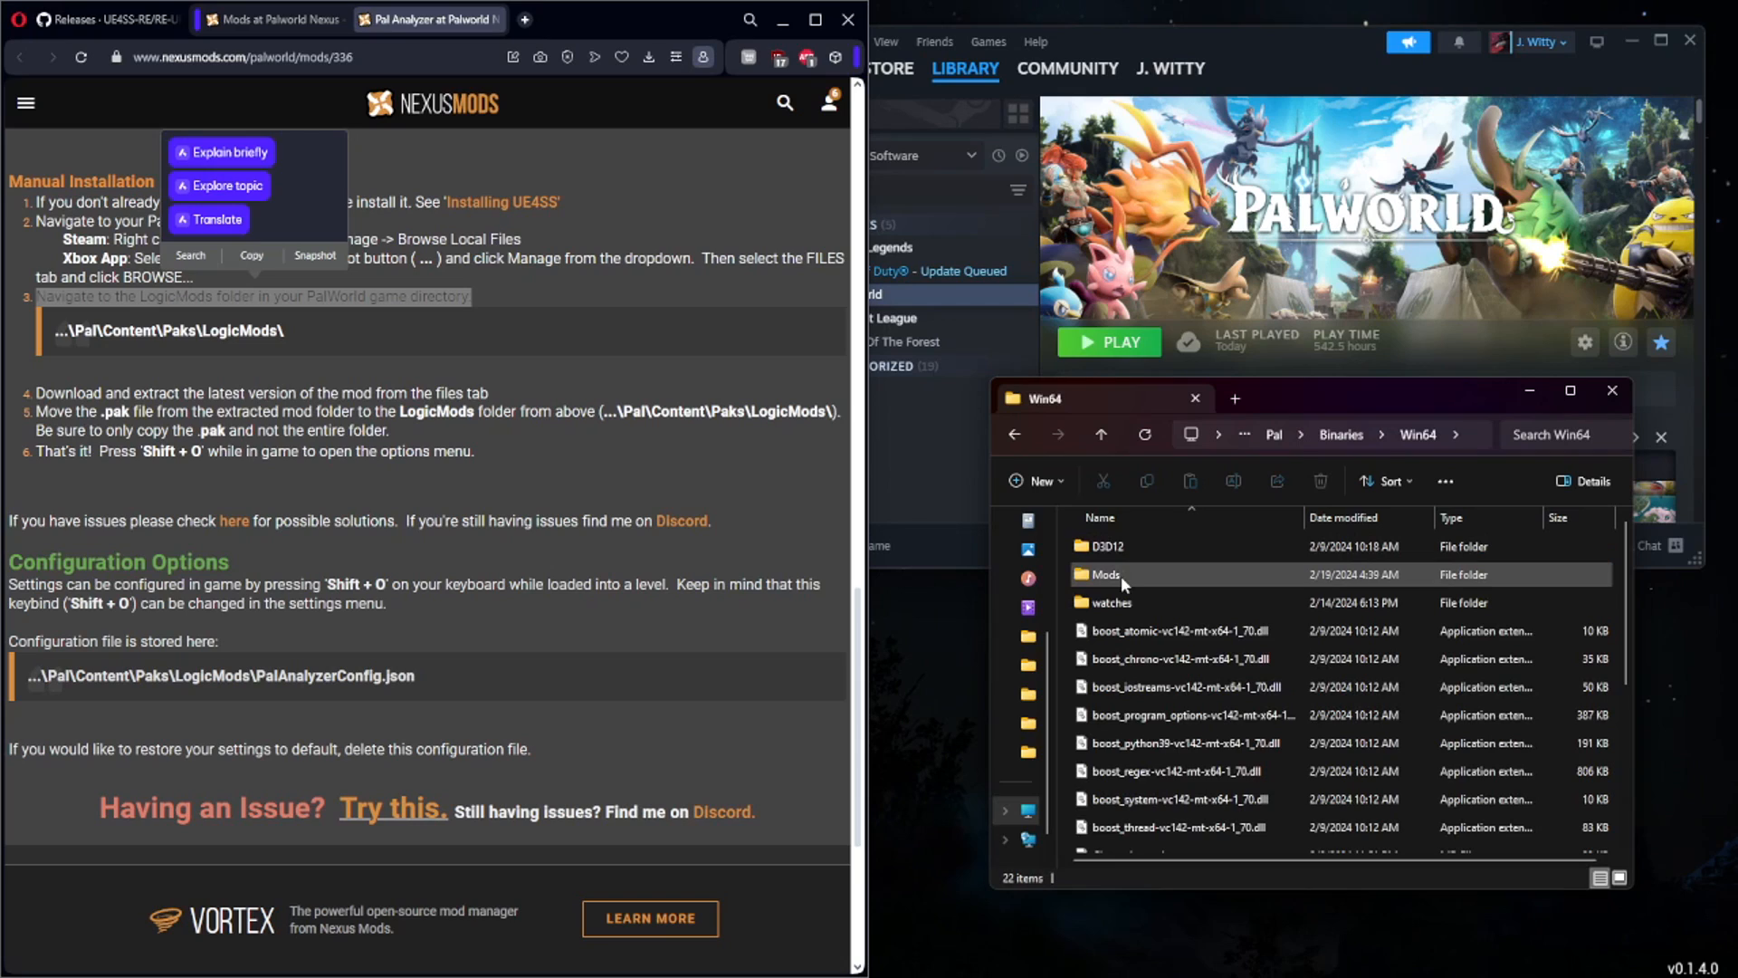
mouse_move(1121, 574)
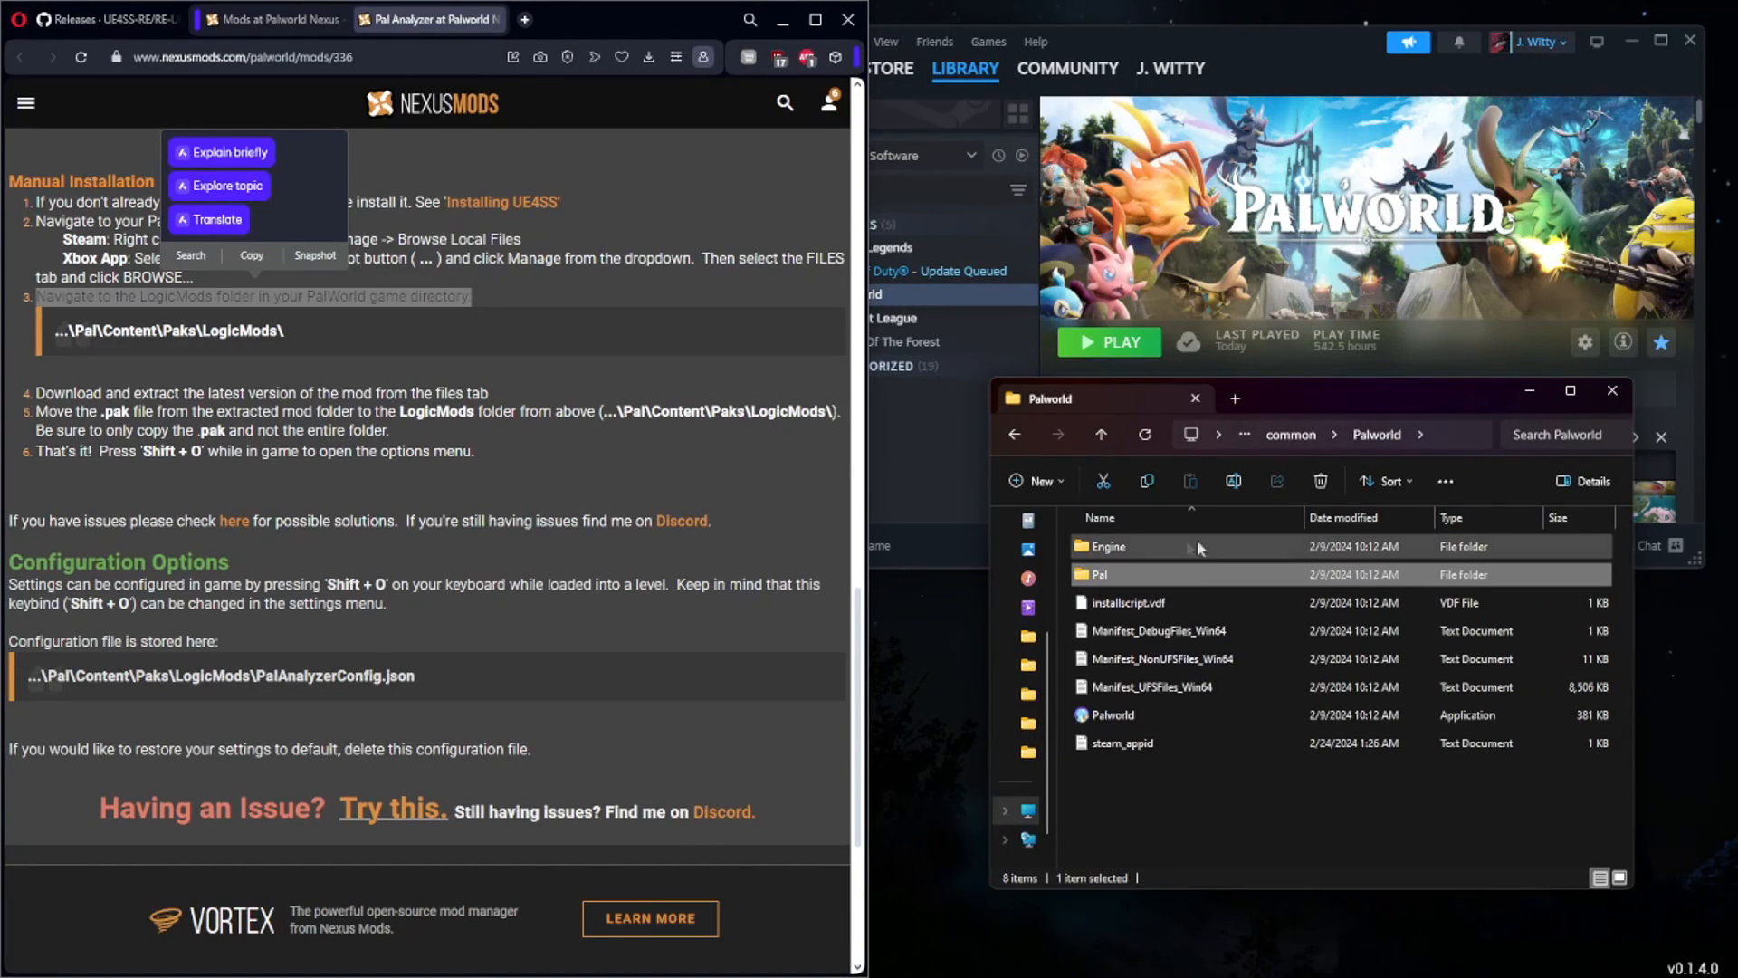
Step: Navigate from the Palworld folder into Pal\Binaries\Win64\Mods
double_click(1094, 574)
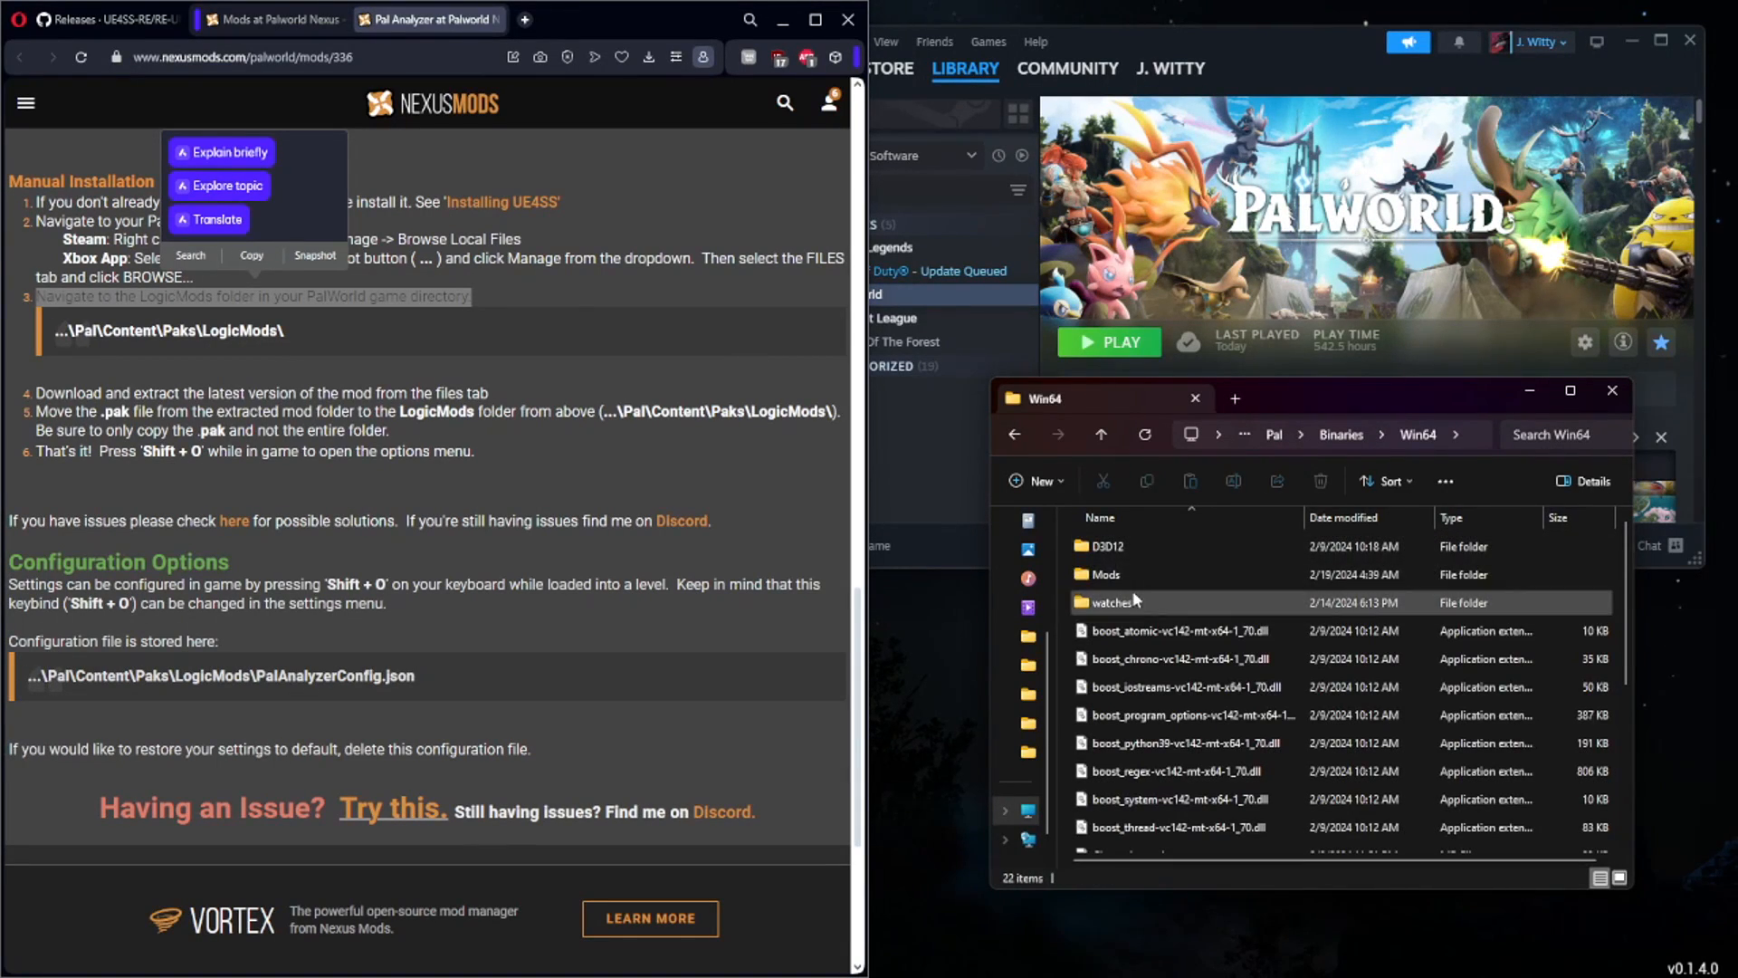
double_click(1103, 574)
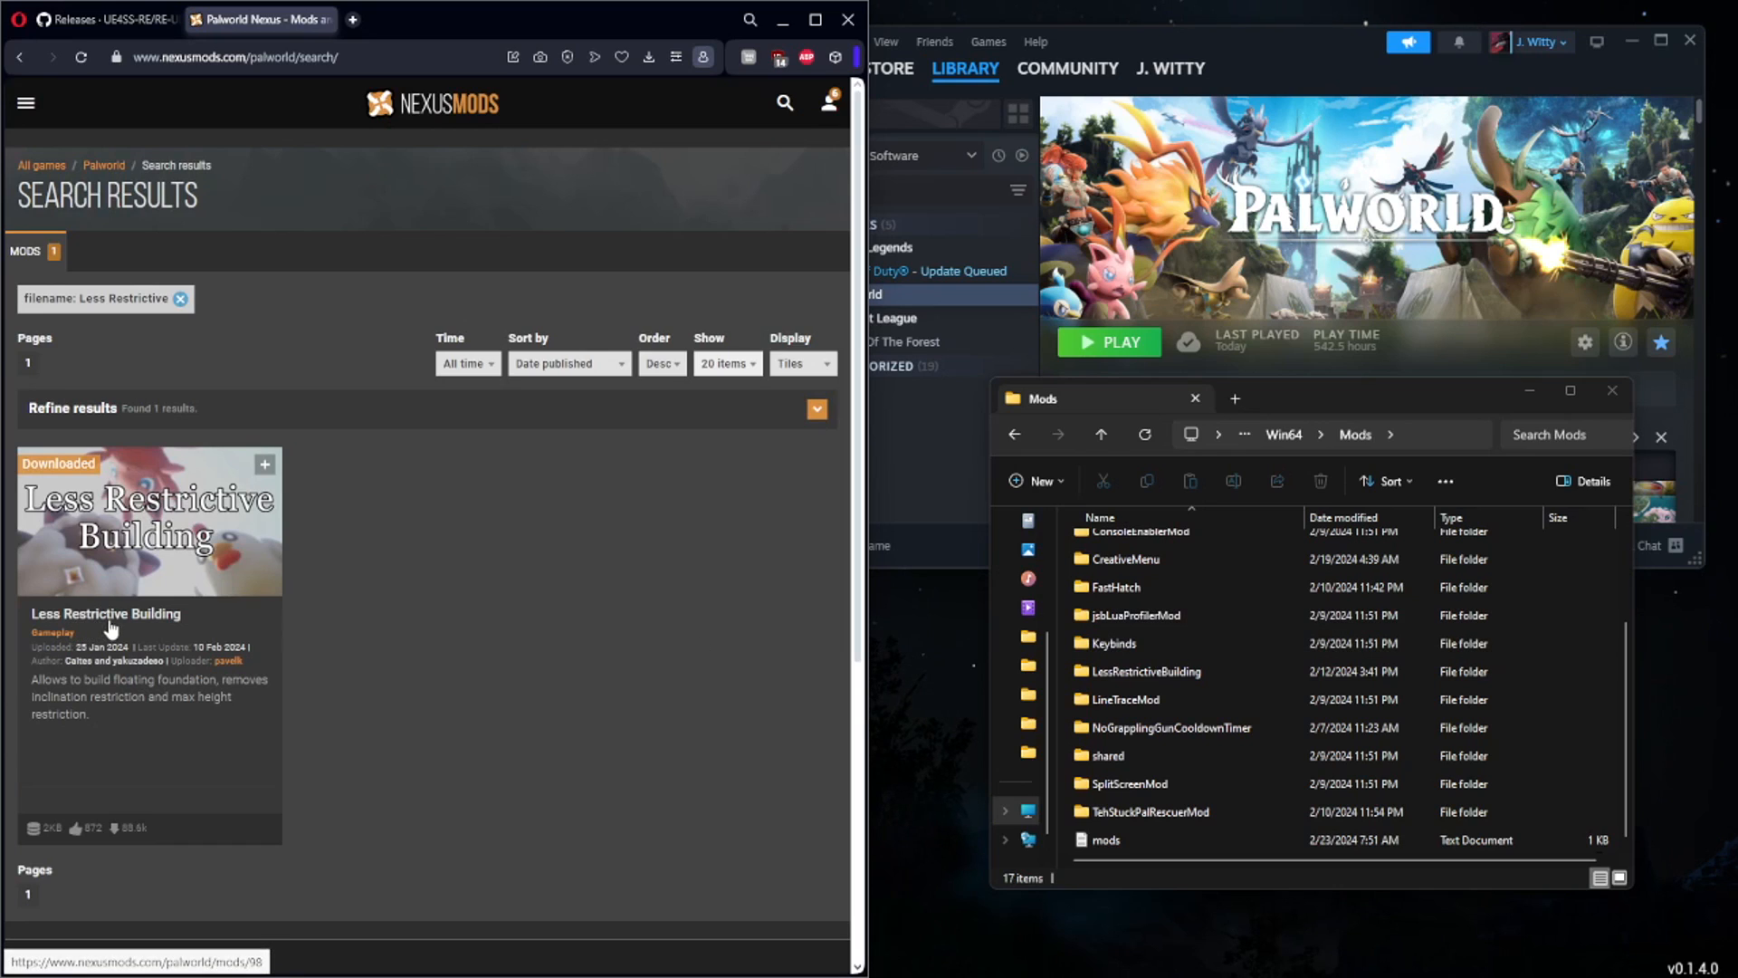
Step: Open the Less Restrictive Building mod page and scroll to its installation steps
click(106, 613)
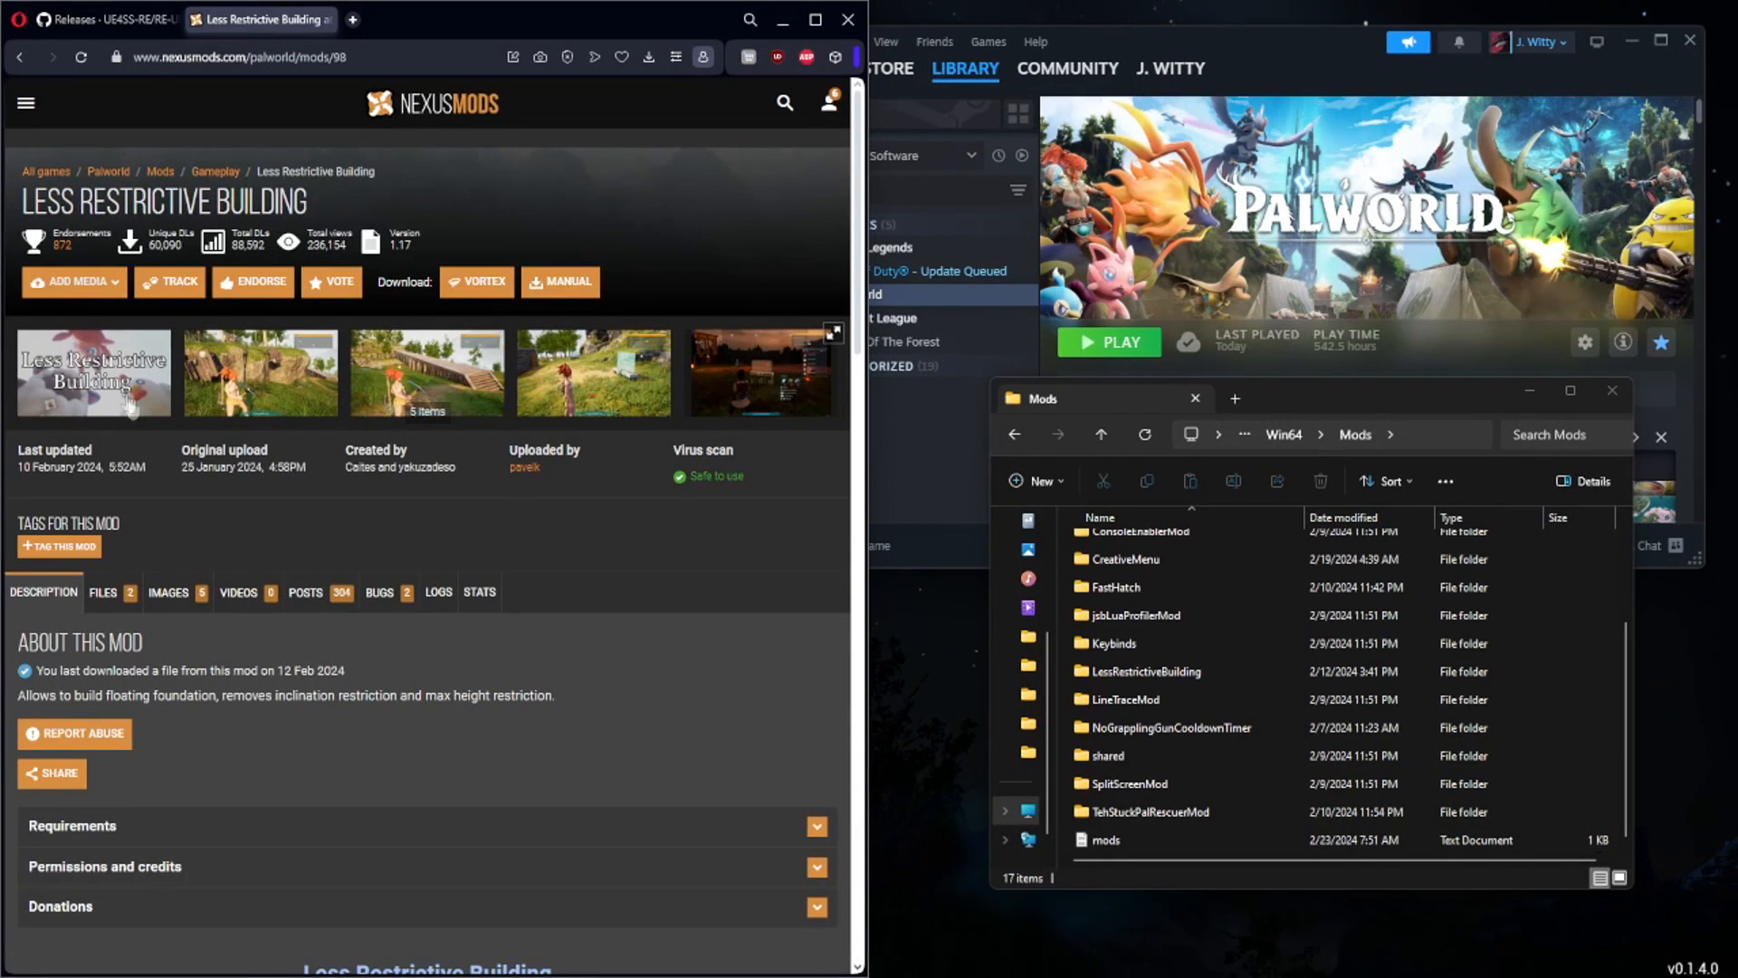
mouse_move(380, 591)
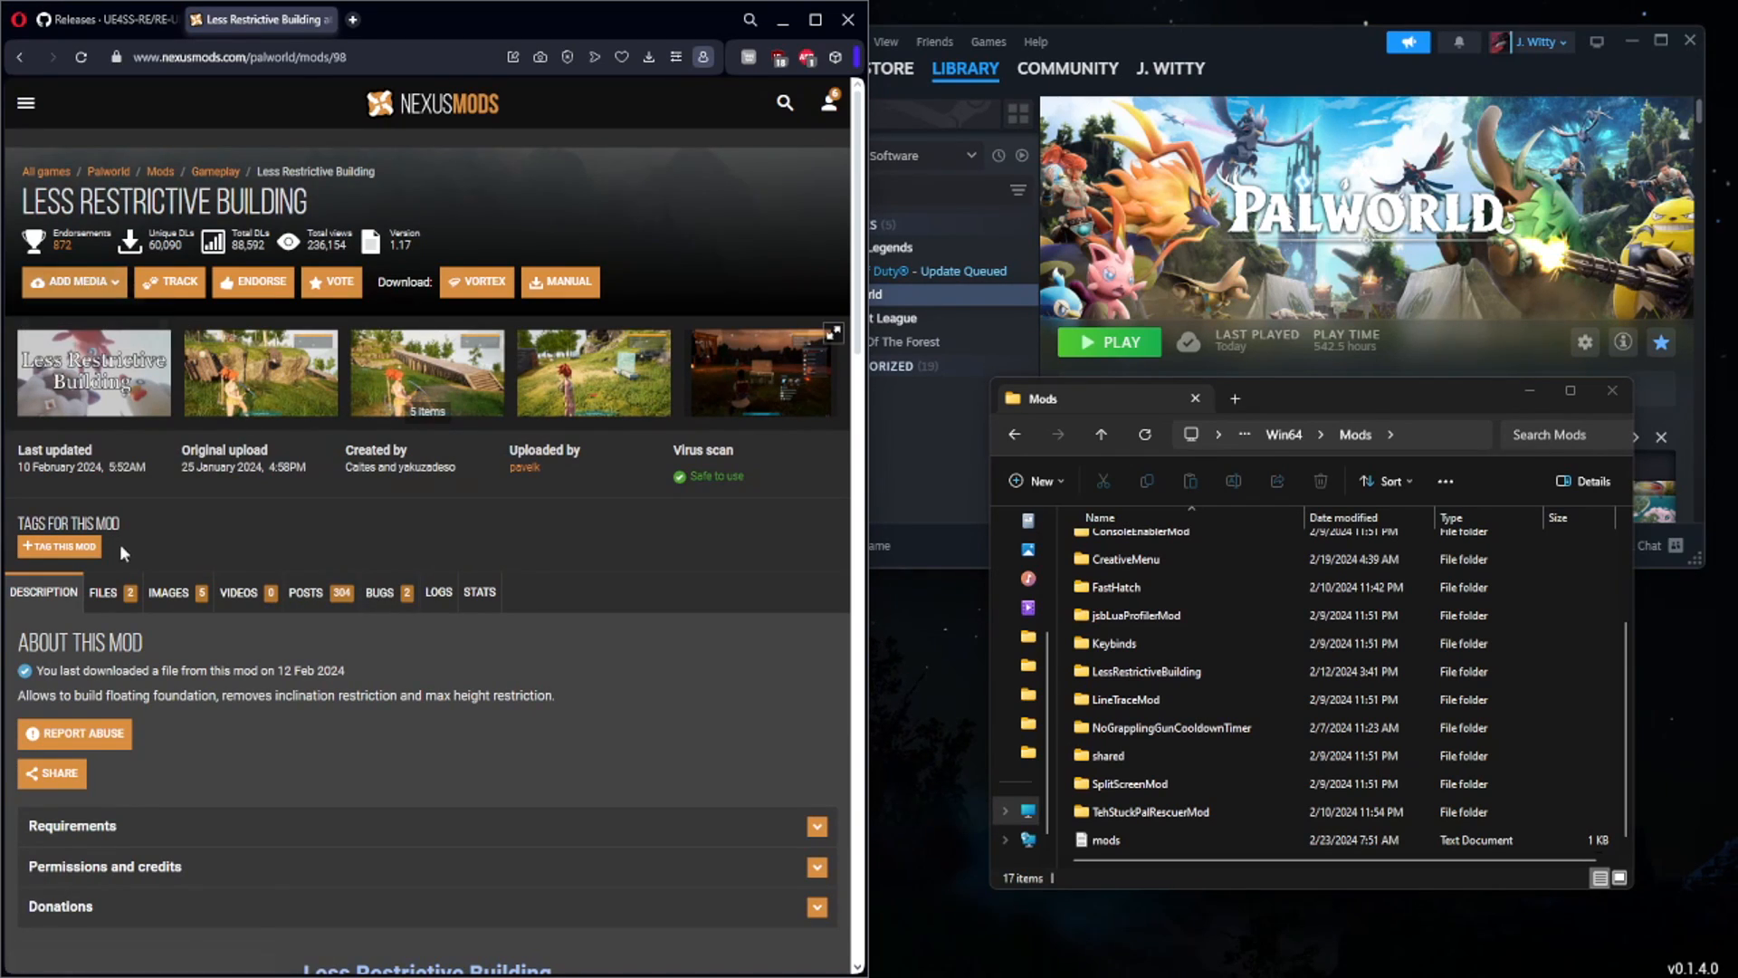
click(103, 591)
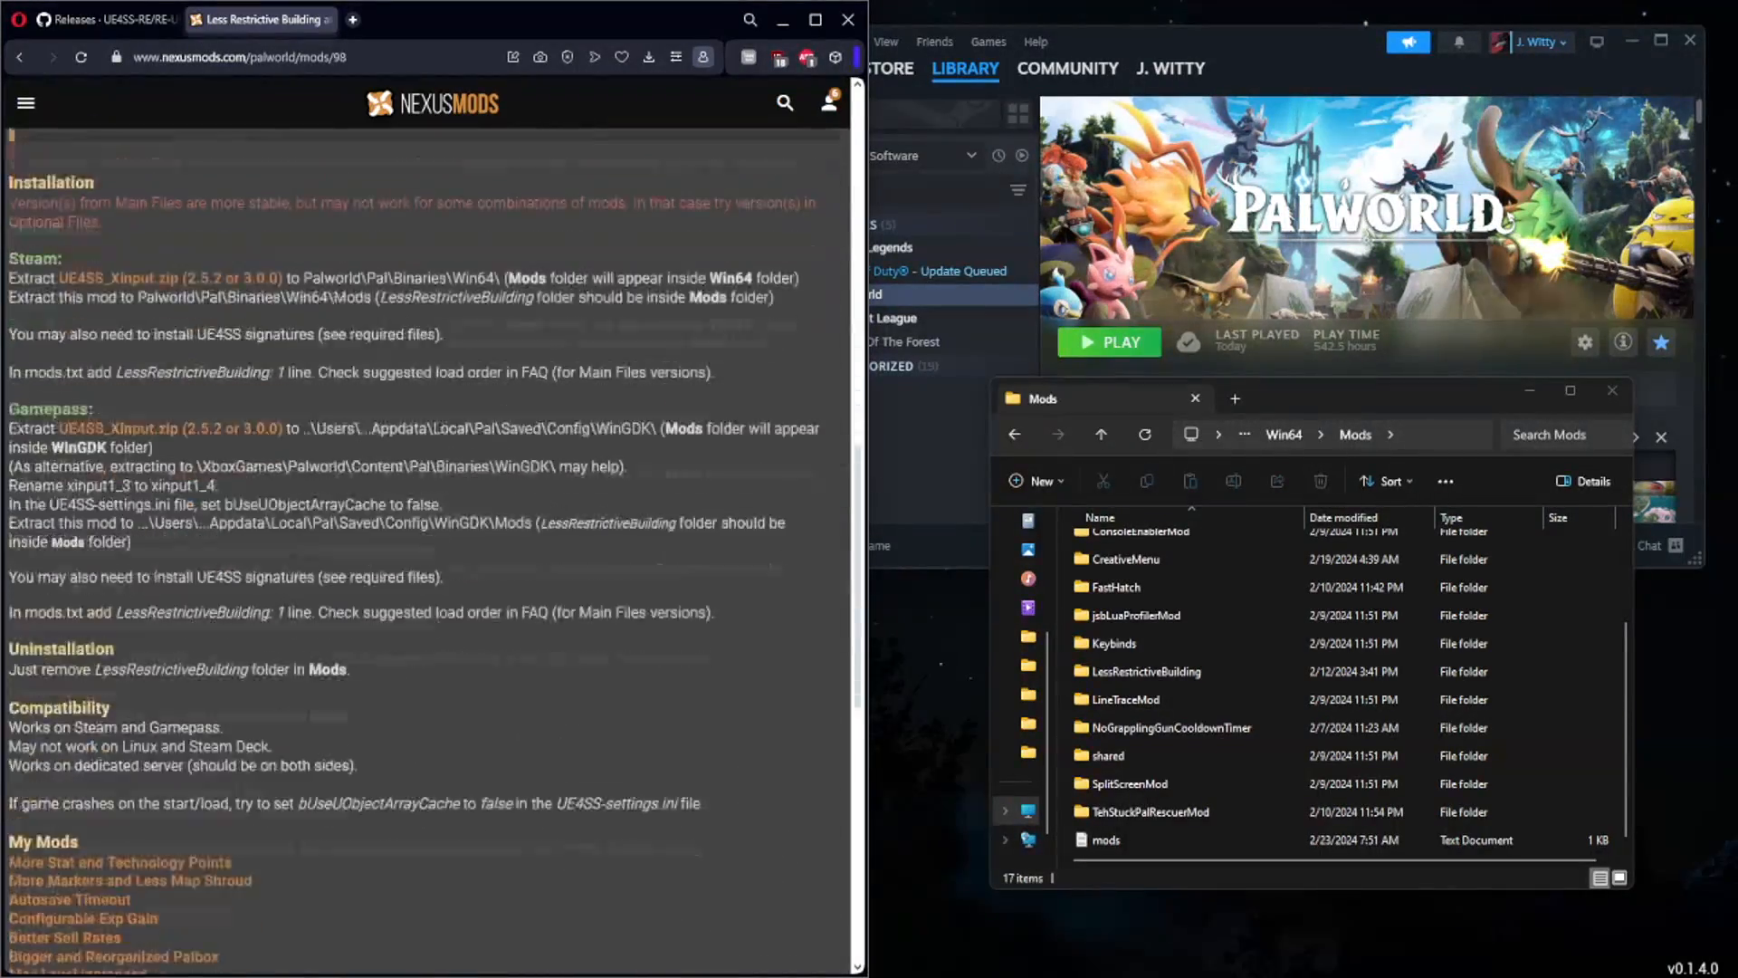
scroll(down, 3)
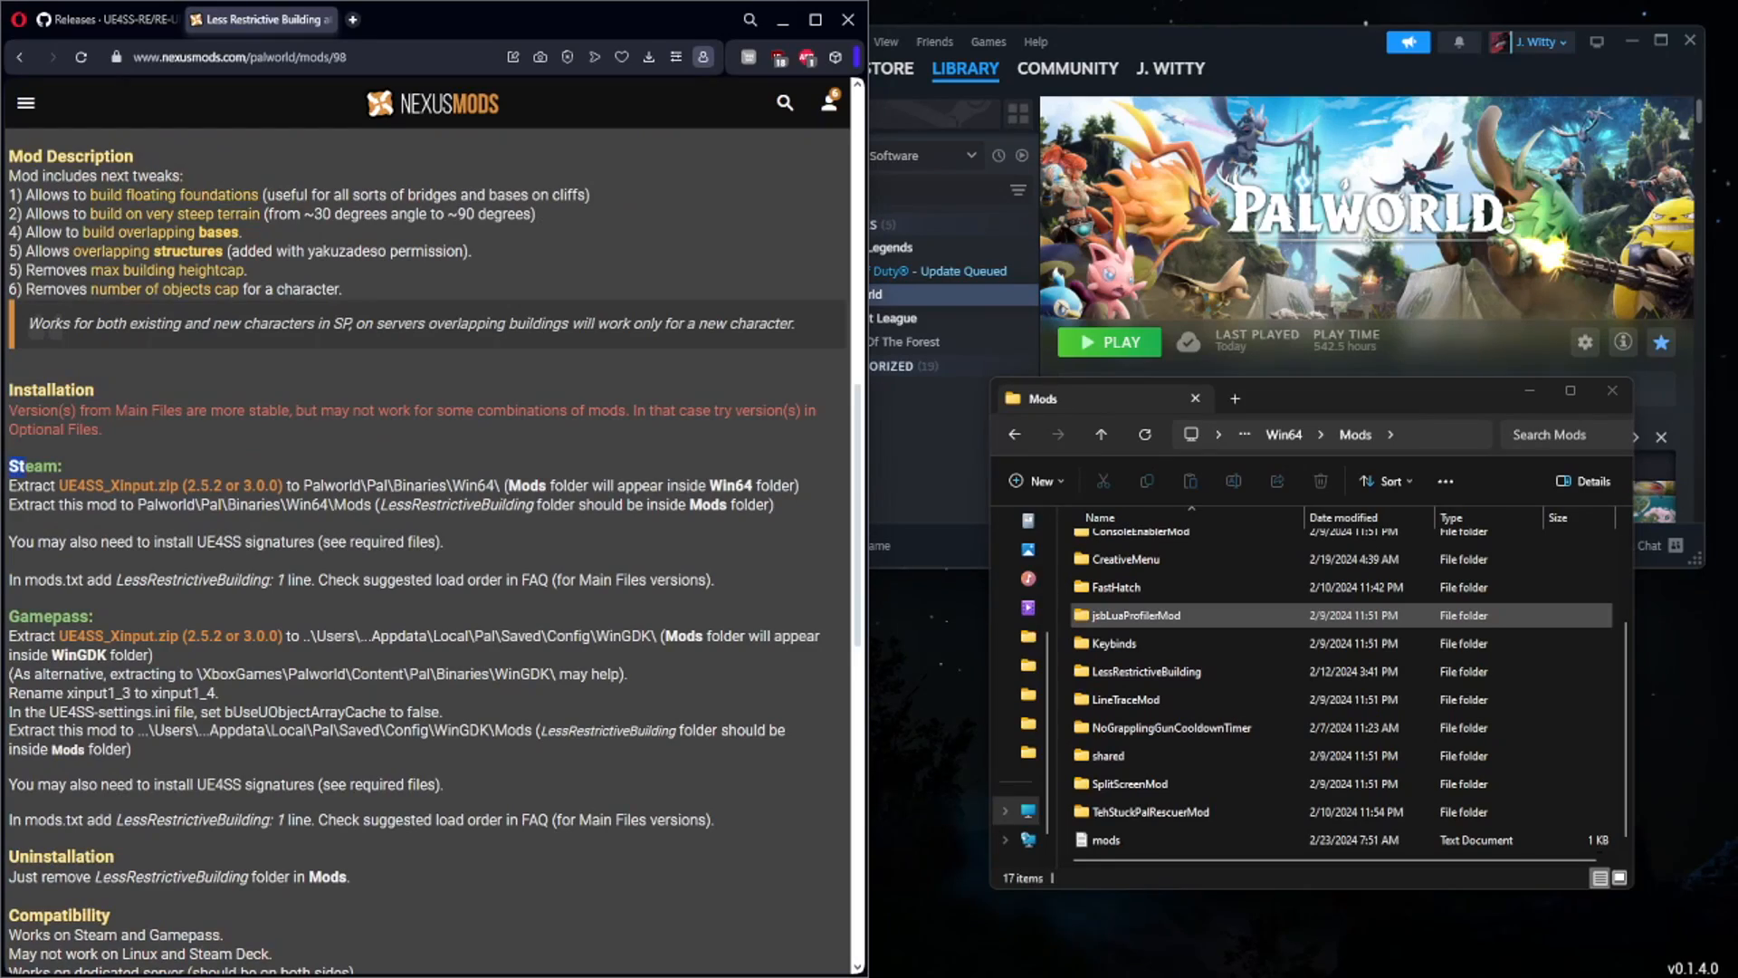
drag(11, 475, 732, 578)
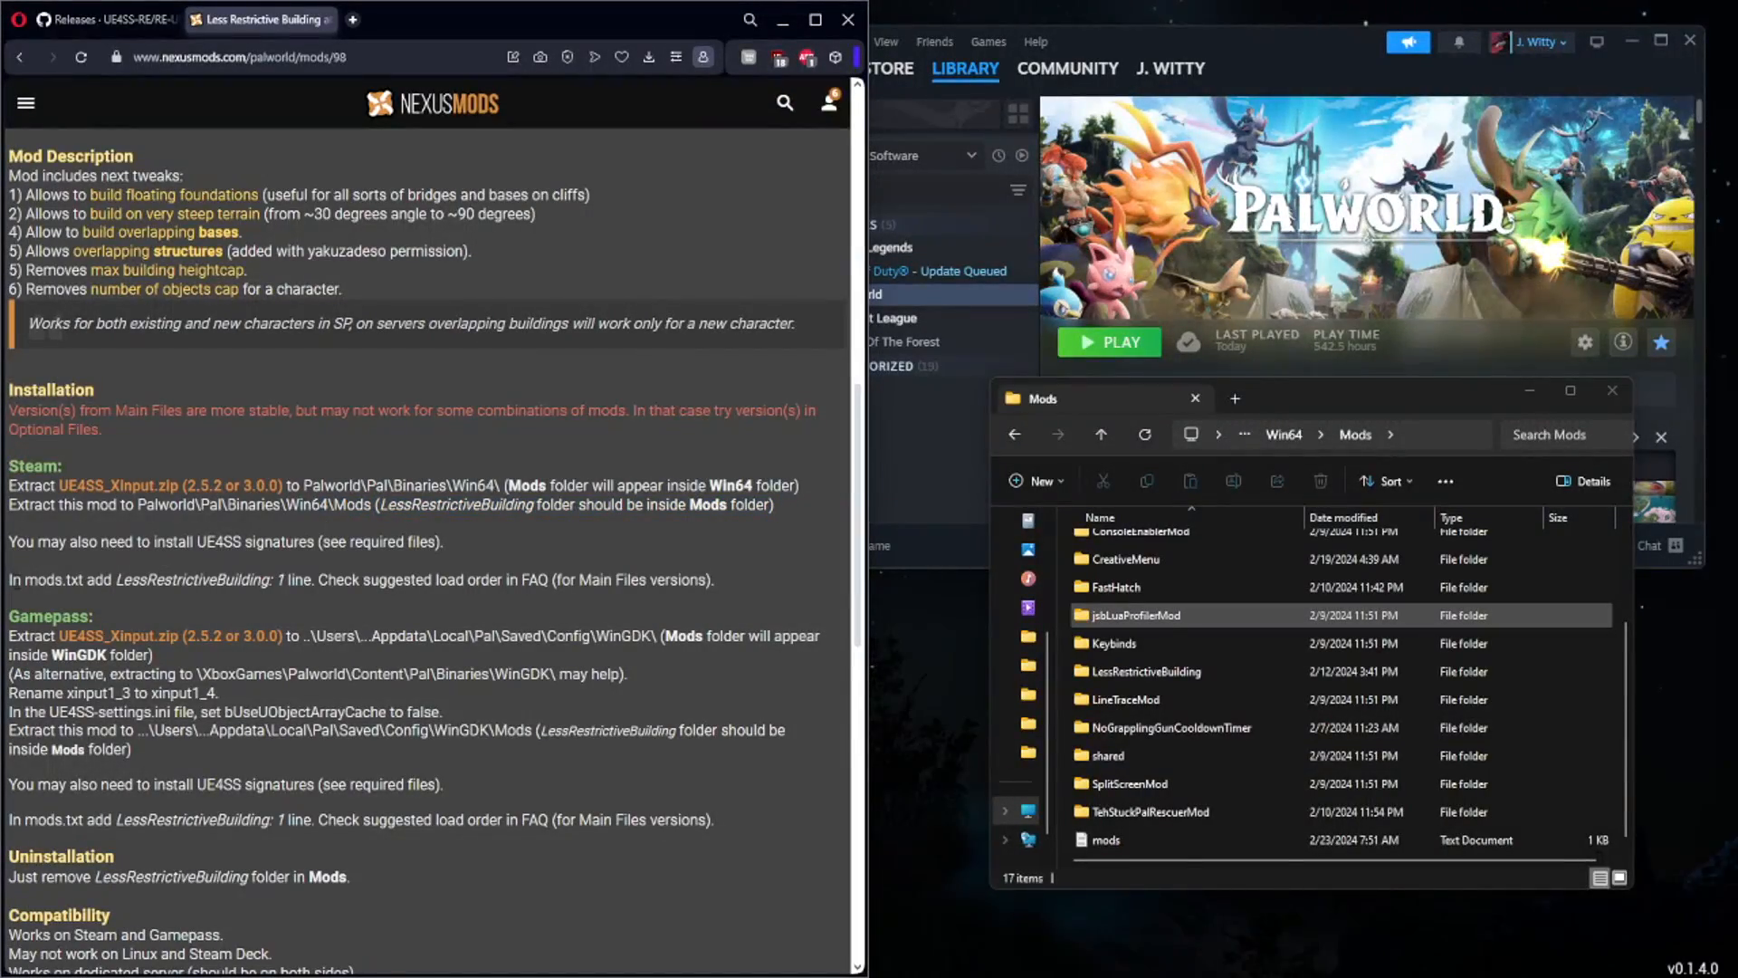
Step: Highlight mods.txt in the instructions and open the mods file in Notepad
double_click(54, 579)
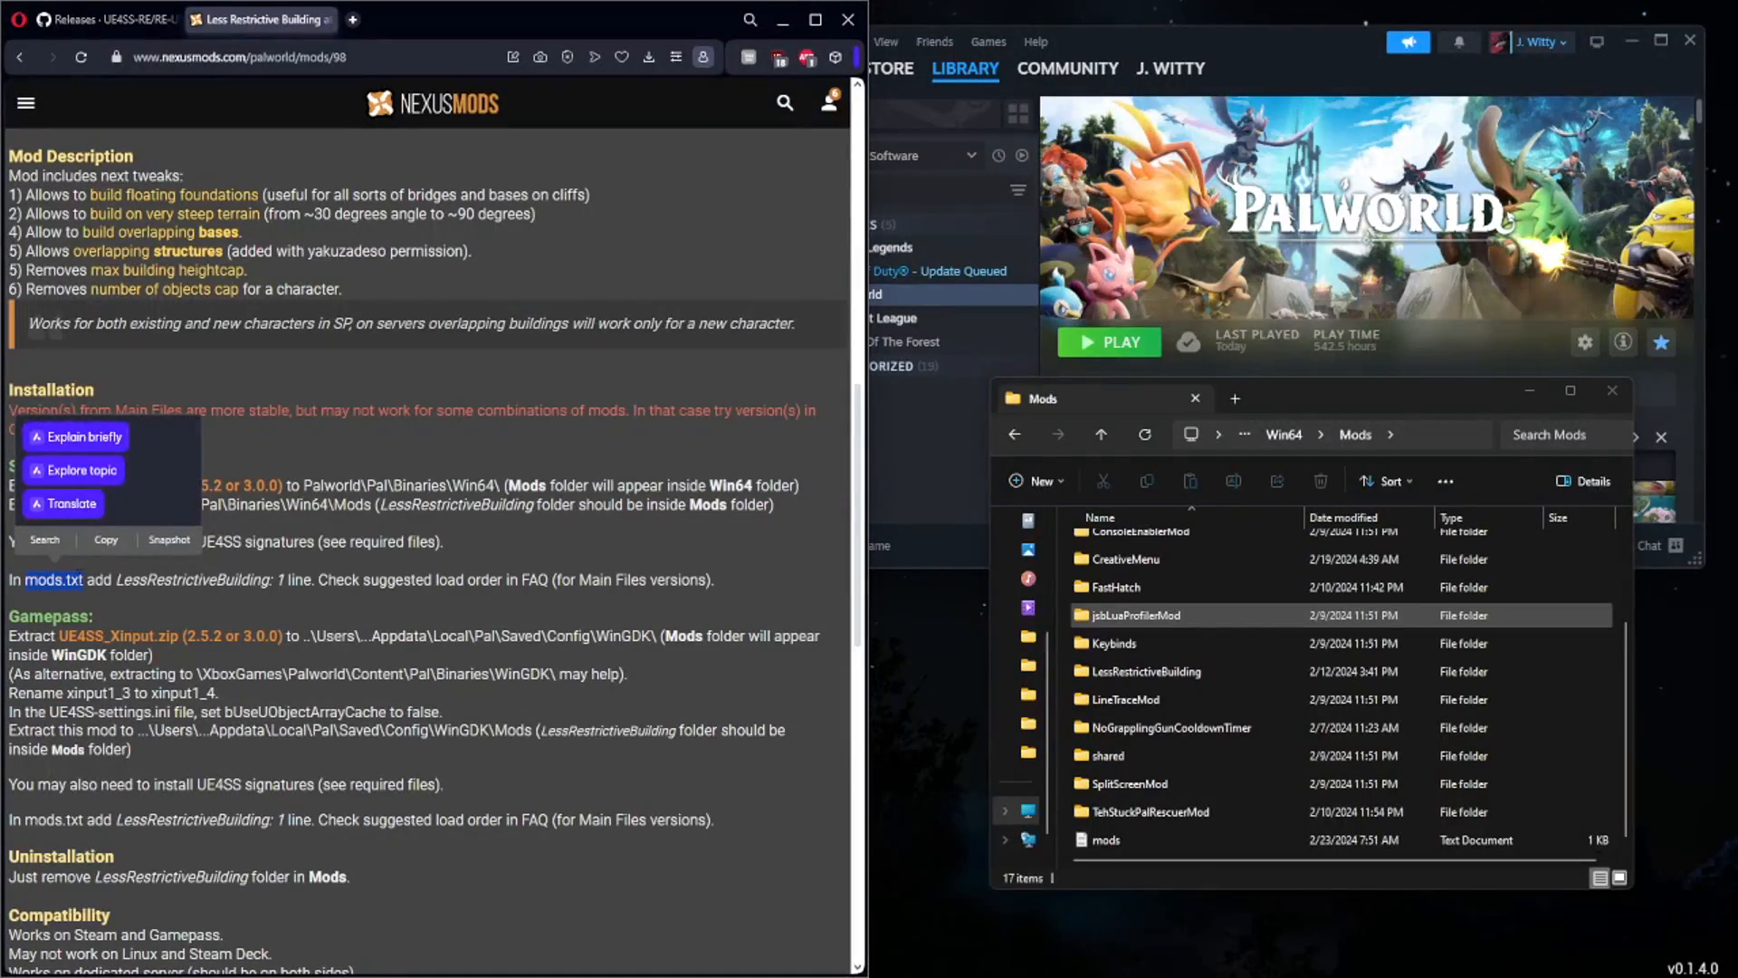
click(1152, 839)
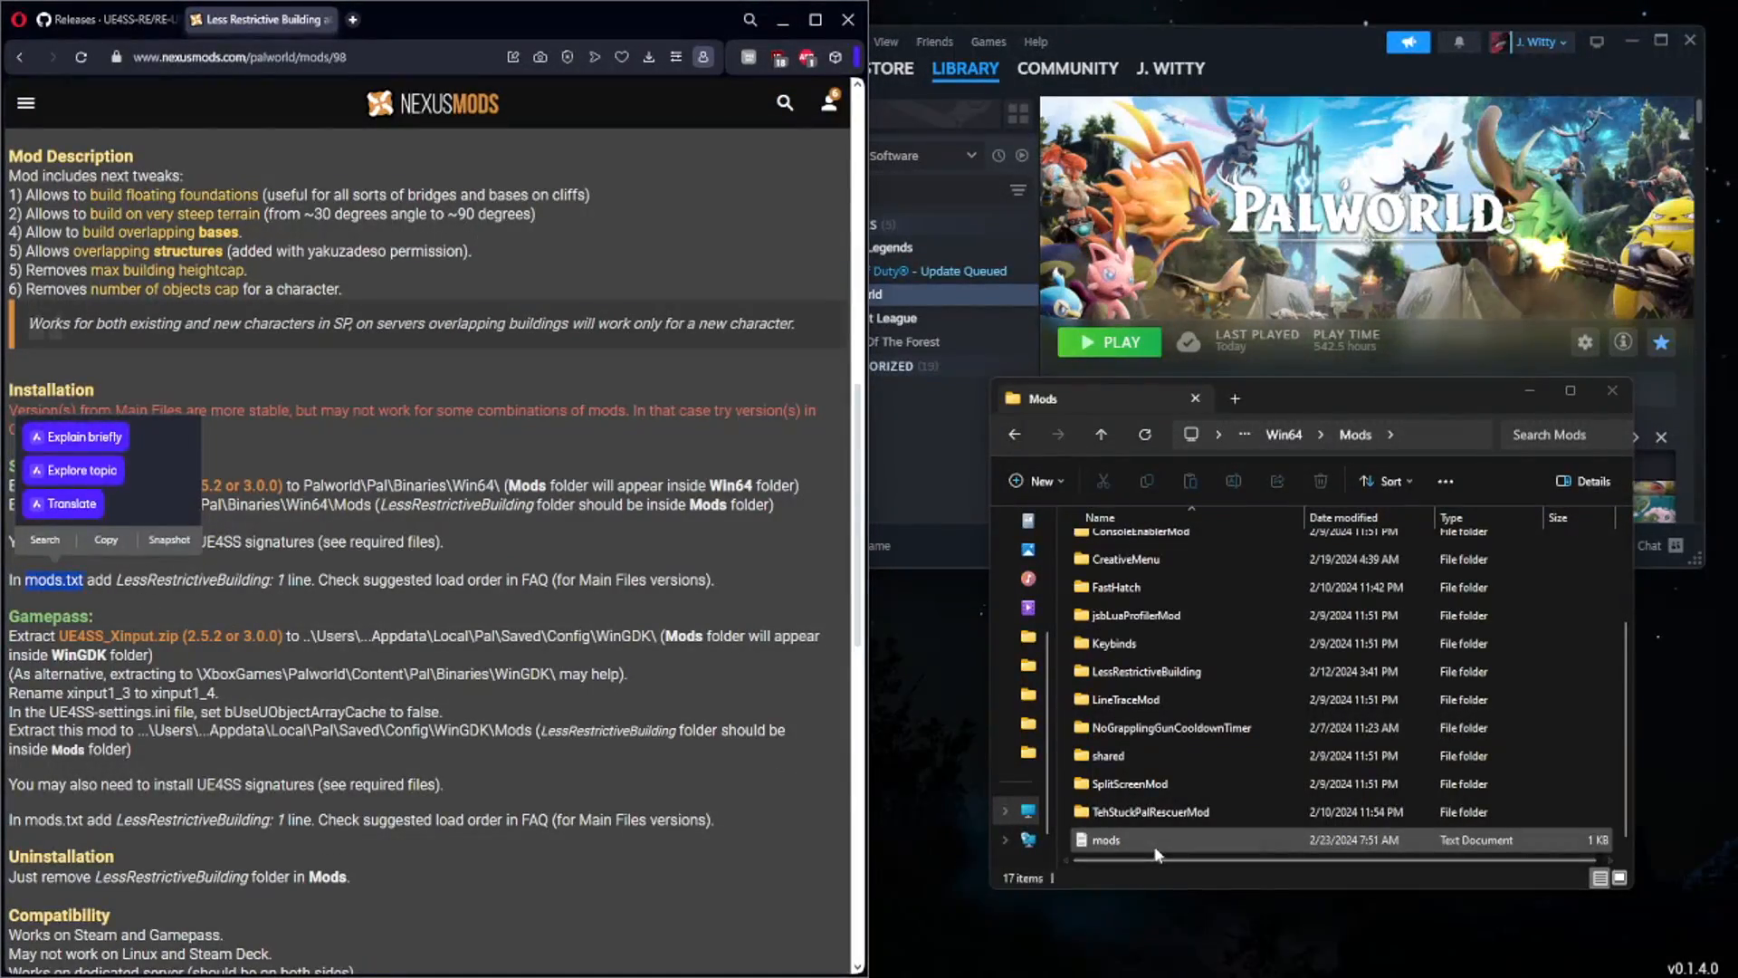
double_click(1102, 839)
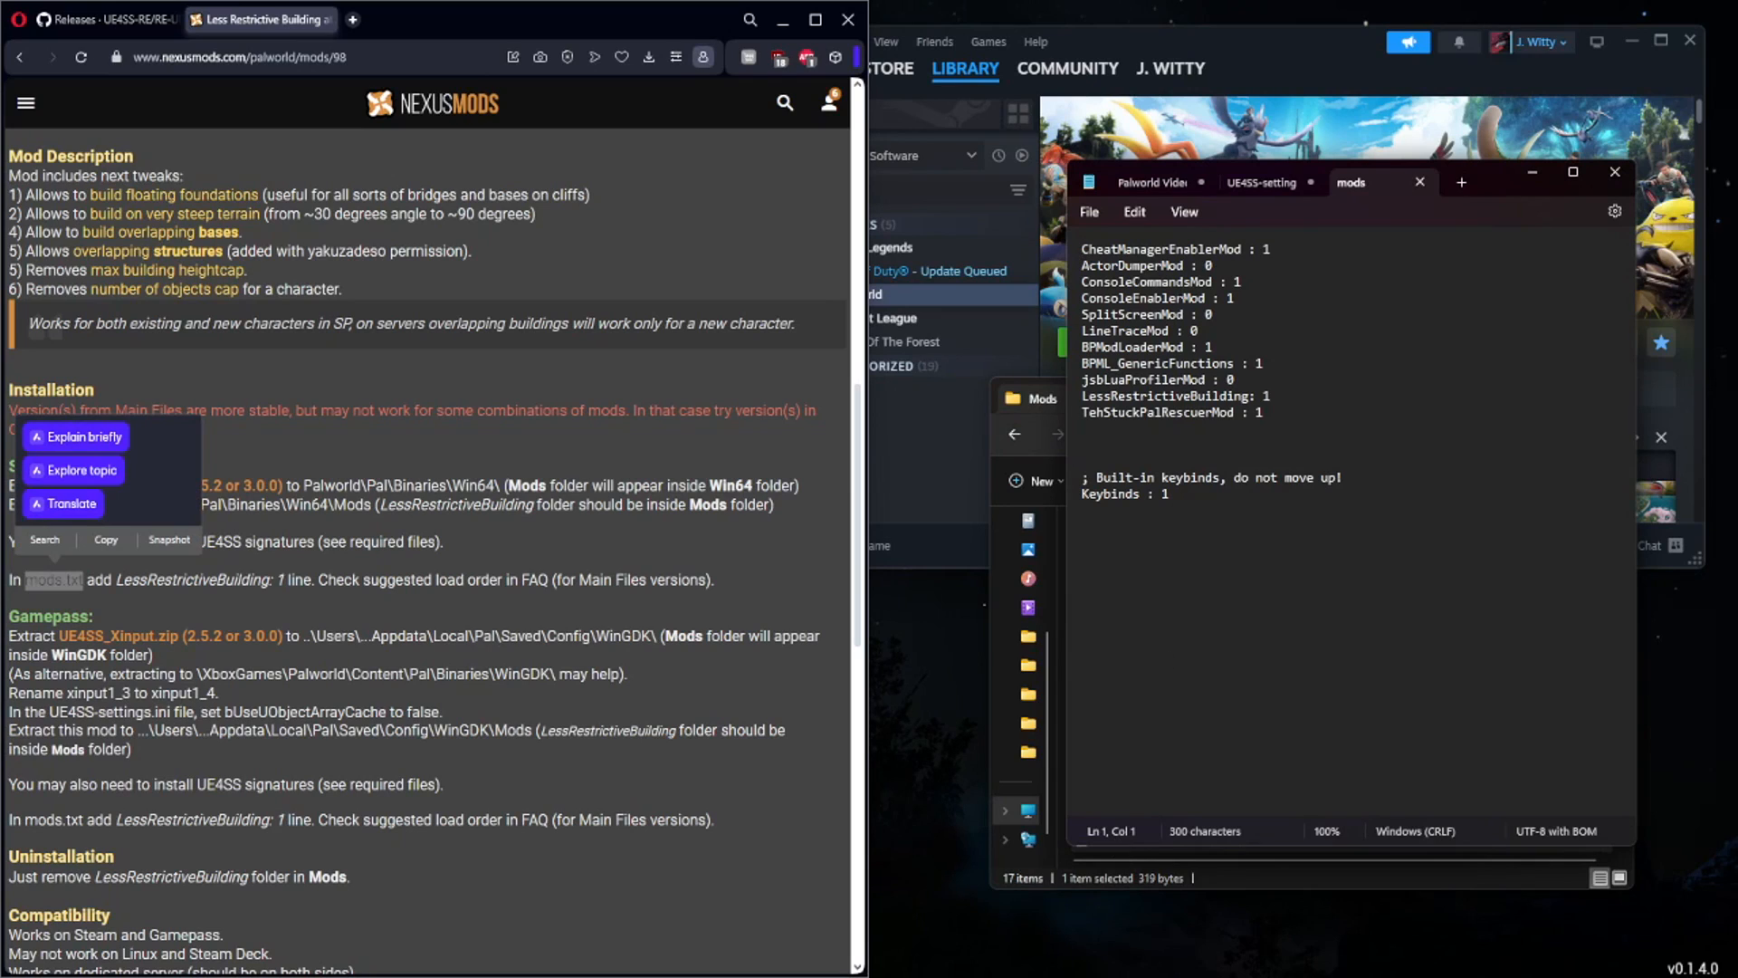
mouse_move(1505, 177)
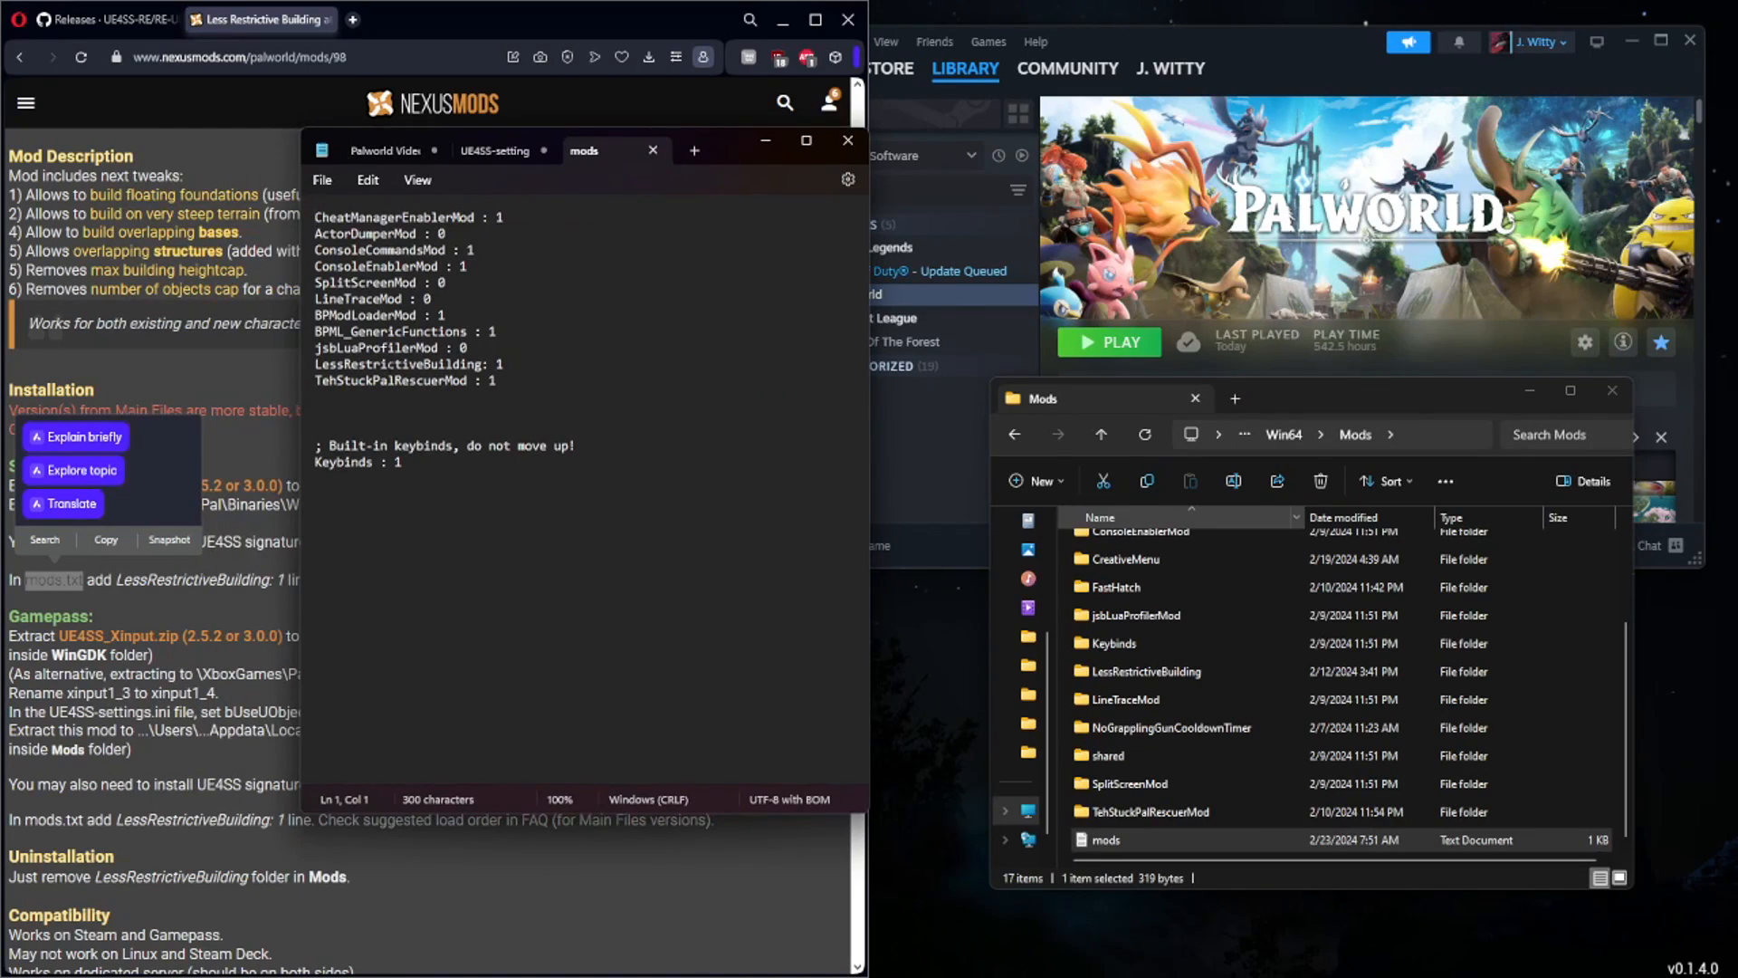
Step: Select the LessRestrictiveBuilding : 1 line in mods.txt to confirm it
triple_click(408, 364)
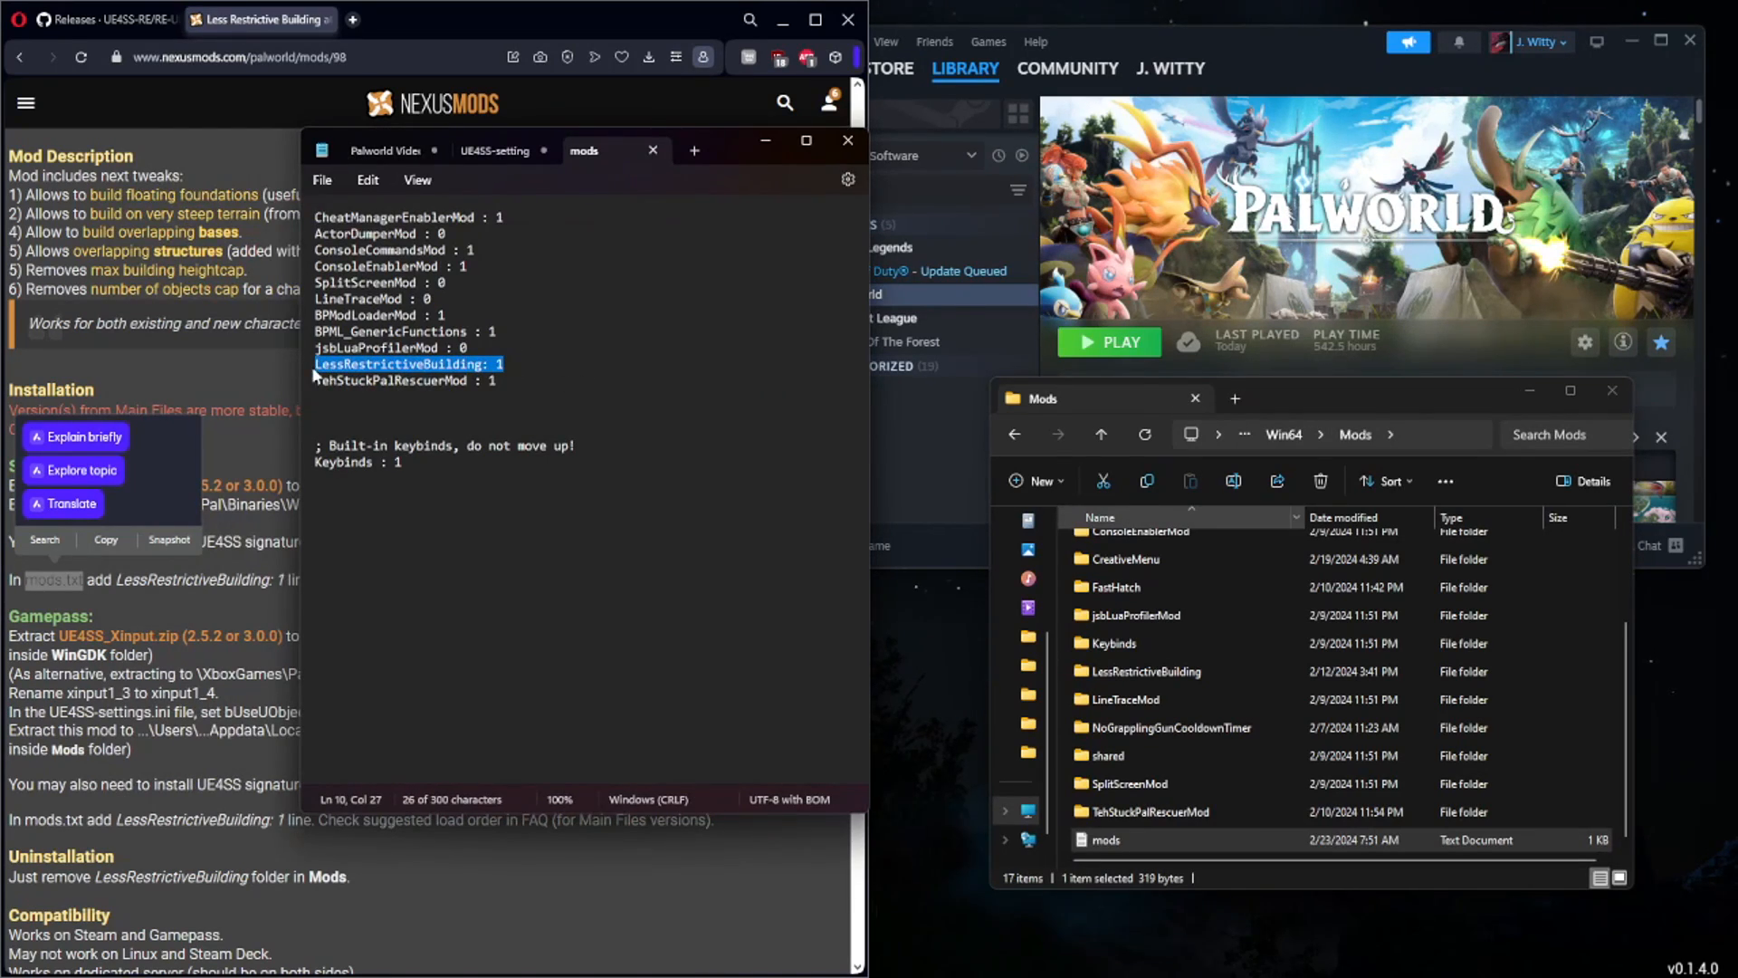
click(444, 364)
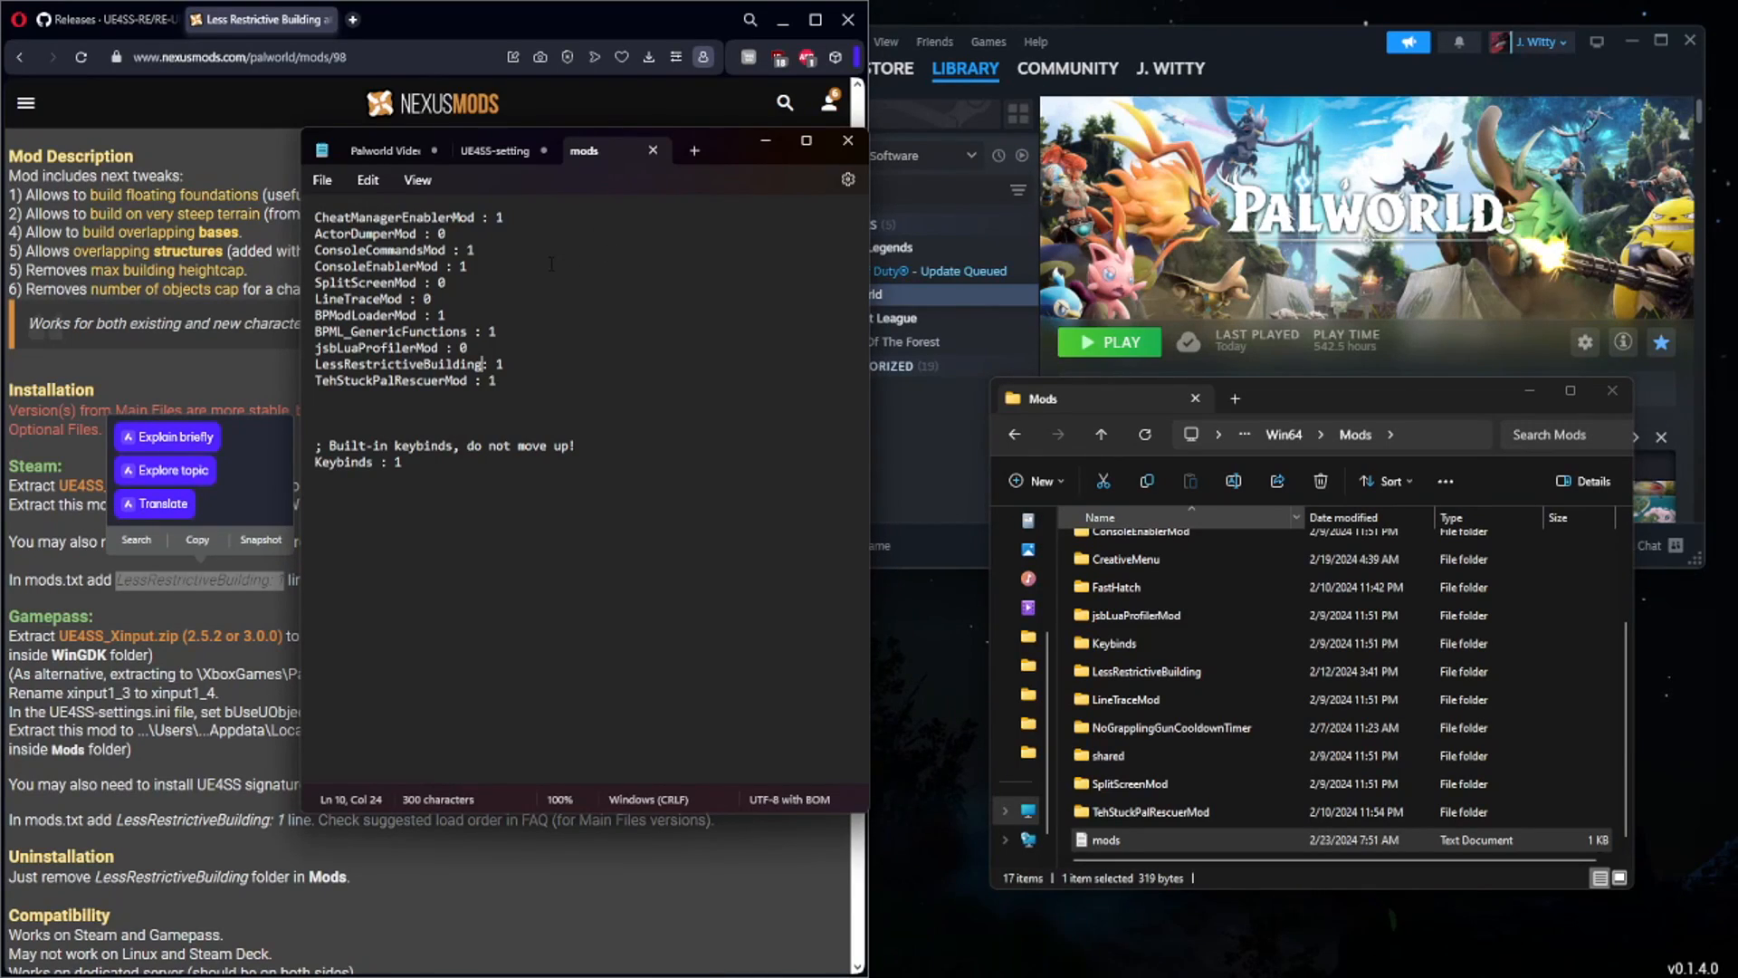
mouse_move(260, 601)
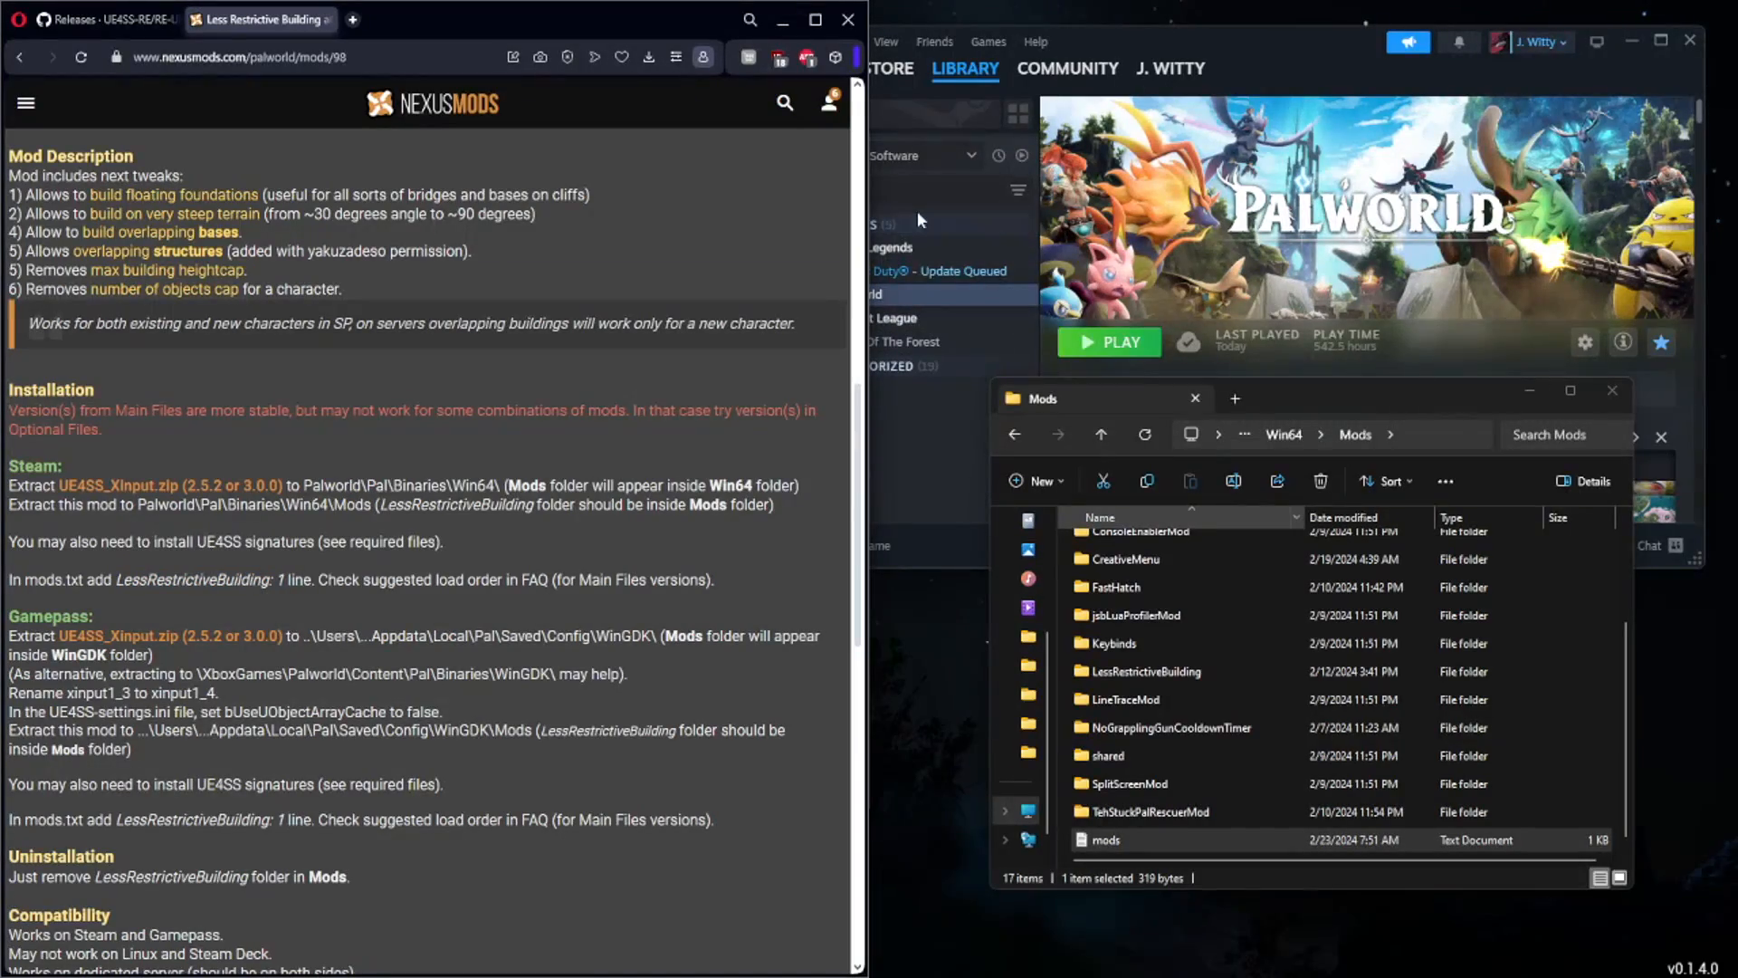
mouse_move(943, 619)
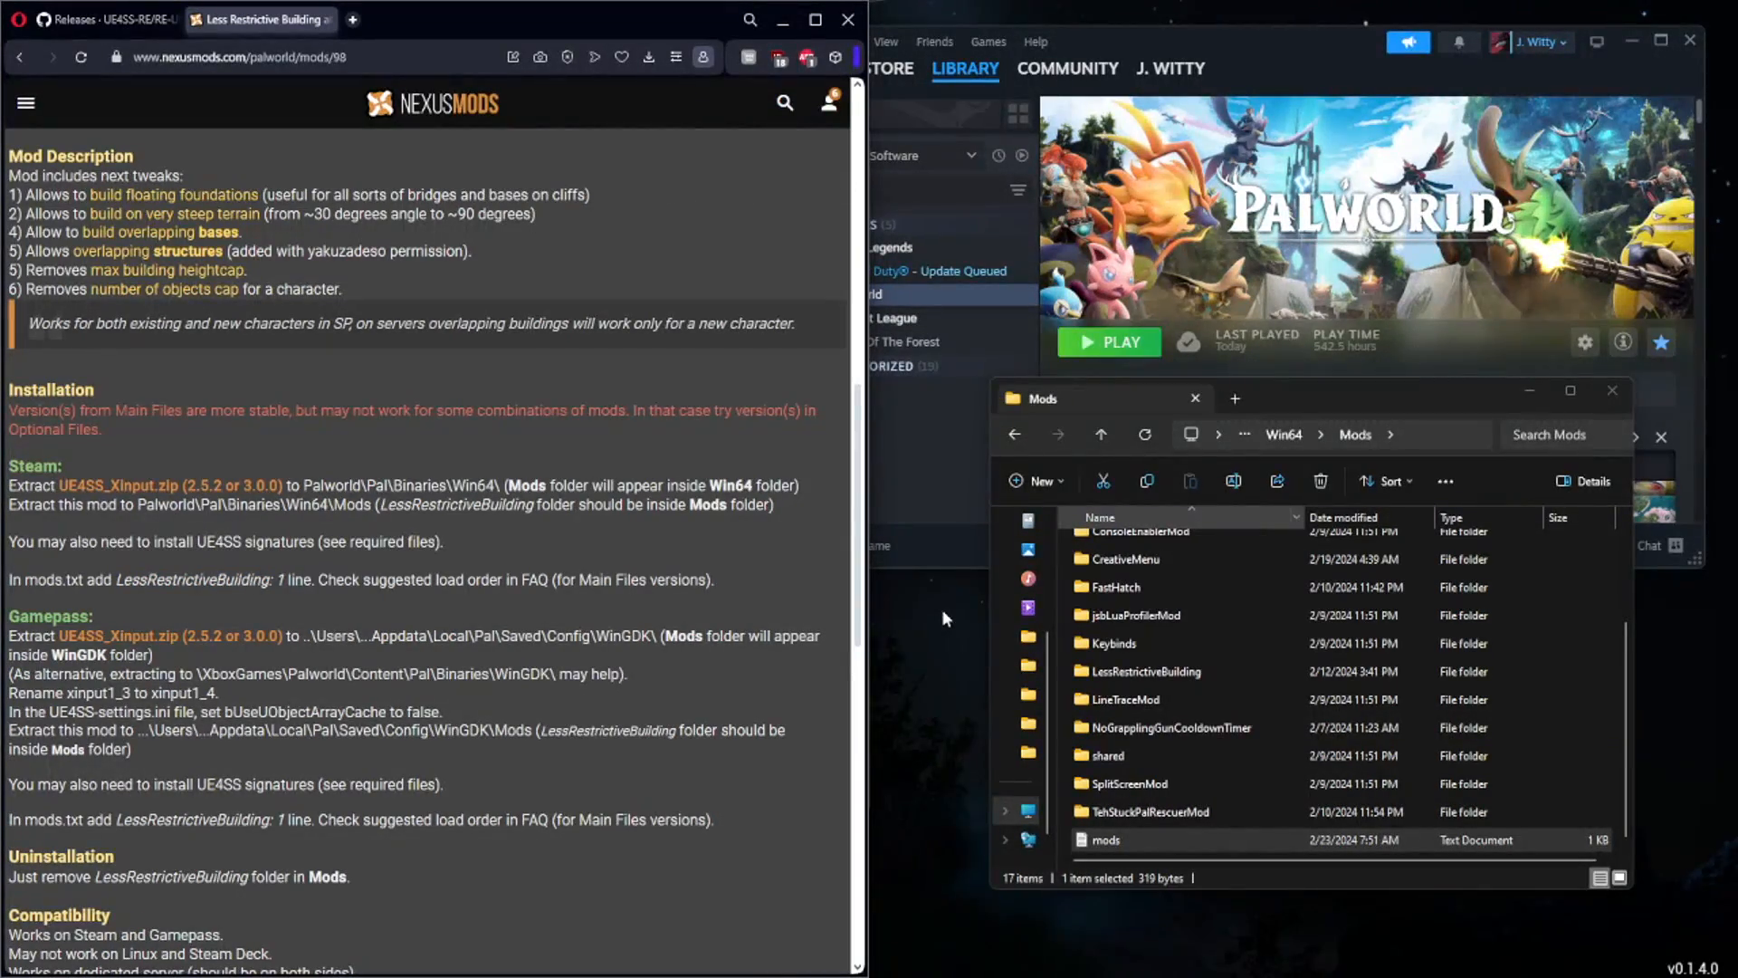
mouse_move(948, 615)
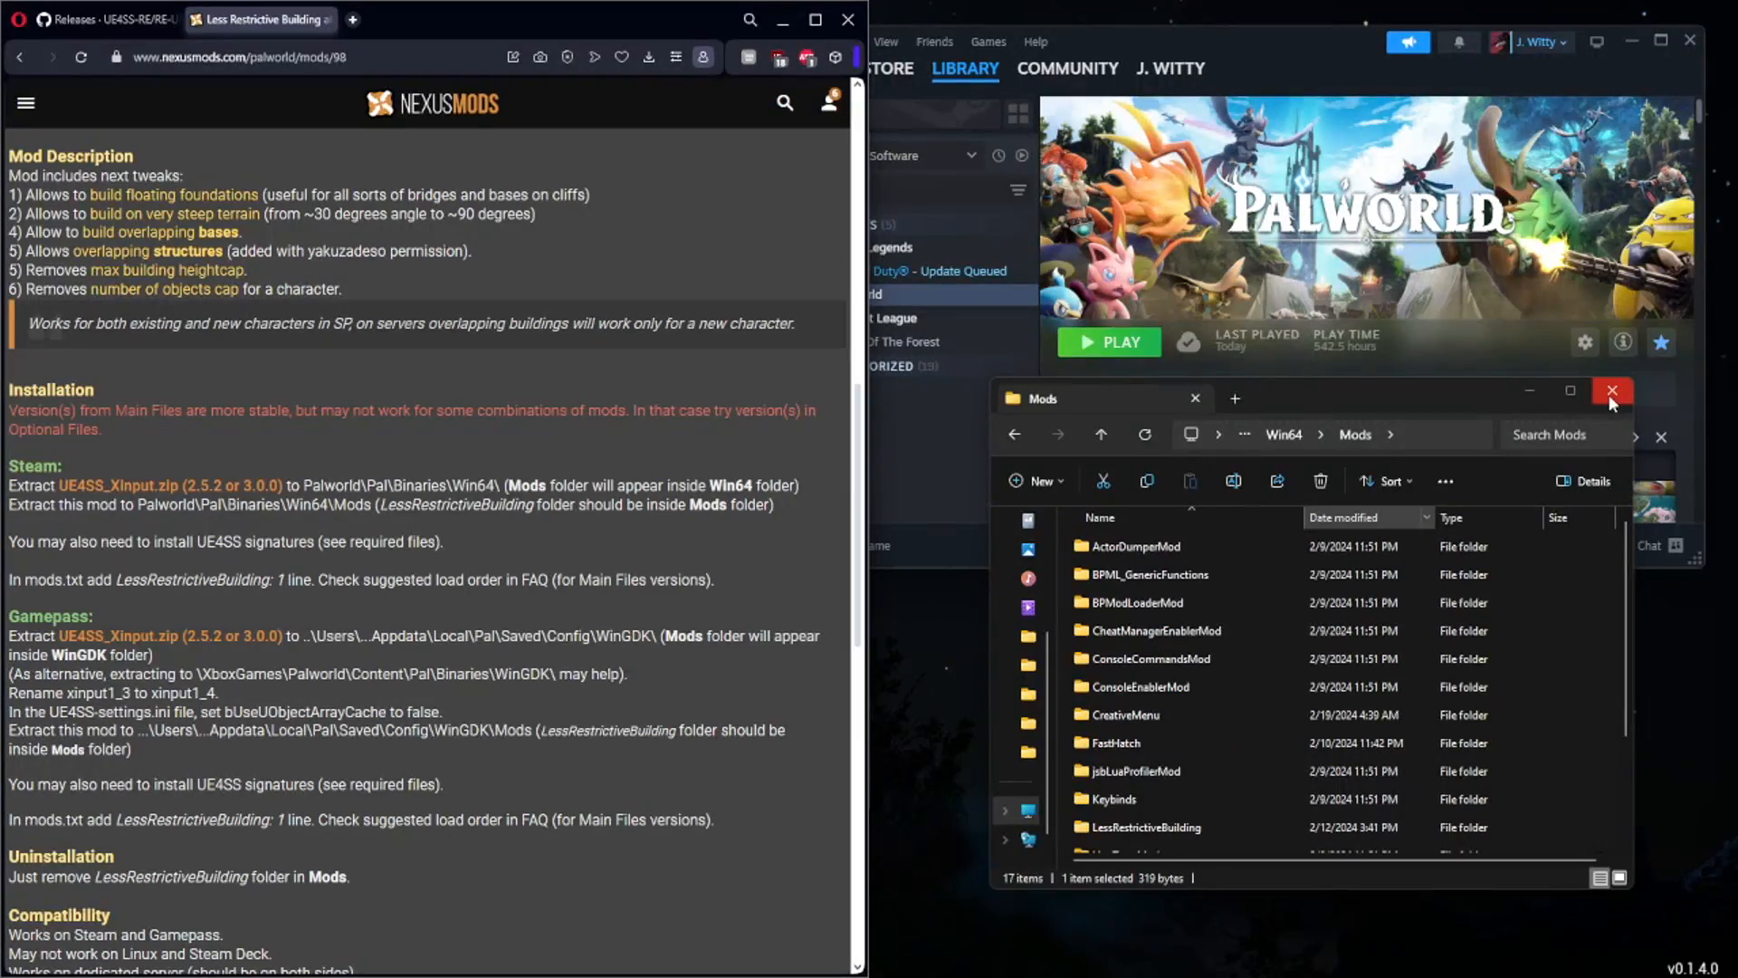
mouse_move(1611, 390)
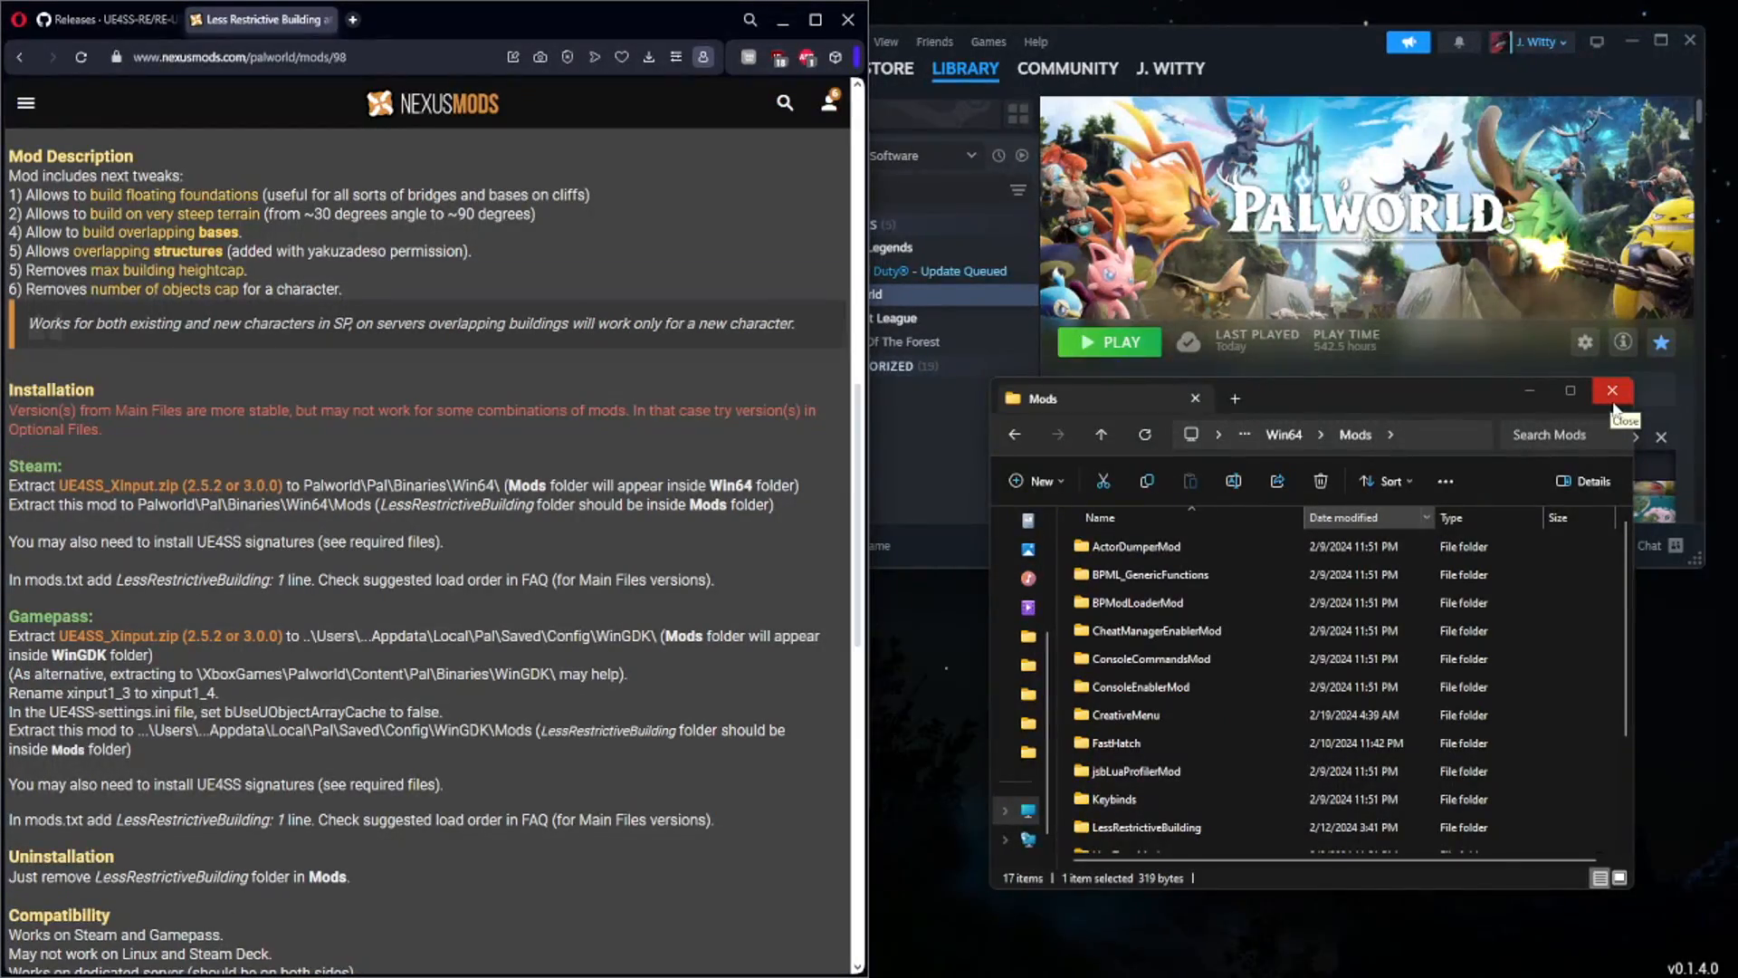
mouse_move(1616, 408)
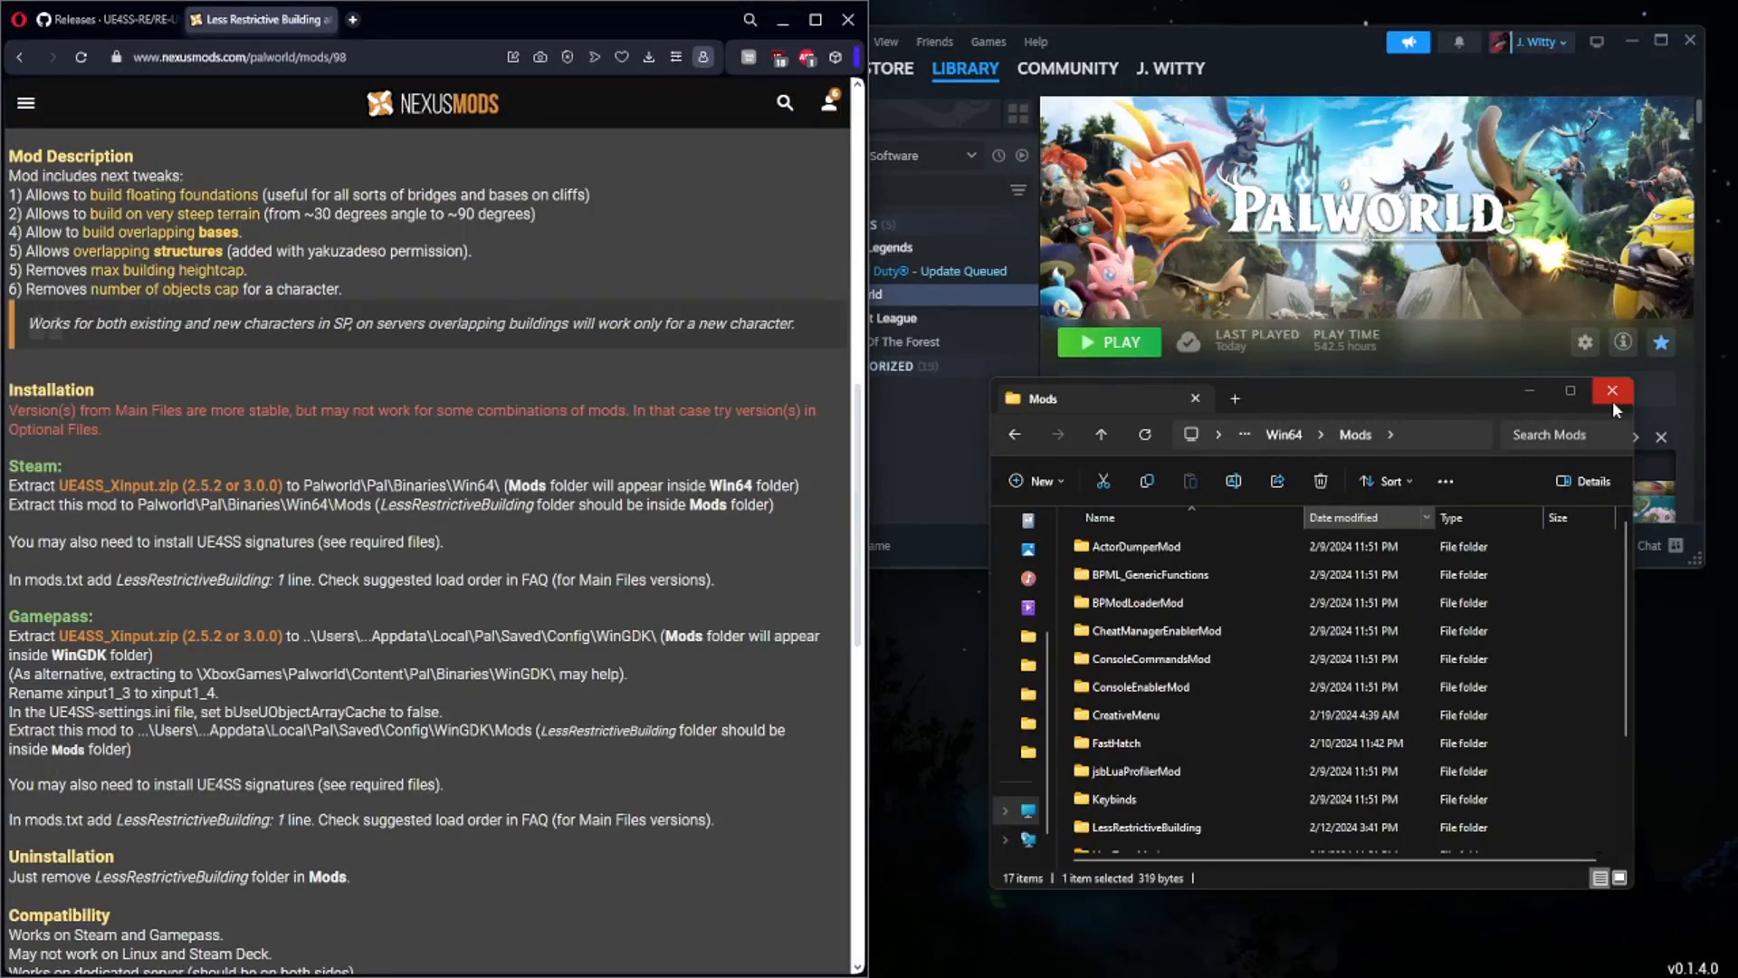